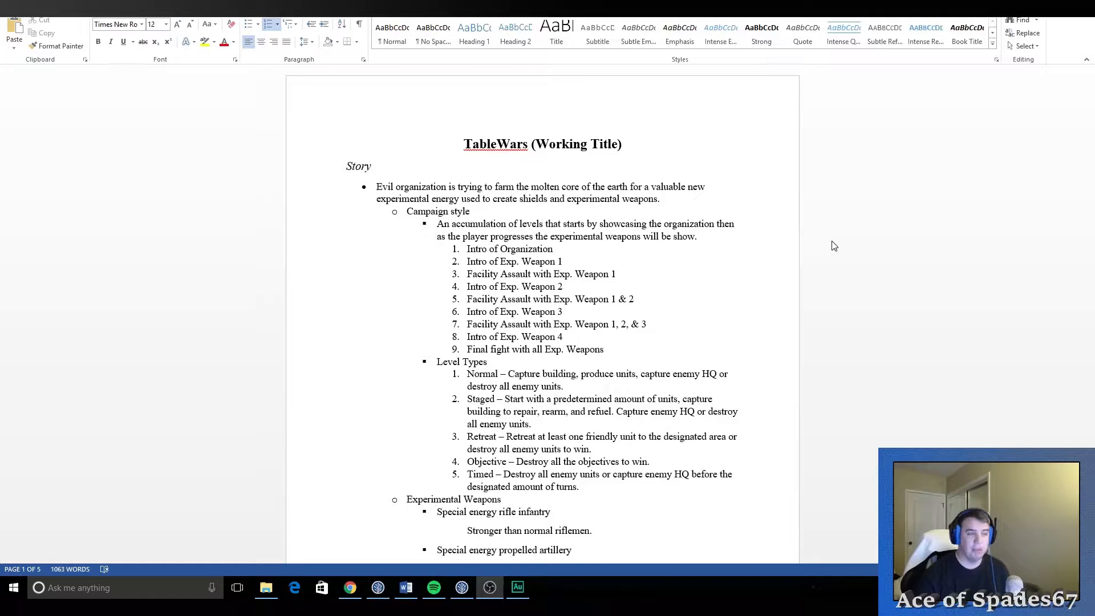
pyautogui.moveTo(930, 241)
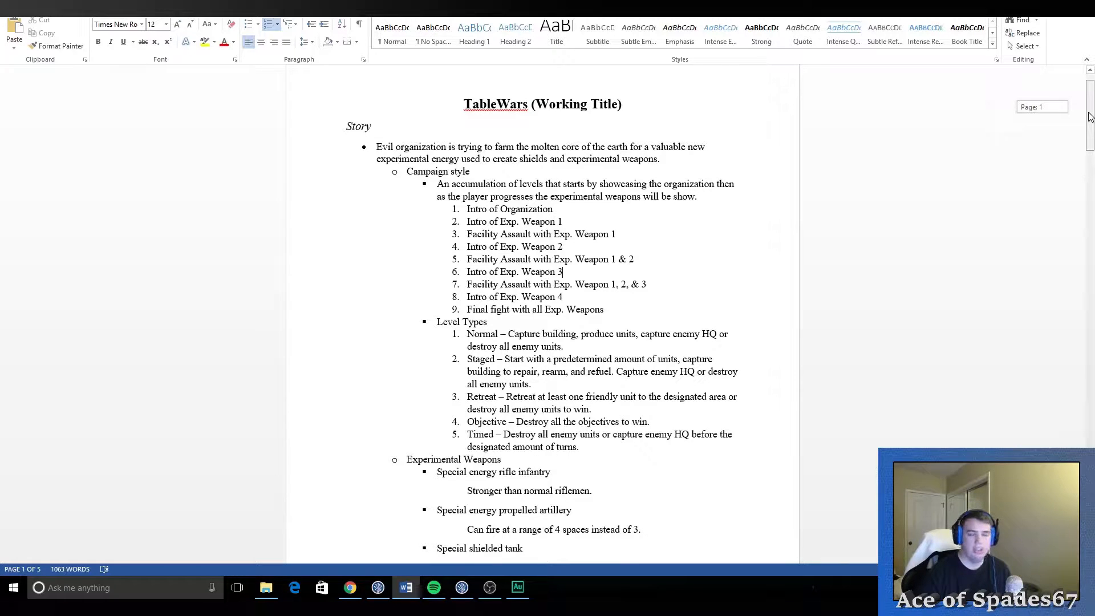
# Step: Scroll down through the reference page before starting work in Unity
pyautogui.scroll(-3)
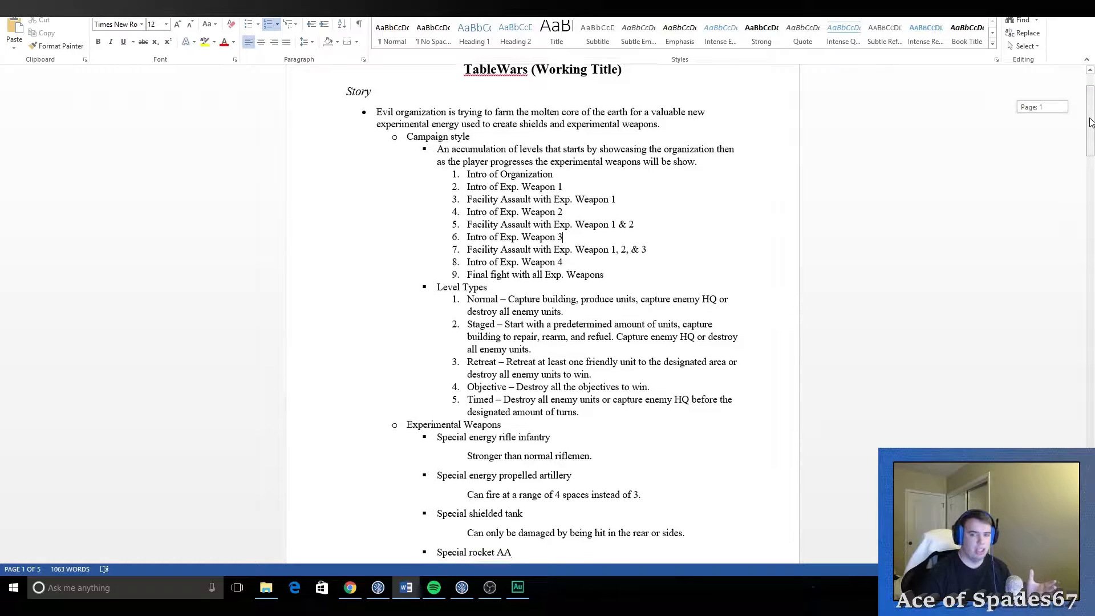
pyautogui.scroll(-3)
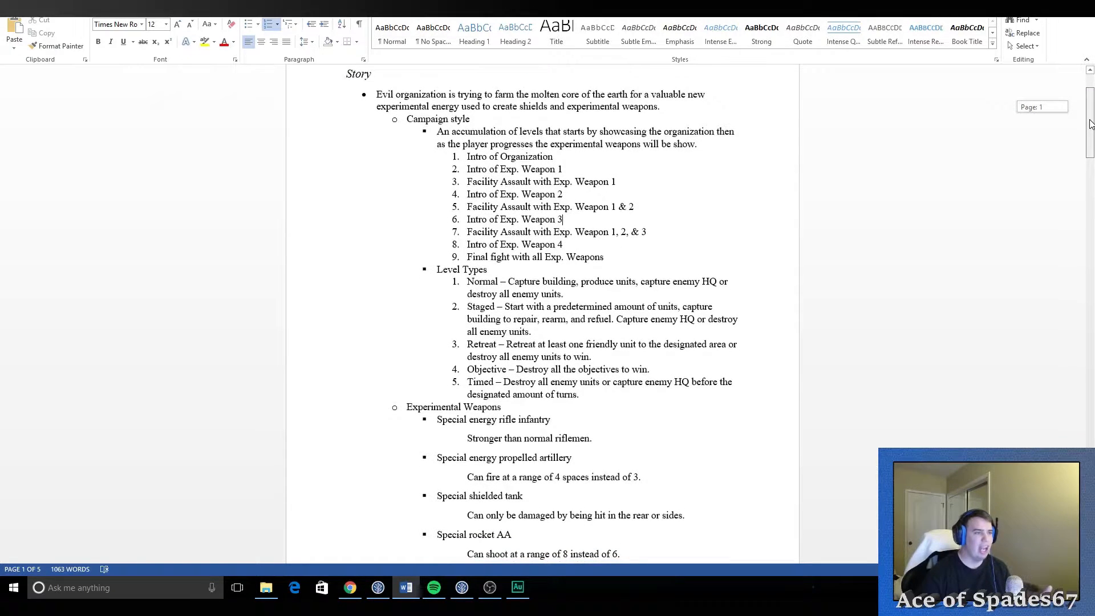
pyautogui.scroll(-3)
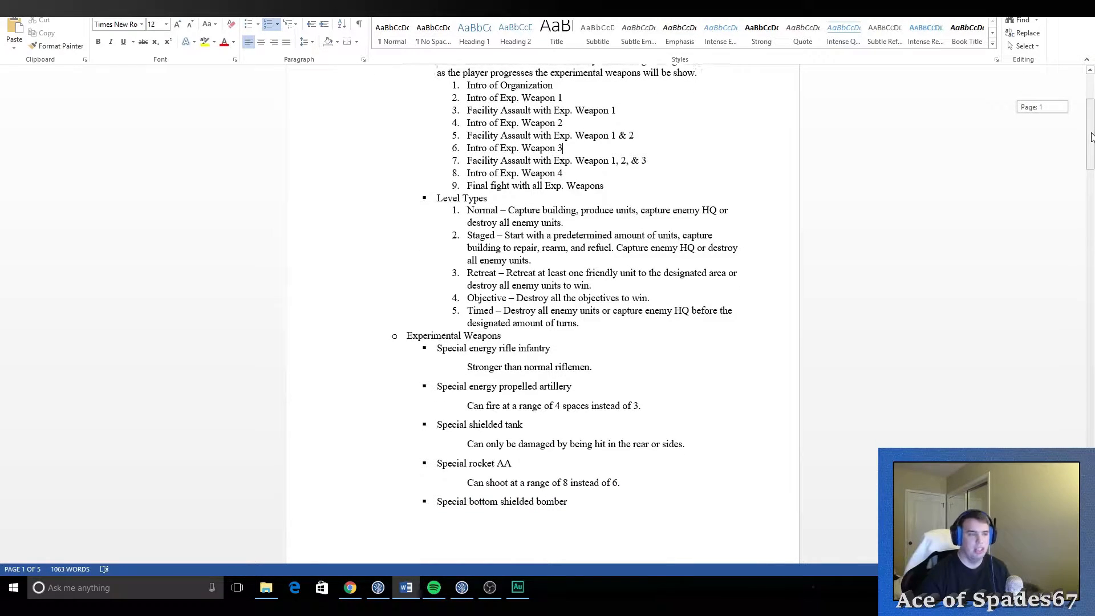
pyautogui.scroll(-3)
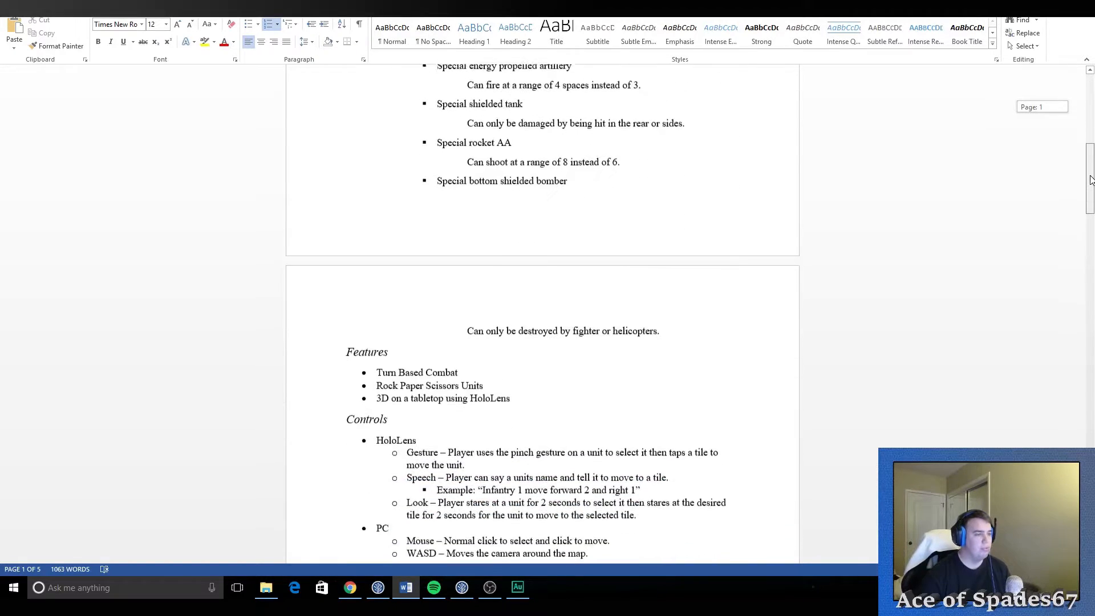
pyautogui.scroll(-3)
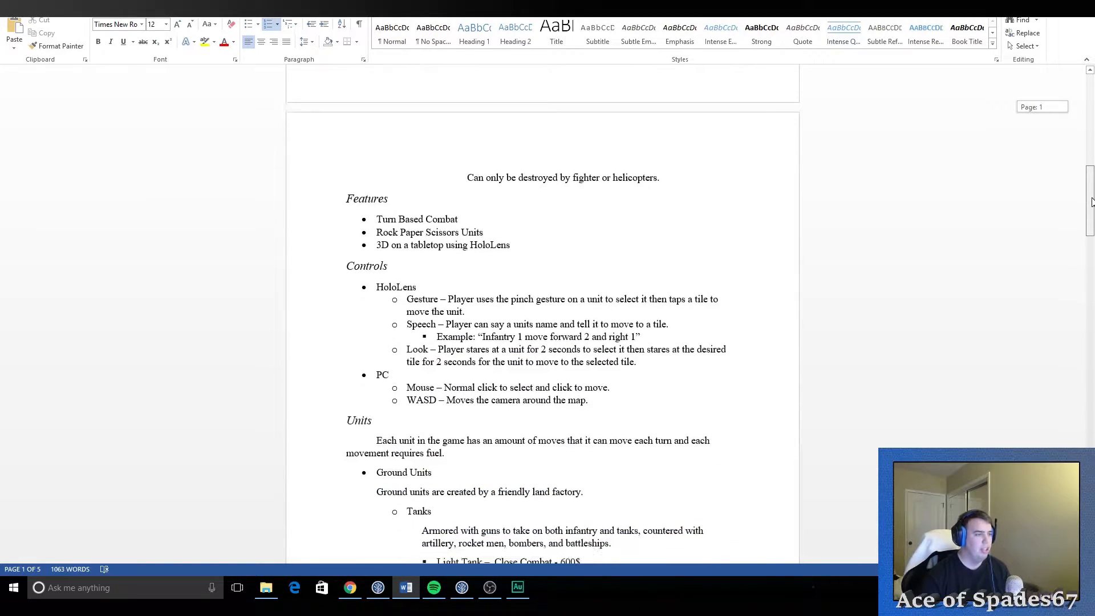
pyautogui.scroll(-3)
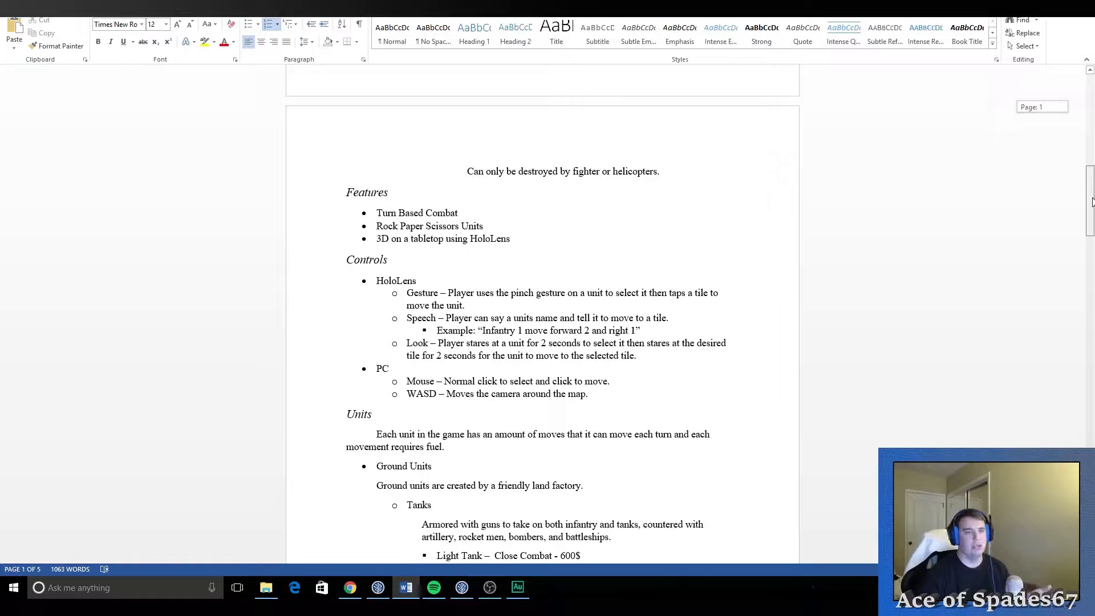
pyautogui.scroll(-3)
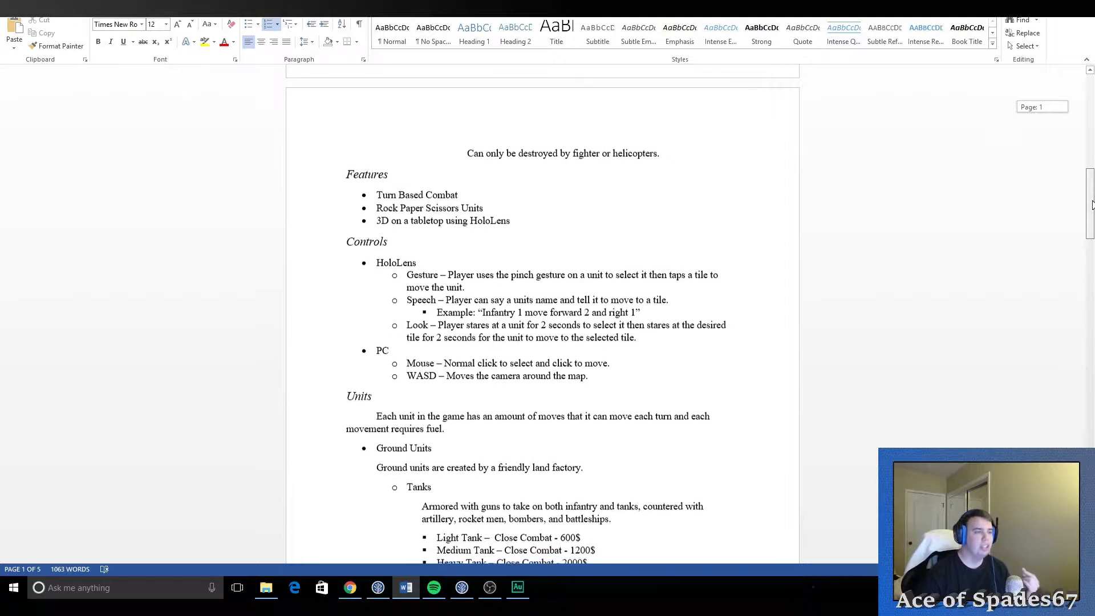
pyautogui.scroll(-3)
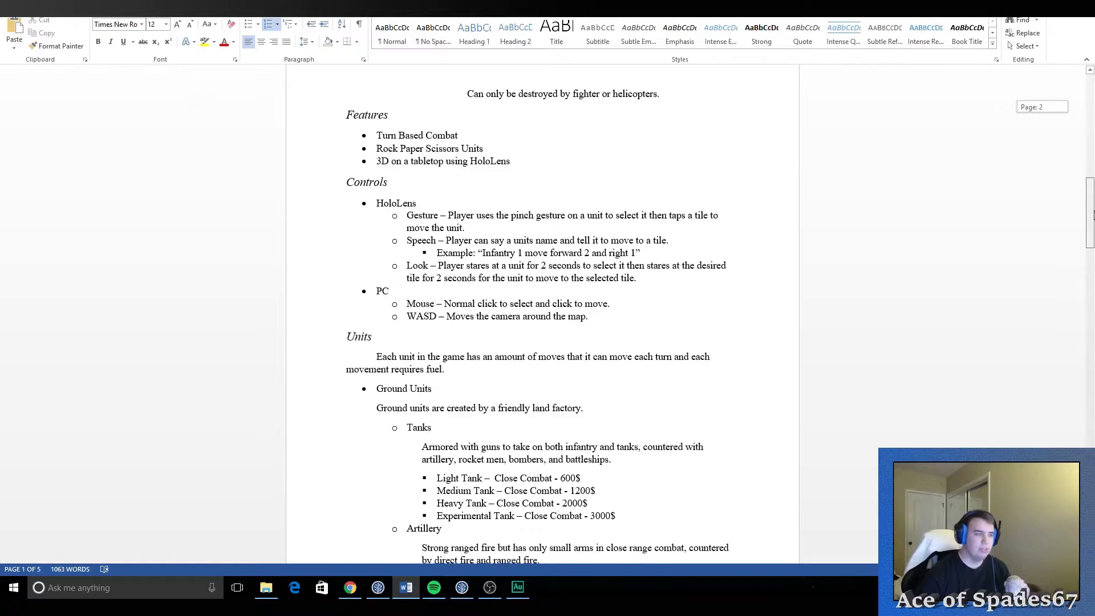
pyautogui.scroll(-3)
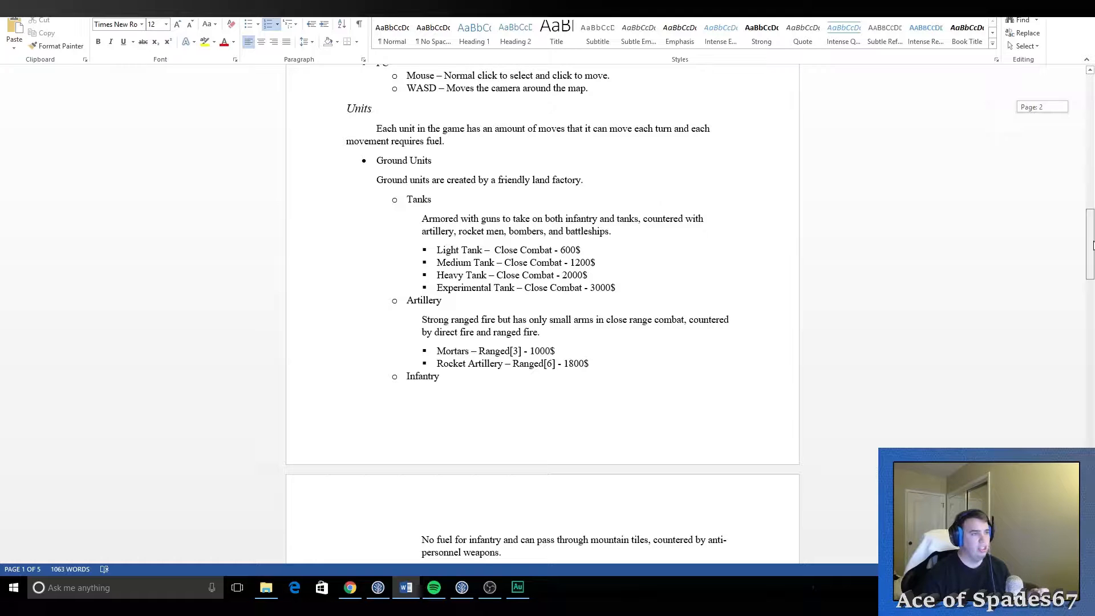
pyautogui.scroll(-3)
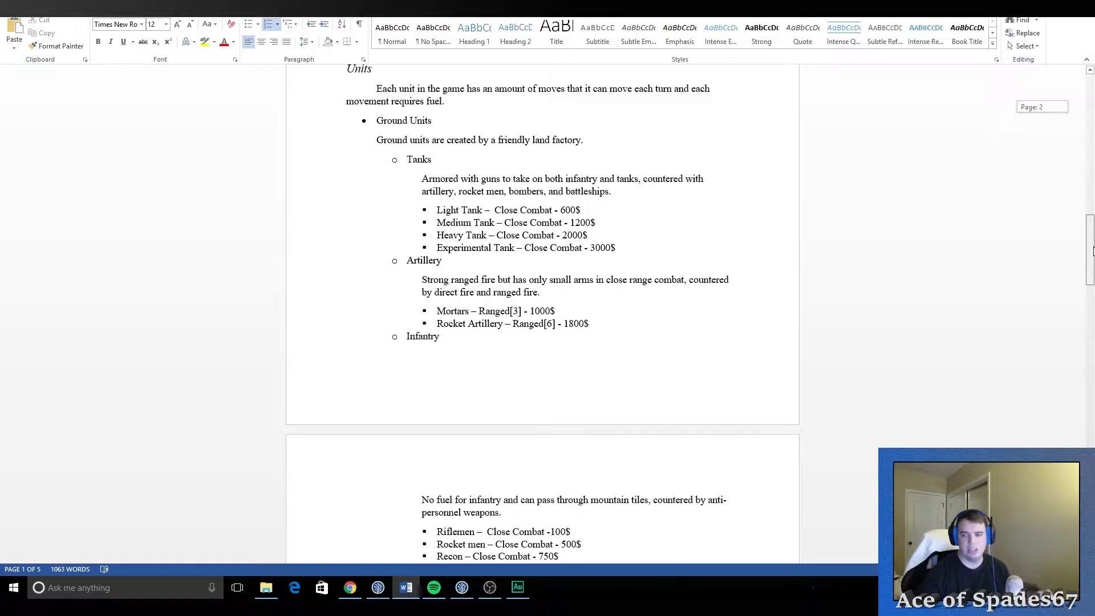
pyautogui.scroll(-3)
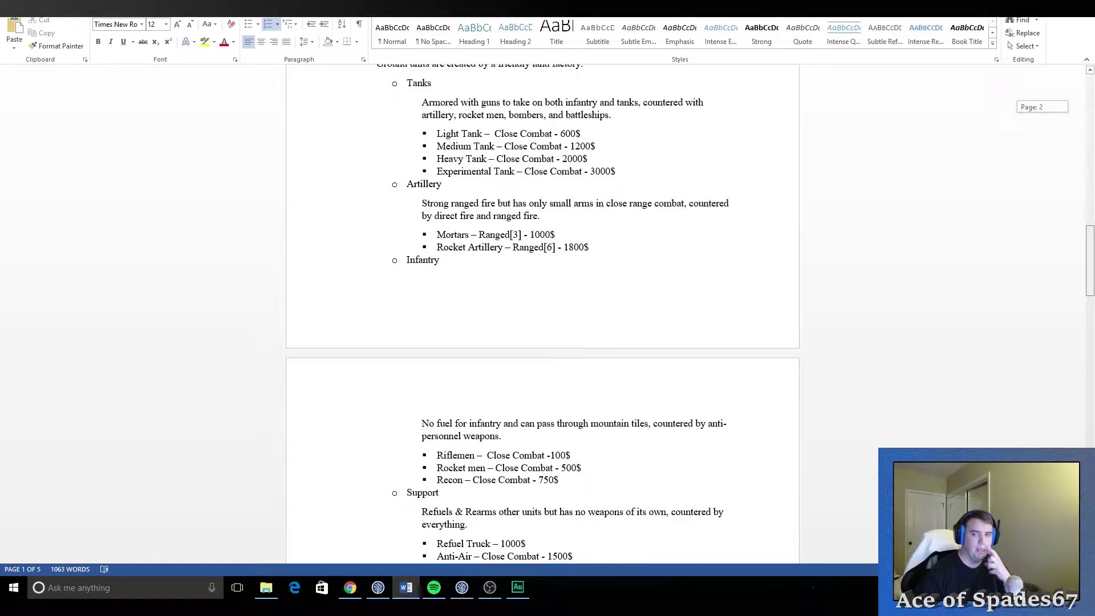
pyautogui.scroll(-3)
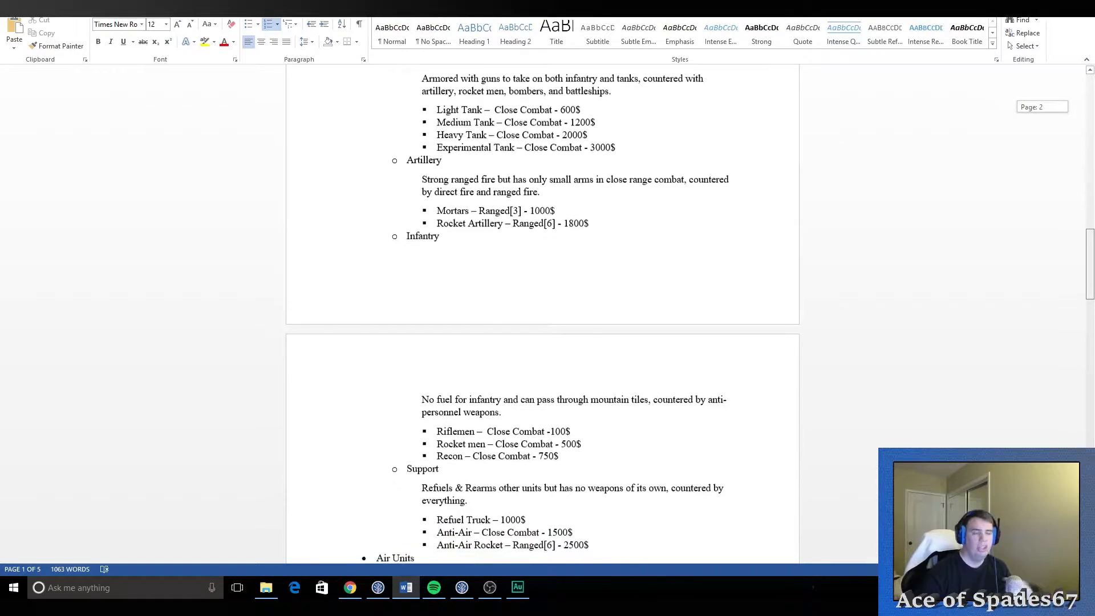
pyautogui.scroll(-3)
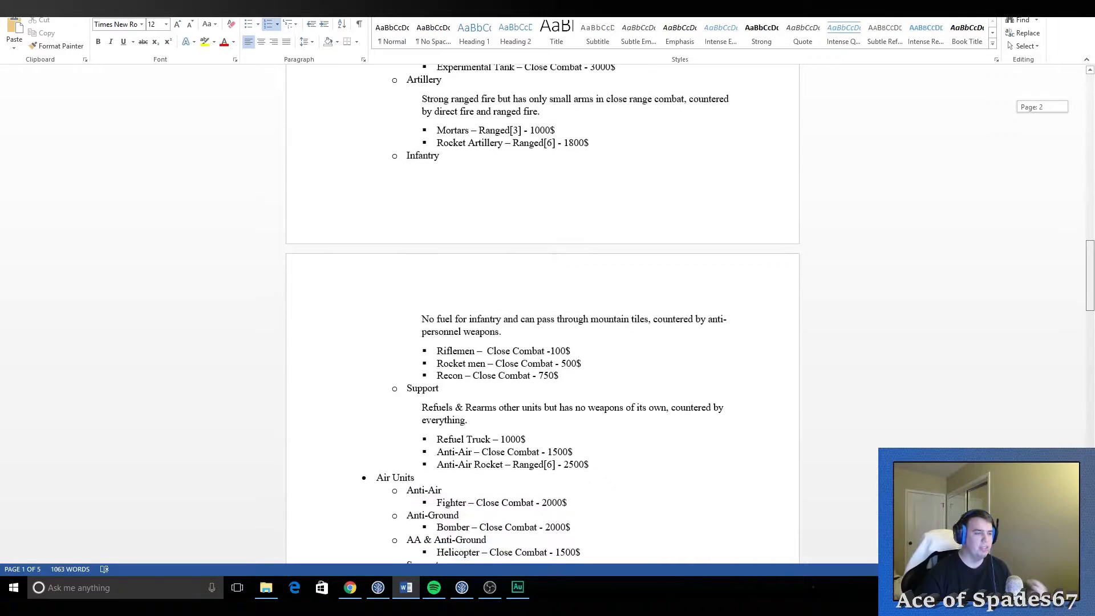
pyautogui.scroll(-3)
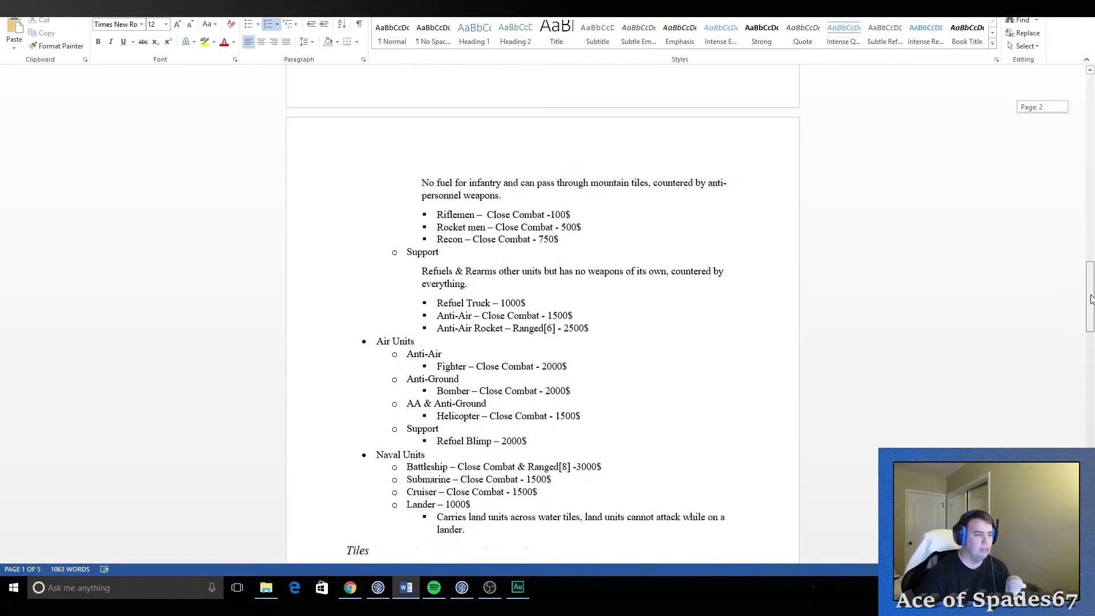
pyautogui.scroll(-3)
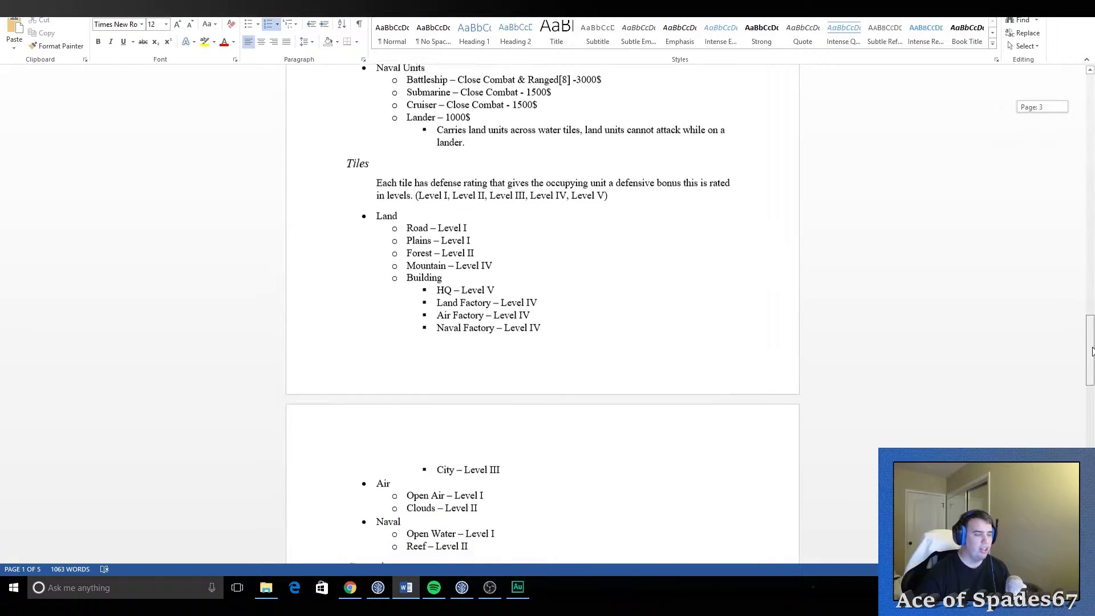
pyautogui.scroll(-3)
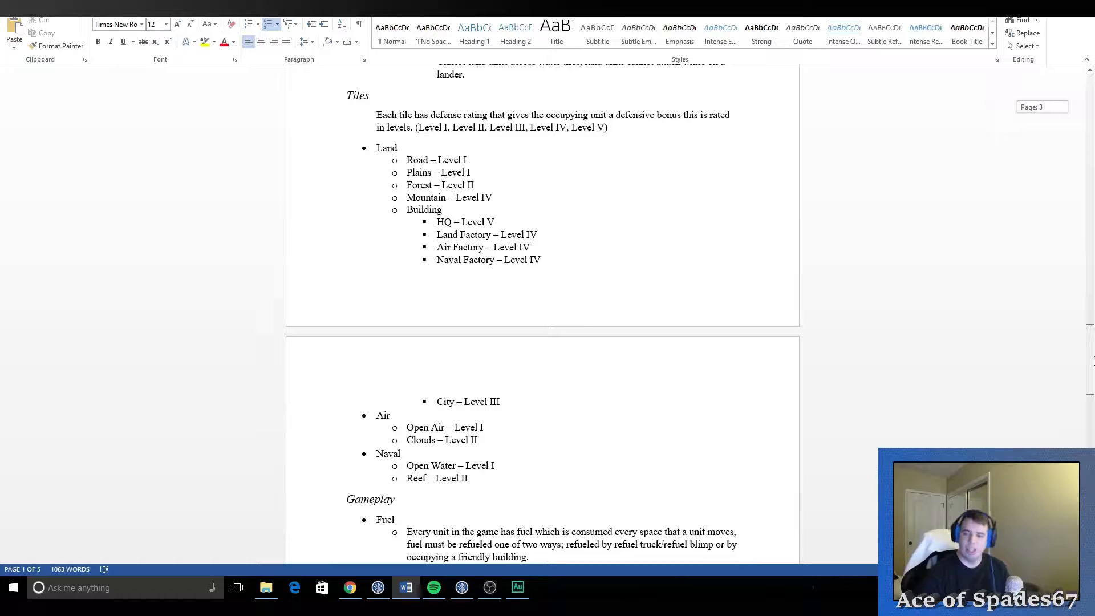
pyautogui.scroll(-3)
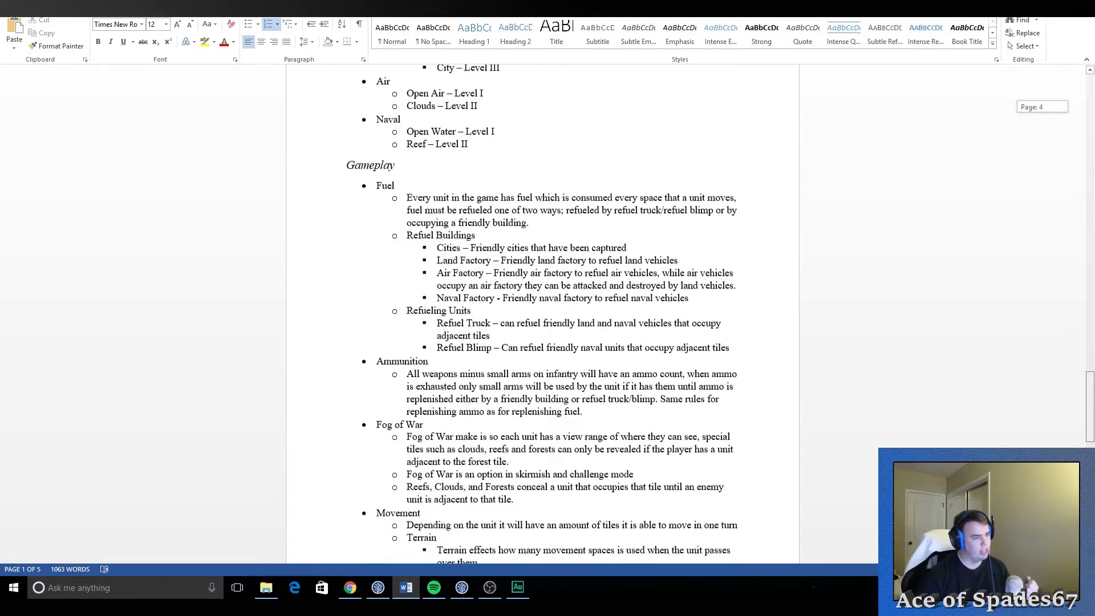
pyautogui.scroll(-3)
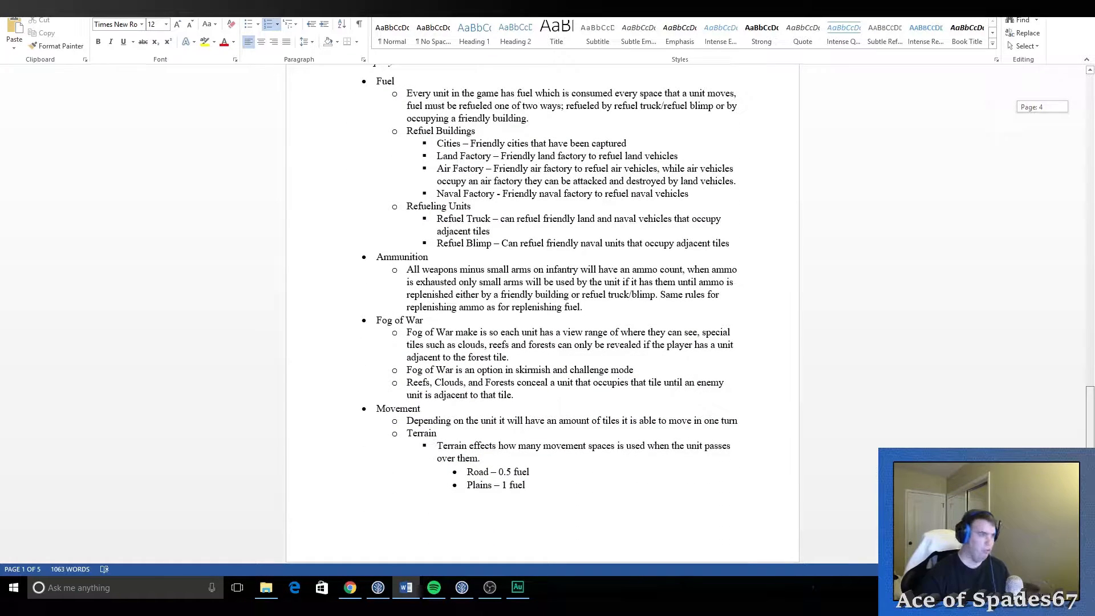
pyautogui.scroll(-3)
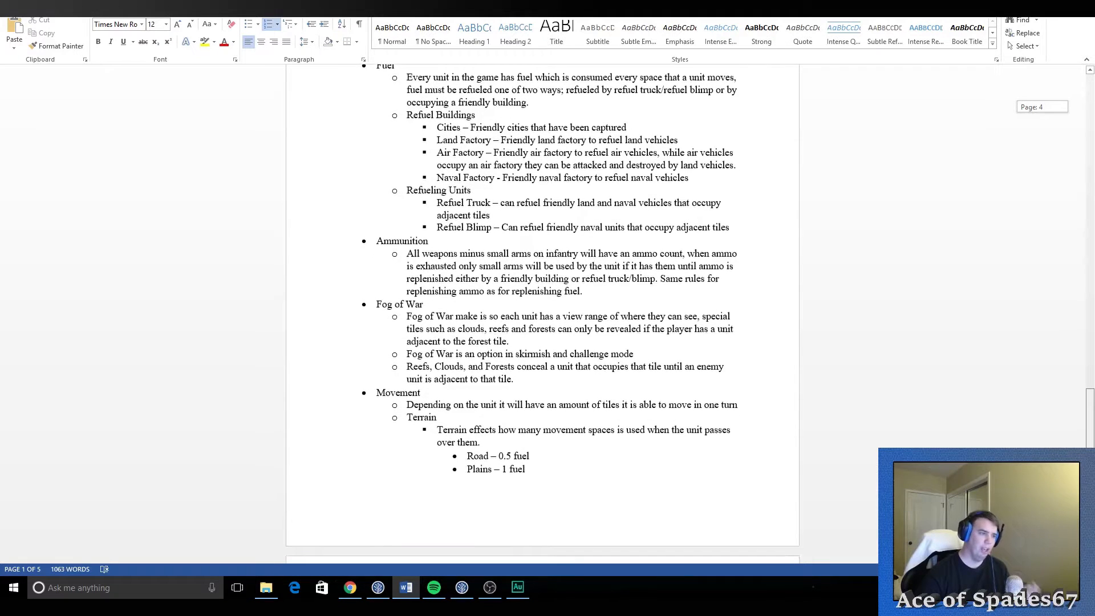
pyautogui.scroll(-3)
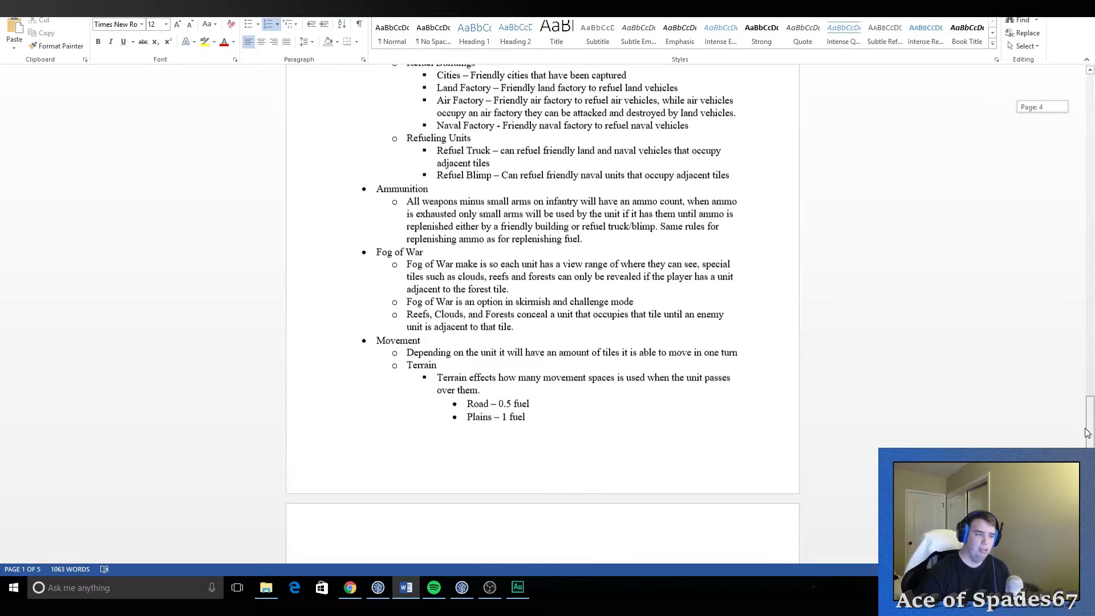
pyautogui.scroll(-3)
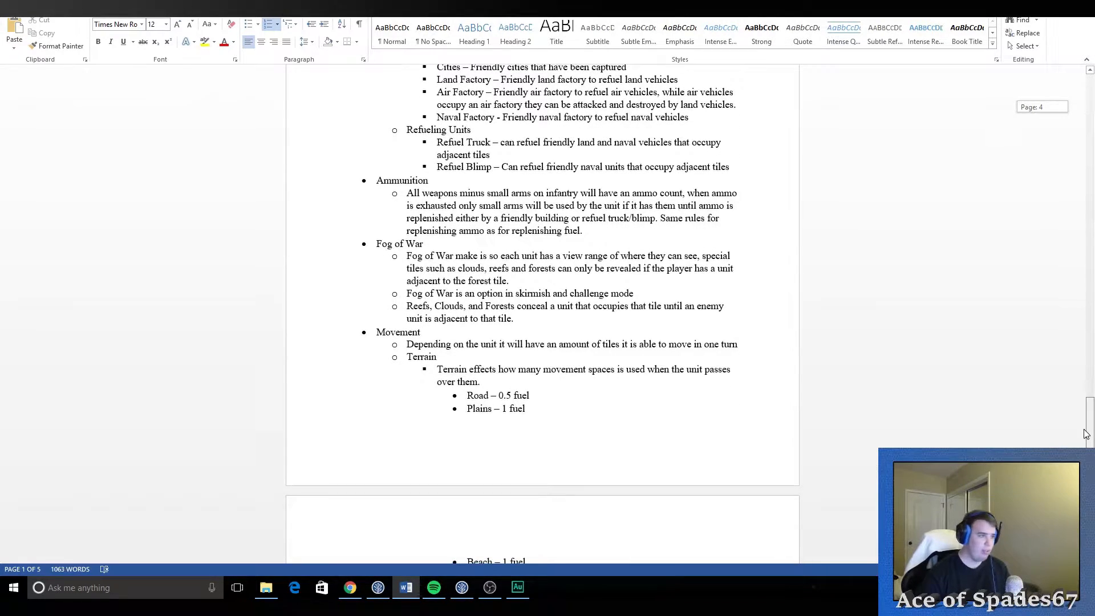
pyautogui.scroll(-3)
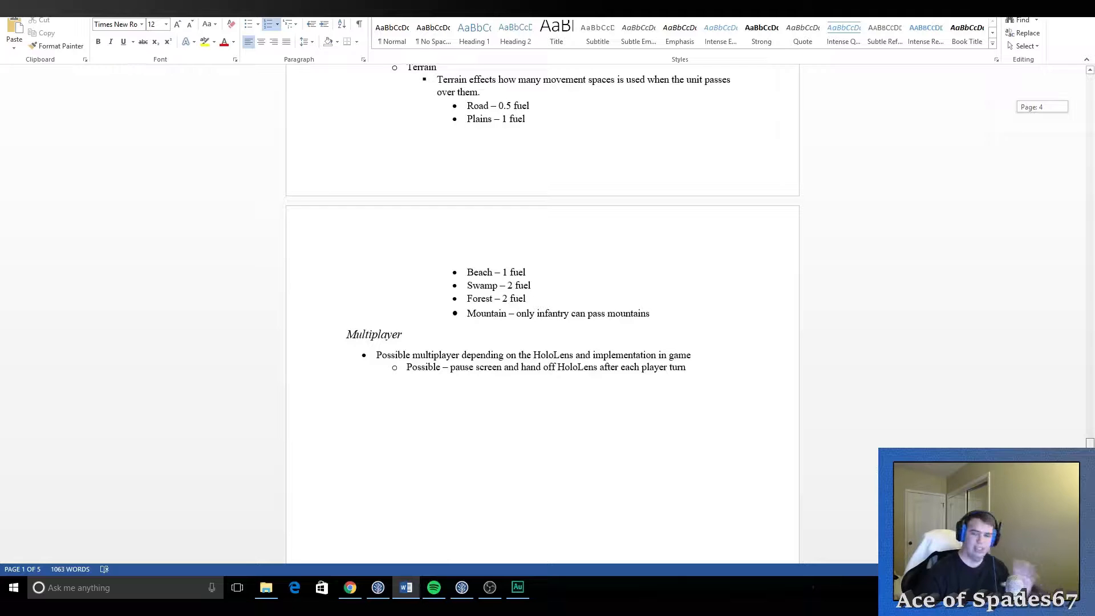
pyautogui.scroll(-3)
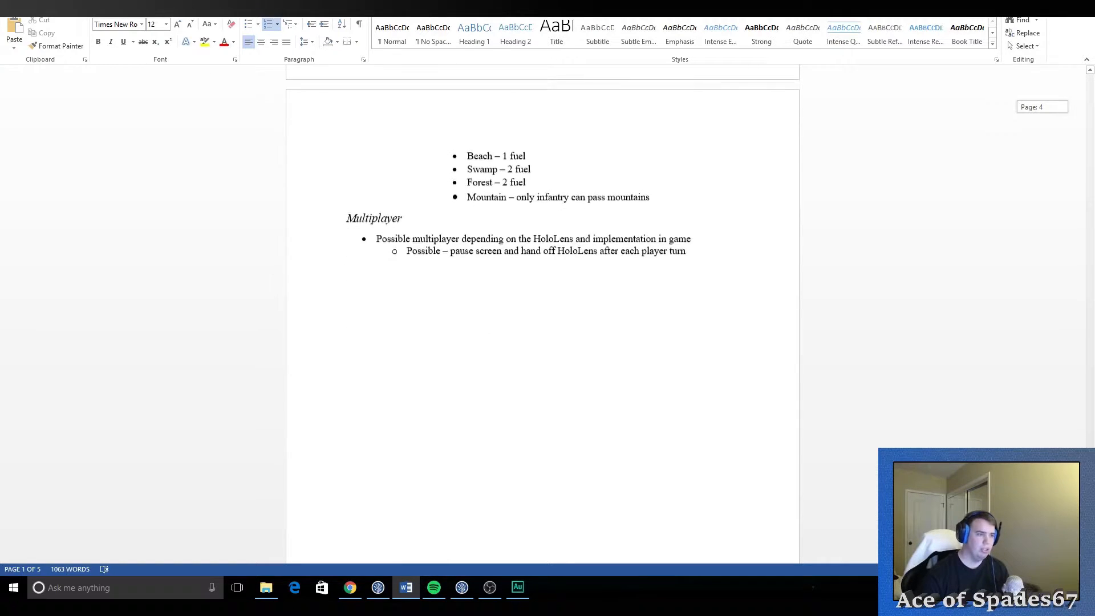
pyautogui.scroll(3)
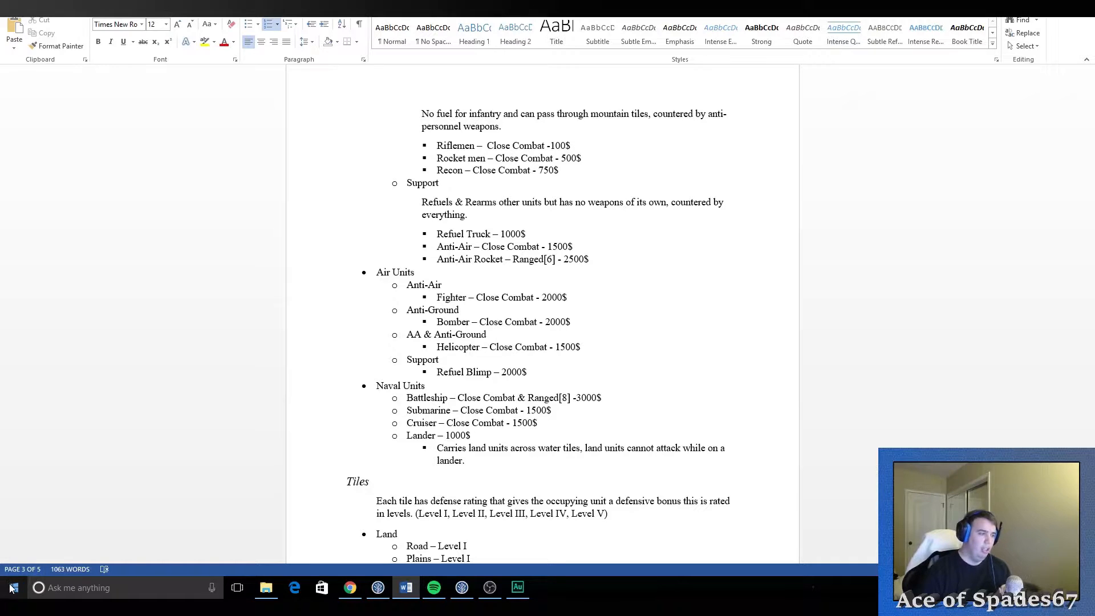
# Step: Launch Unity and start a new 3D project named Tabletop Wars located in the Work\TableWars folder
pyautogui.click(12, 587)
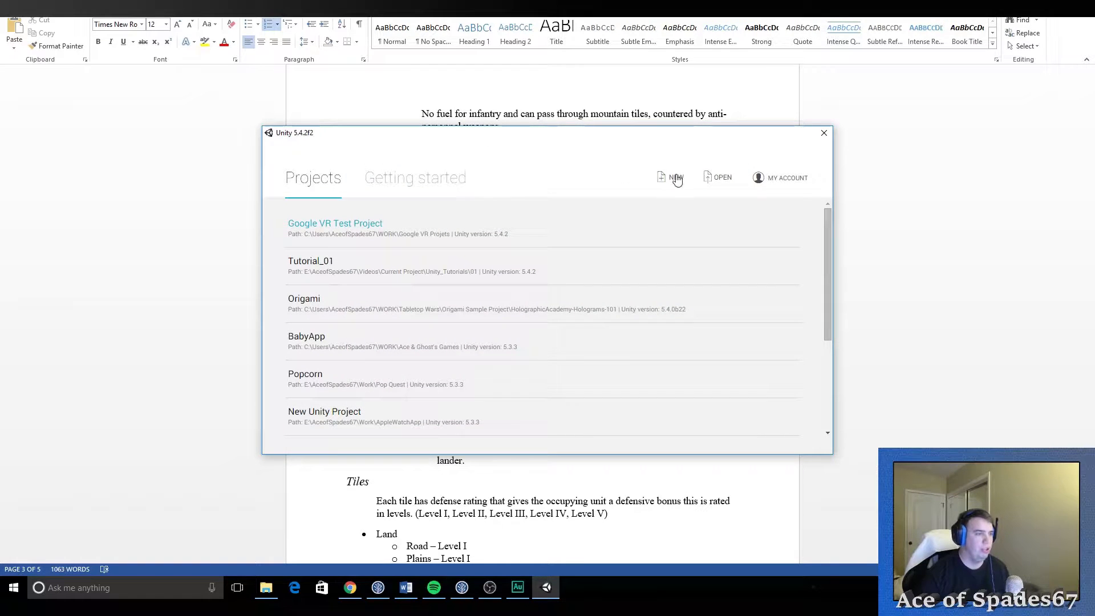
pyautogui.click(675, 178)
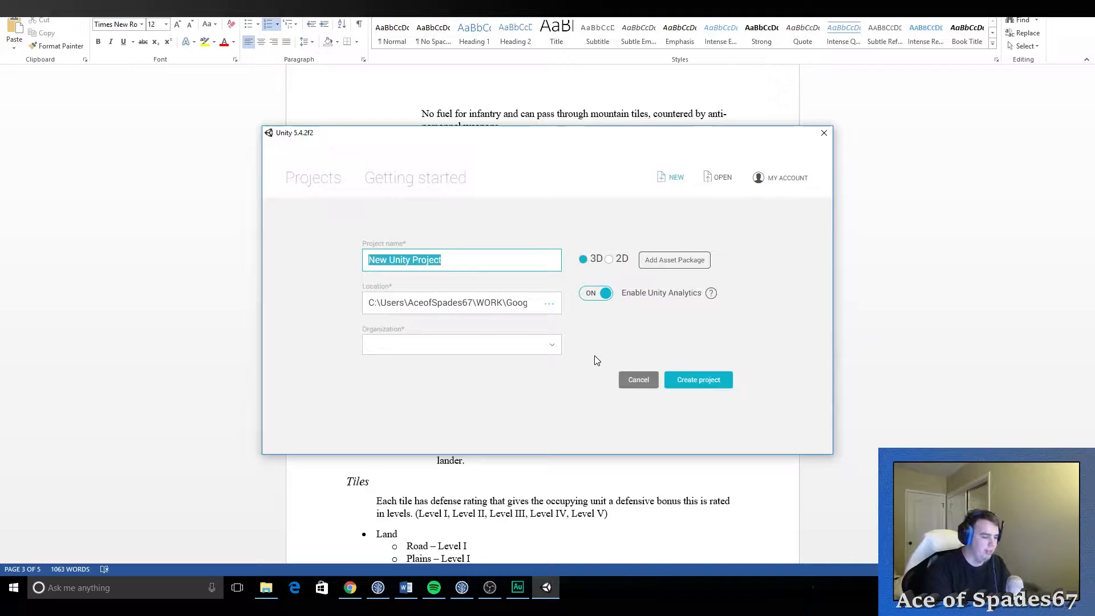
pyautogui.write('Tabletop')
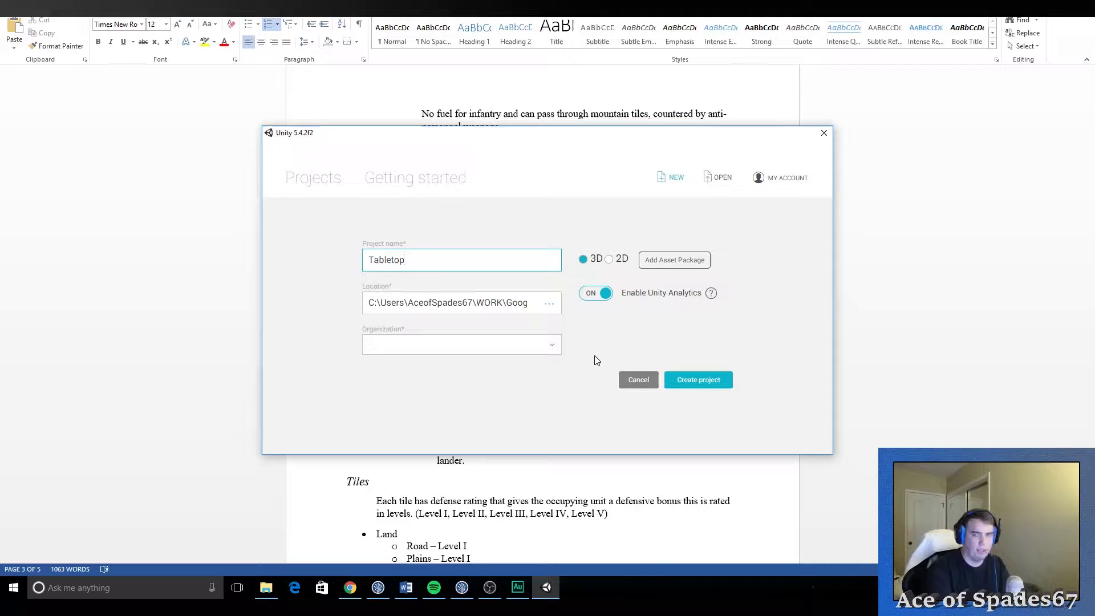
pyautogui.write('Wars')
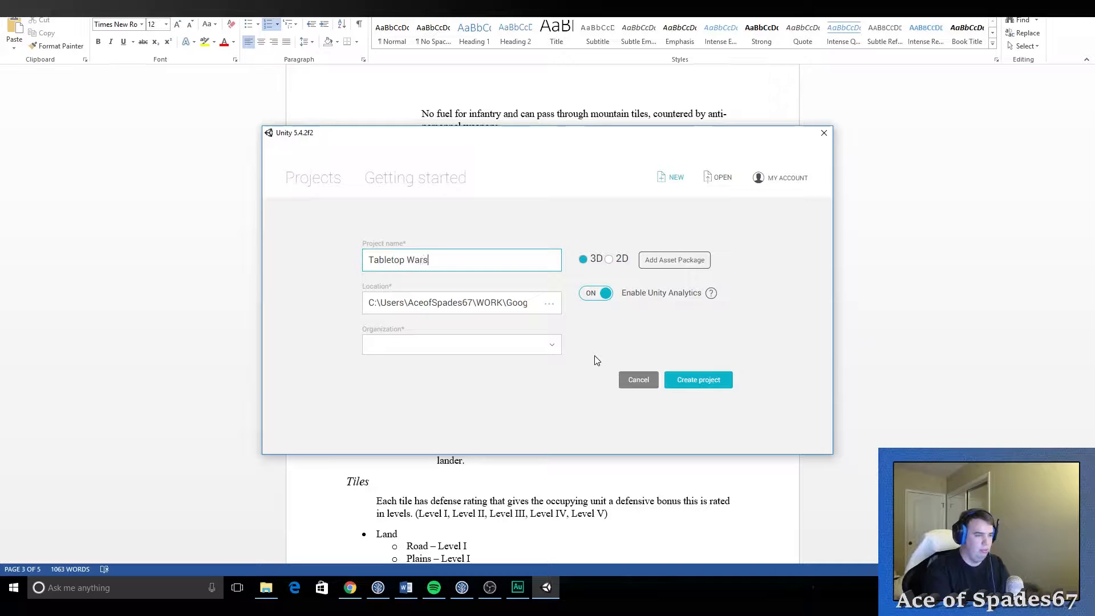
pyautogui.click(548, 302)
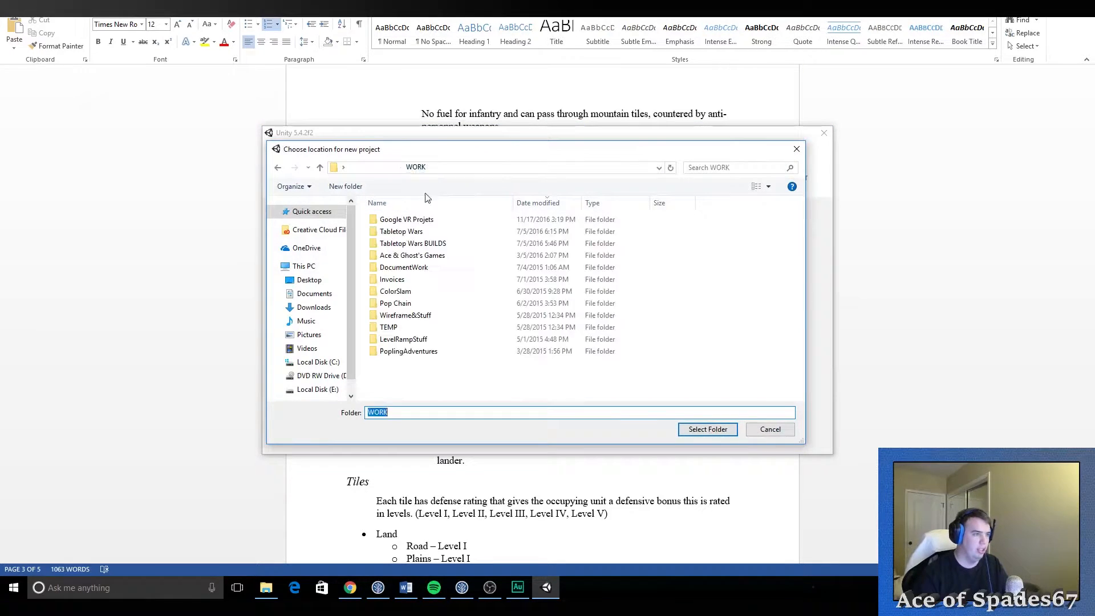
pyautogui.doubleClick(402, 232)
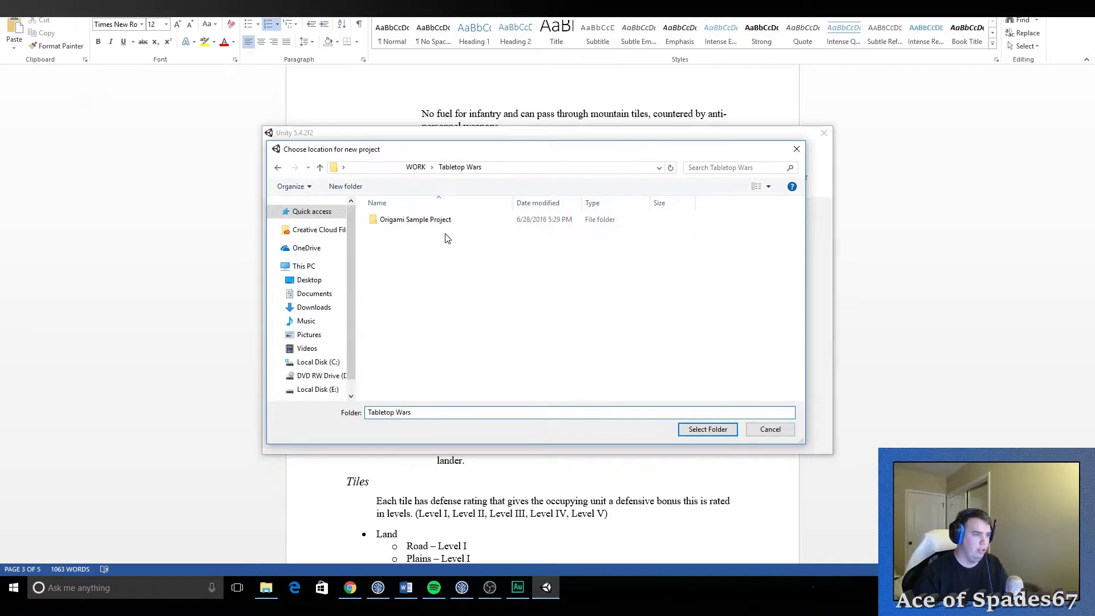
pyautogui.click(706, 429)
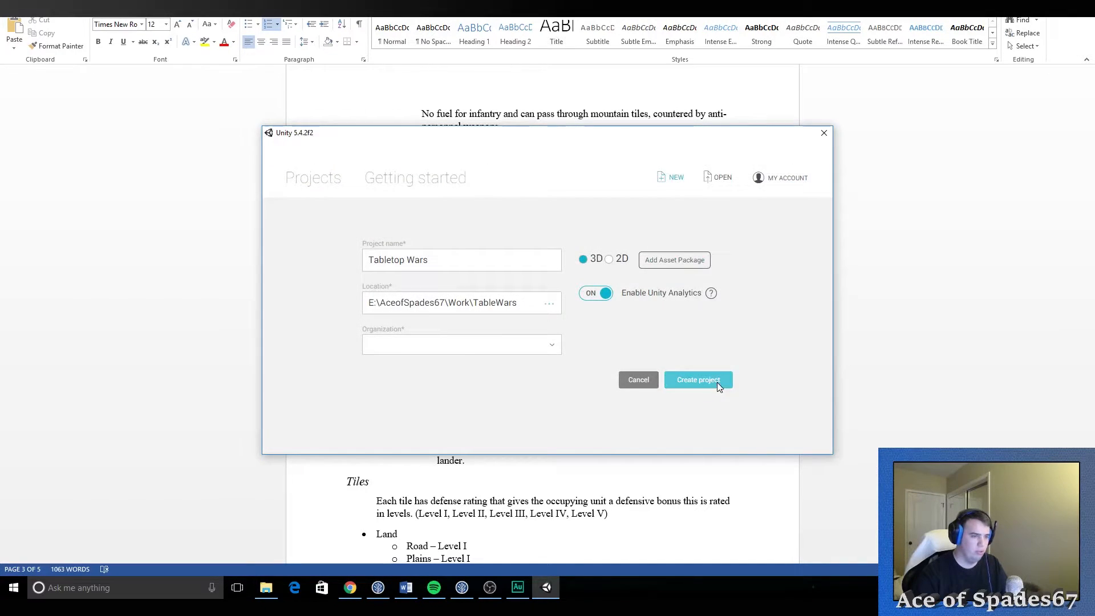
# Step: Create the Tabletop Wars project and switch its Analytics service ON from the Services view
pyautogui.click(697, 379)
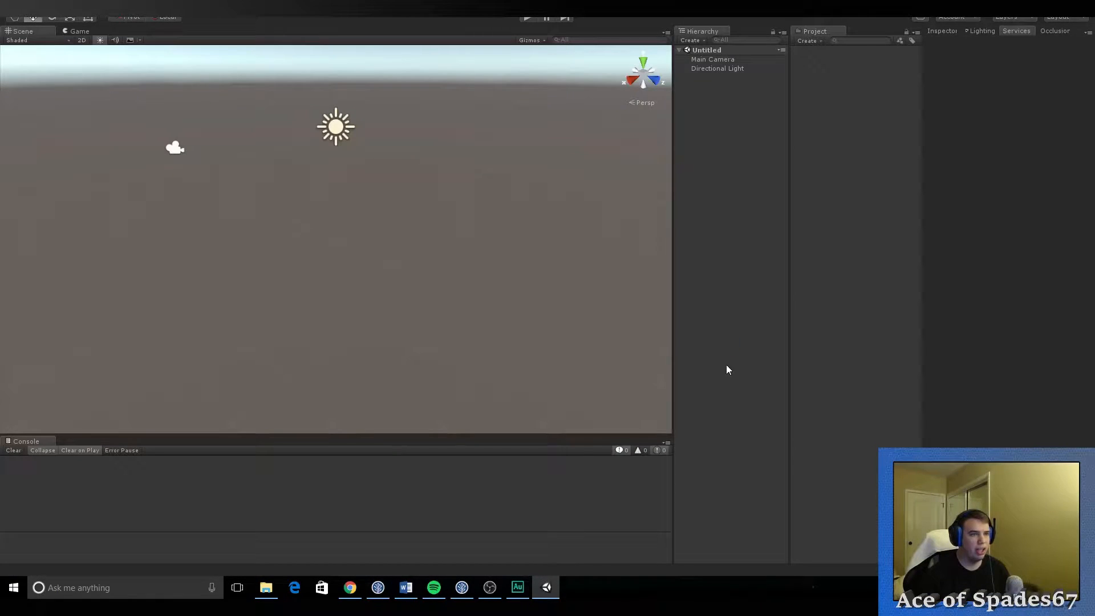
pyautogui.click(1015, 31)
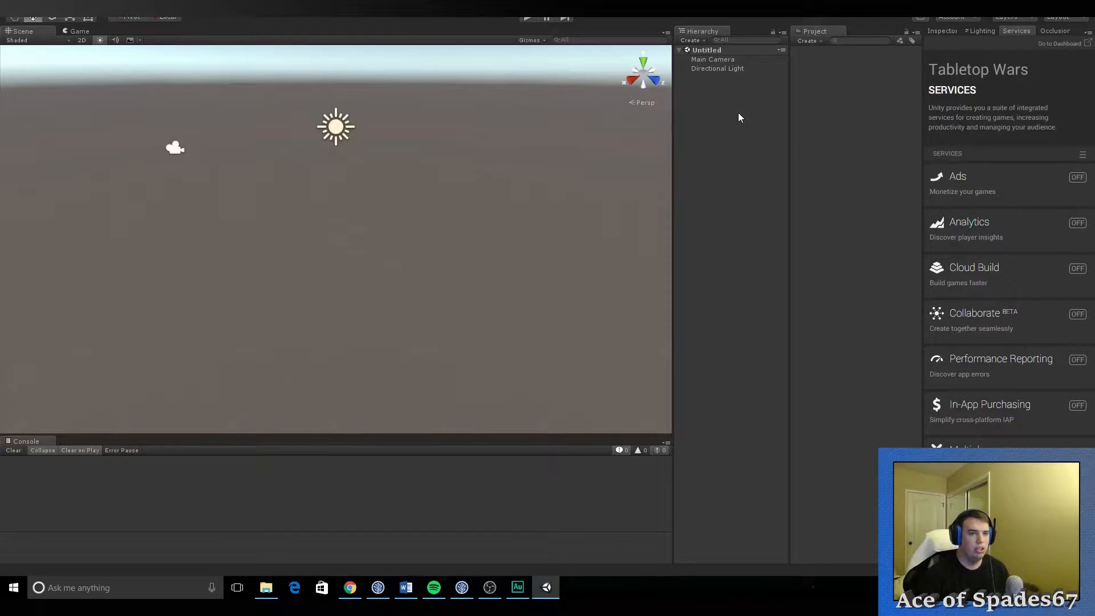
pyautogui.click(1078, 222)
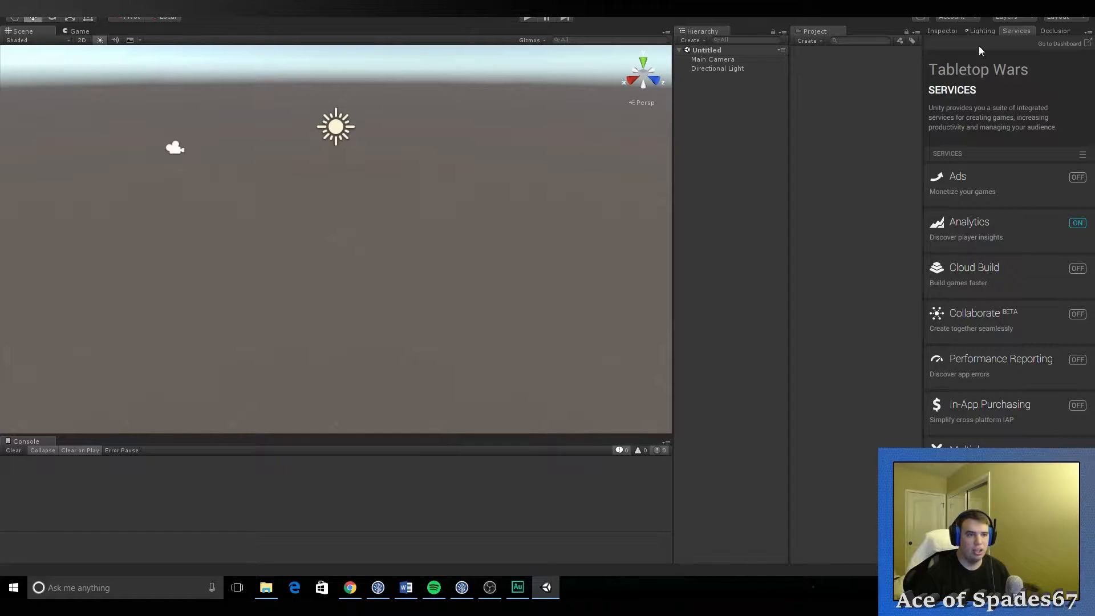
pyautogui.click(941, 31)
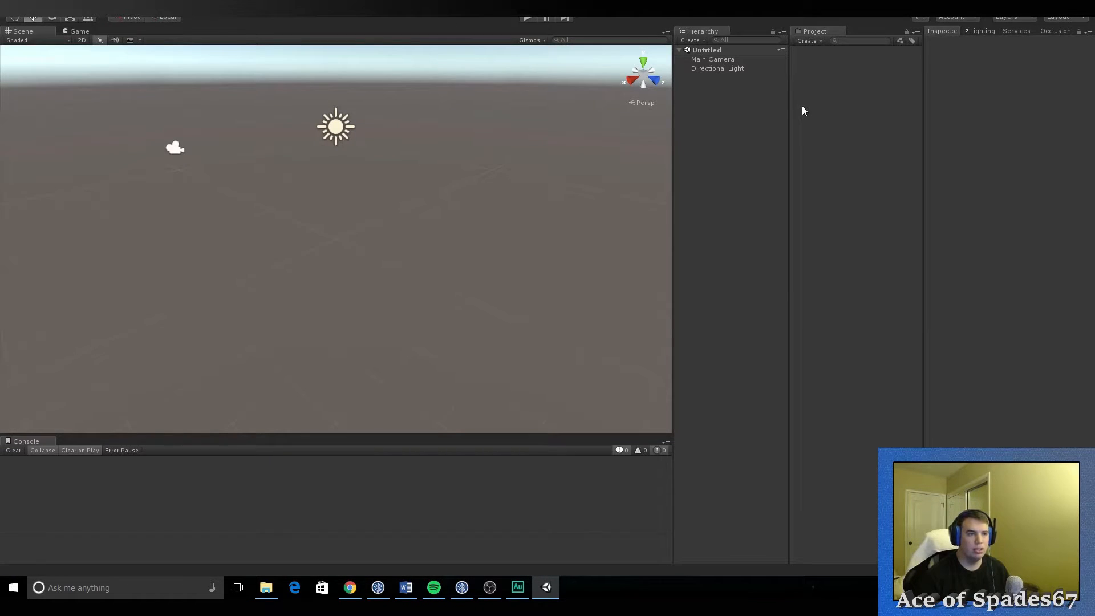
pyautogui.moveTo(802, 103)
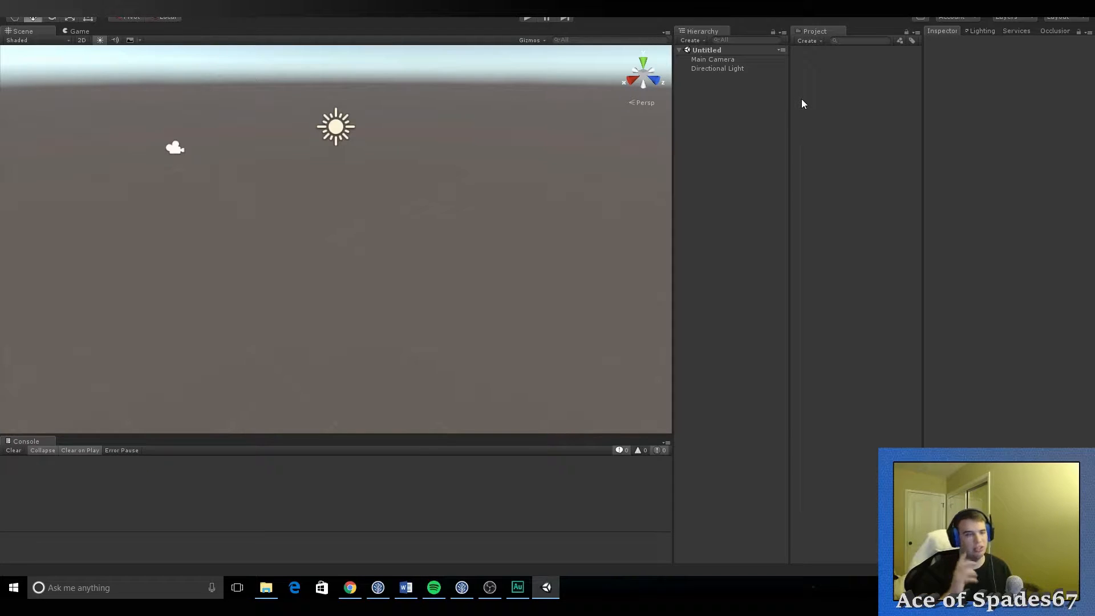
pyautogui.moveTo(733, 136)
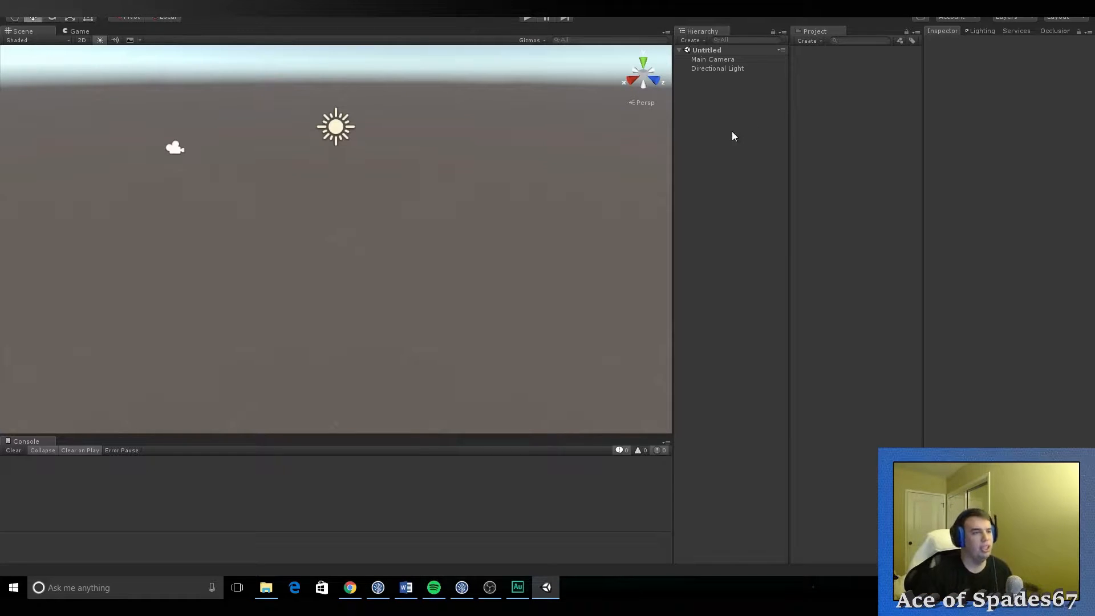
pyautogui.moveTo(832, 99)
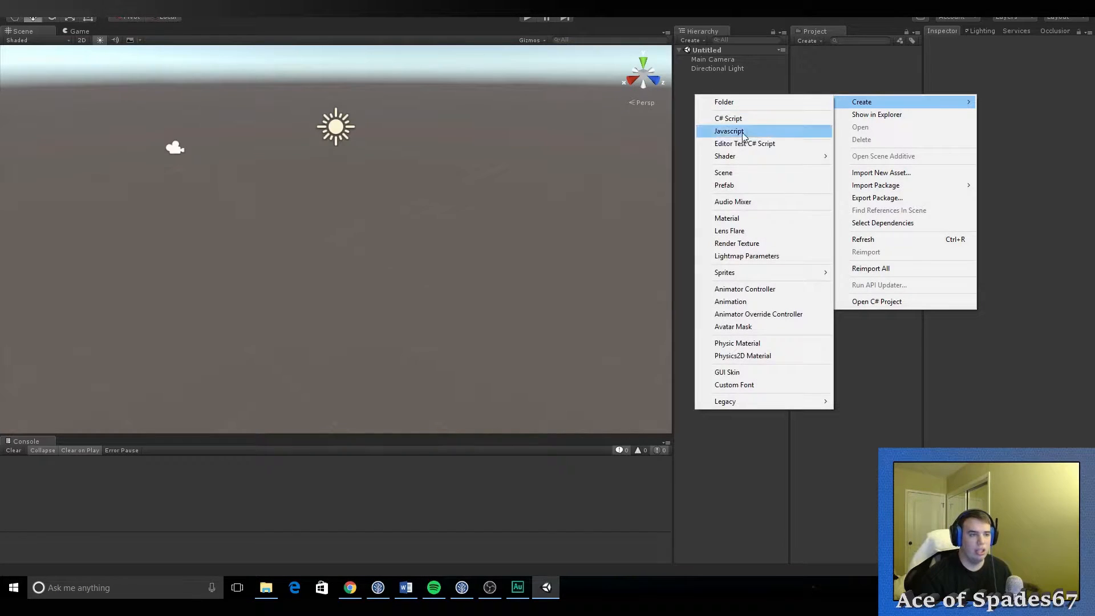
# Step: Create Resources and Scenes folders in the project's Assets
pyautogui.click(723, 102)
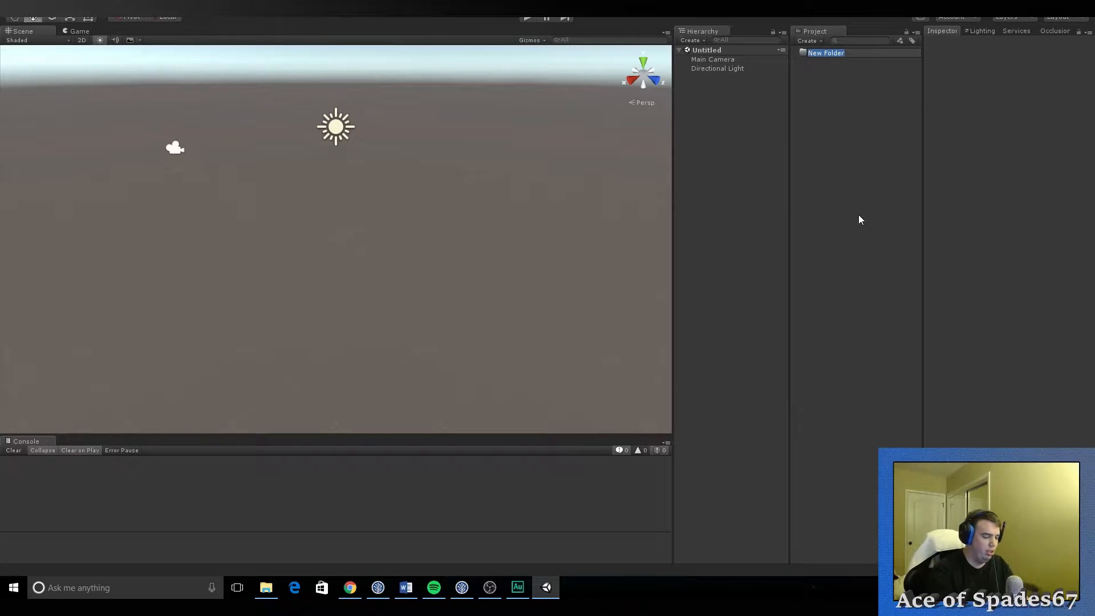
pyautogui.write('Resources')
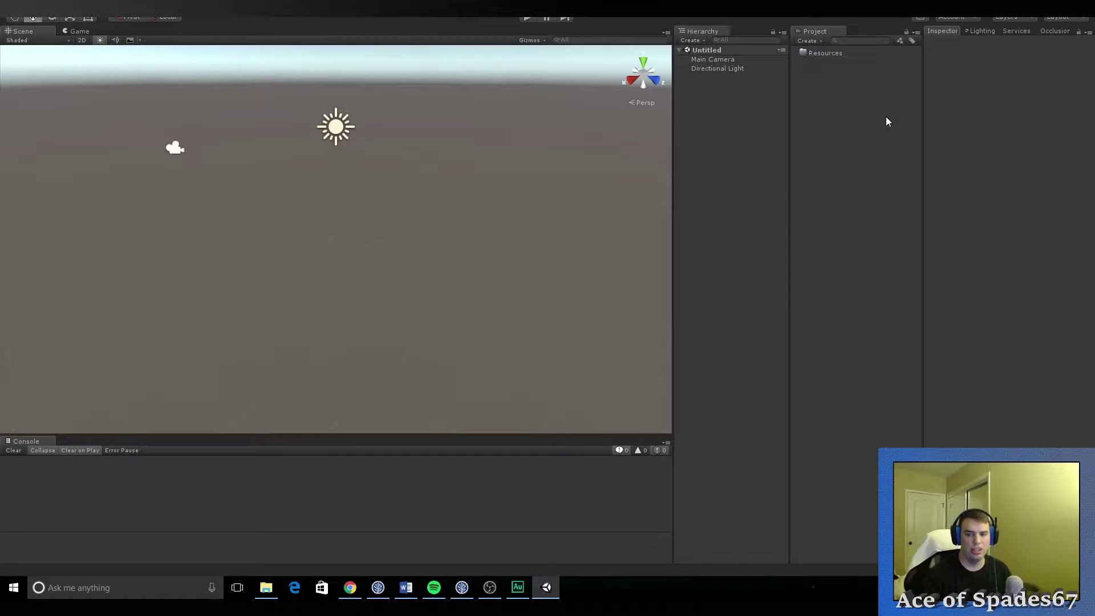
pyautogui.moveTo(860, 110)
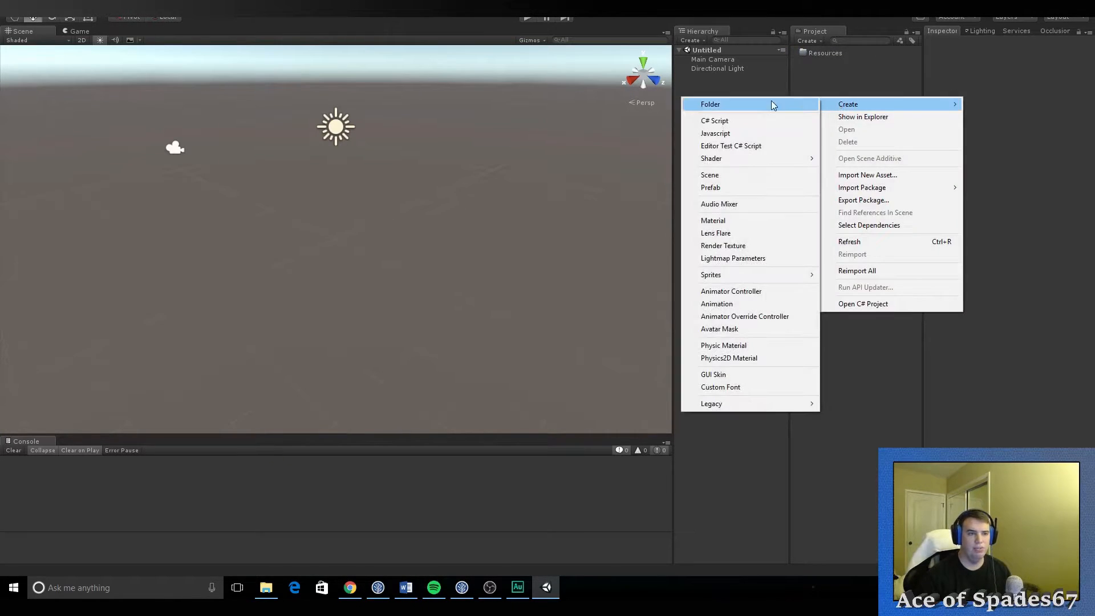
pyautogui.click(710, 104)
pyautogui.write('Scenes')
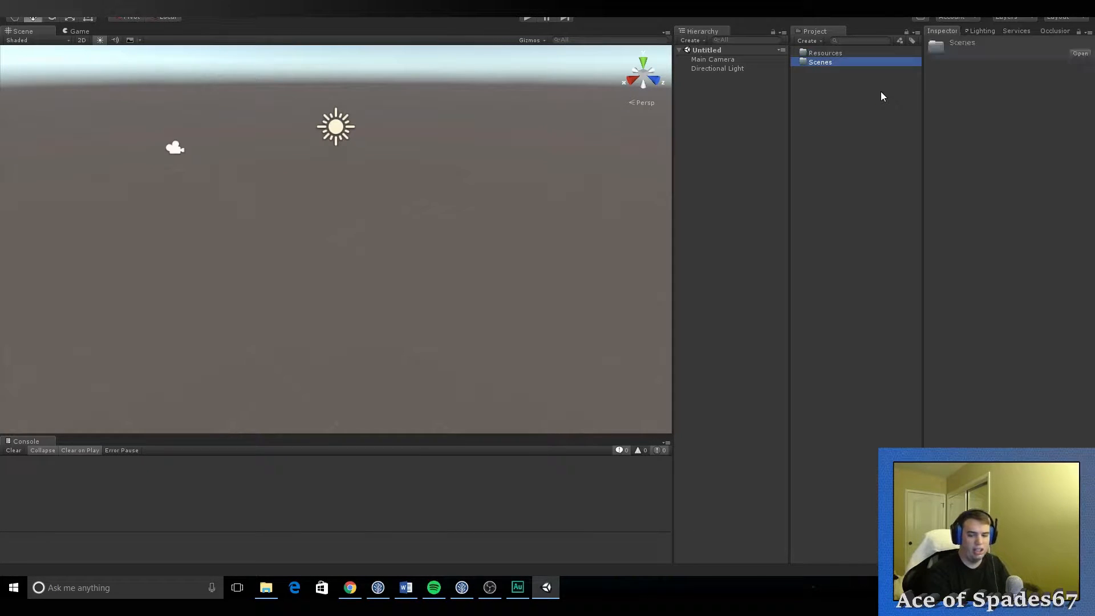
pyautogui.moveTo(878, 80)
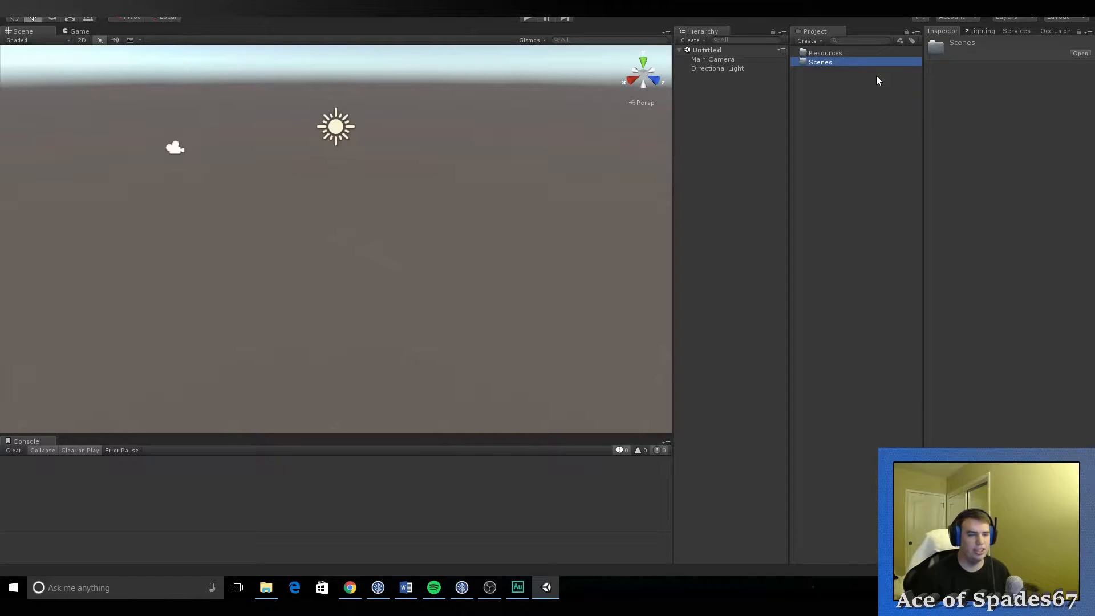
pyautogui.moveTo(831, 79)
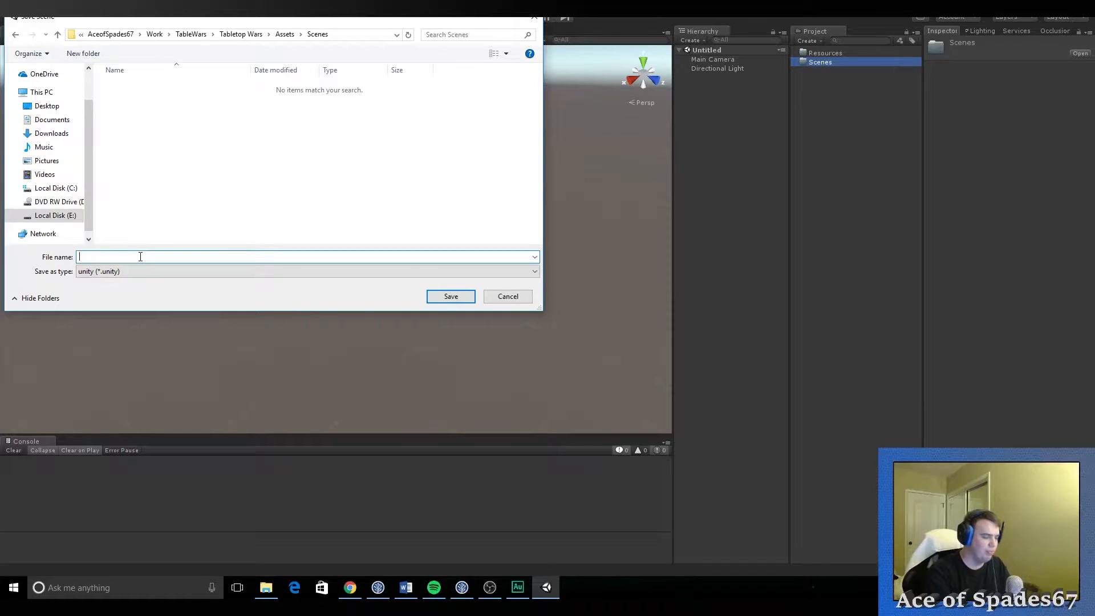
# Step: Save the untitled scene as Test in the Assets/Scenes folder
pyautogui.write('Test')
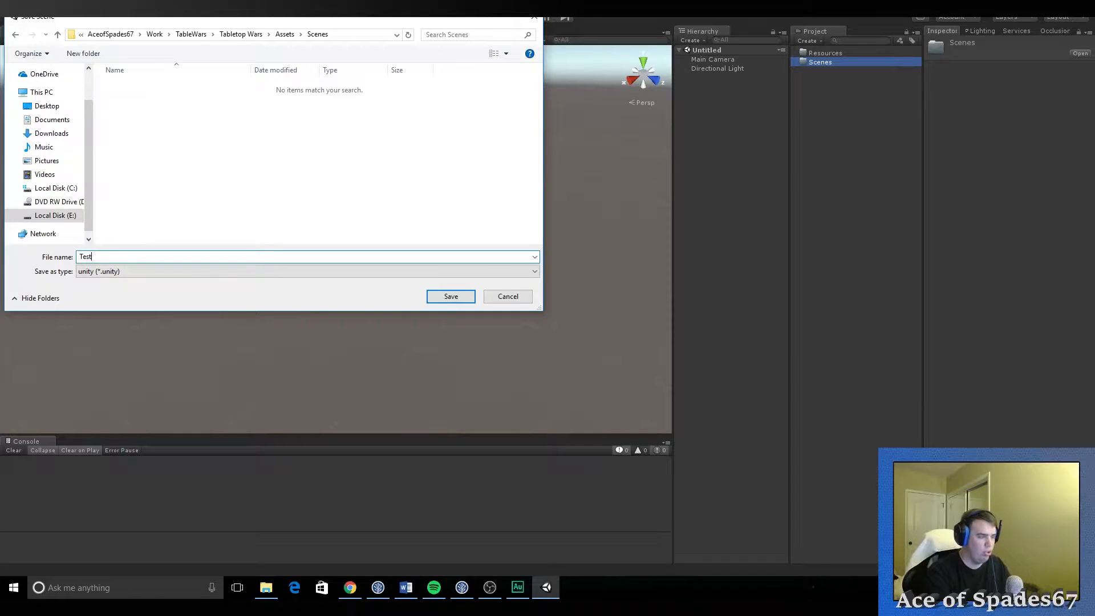
pyautogui.click(451, 297)
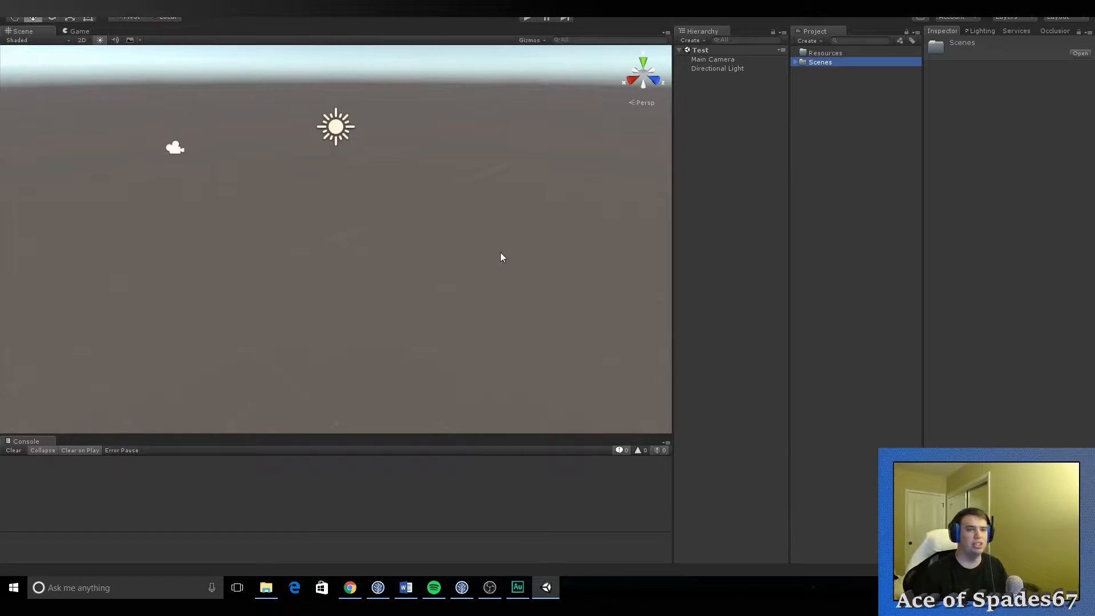
pyautogui.moveTo(733, 251)
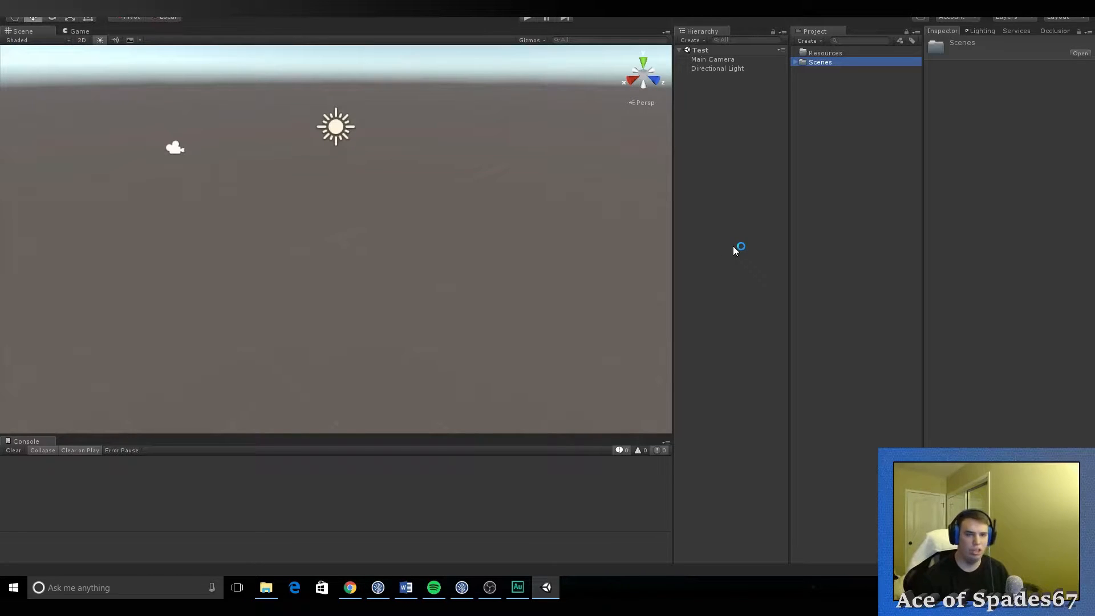
pyautogui.moveTo(810, 72)
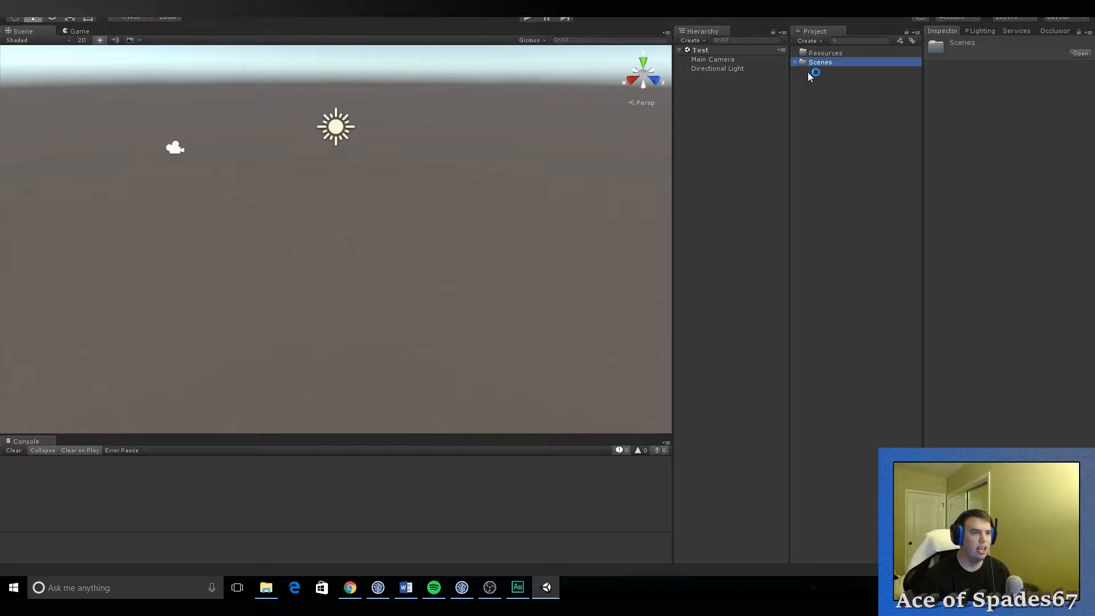
# Step: Create a Prefabs folder and a Scripts folder with a Managers subfolder in Assets
pyautogui.rightClick(813, 73)
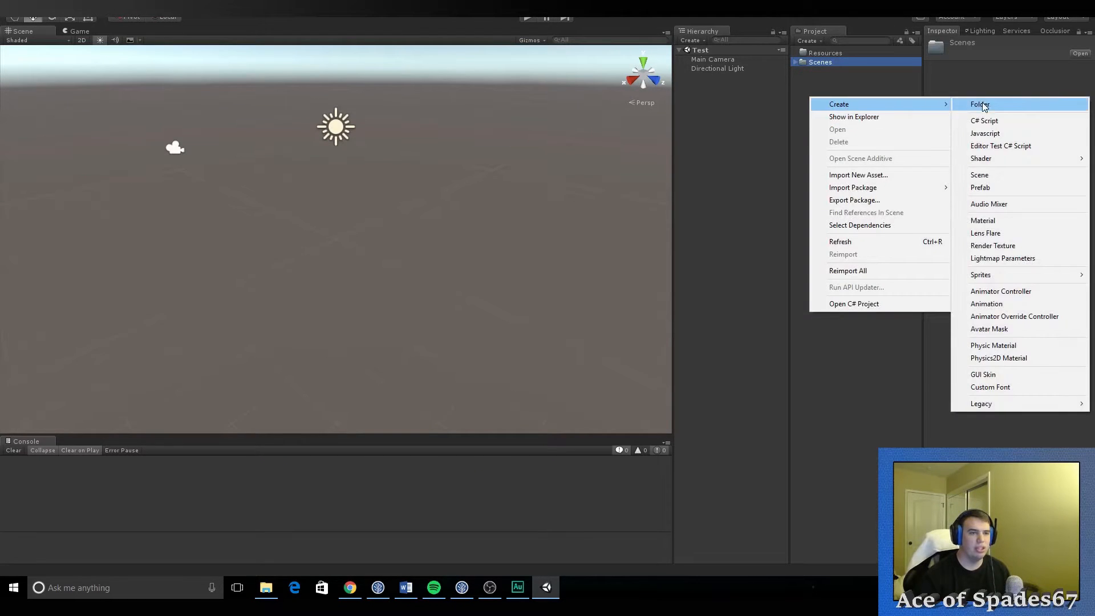
pyautogui.click(979, 104)
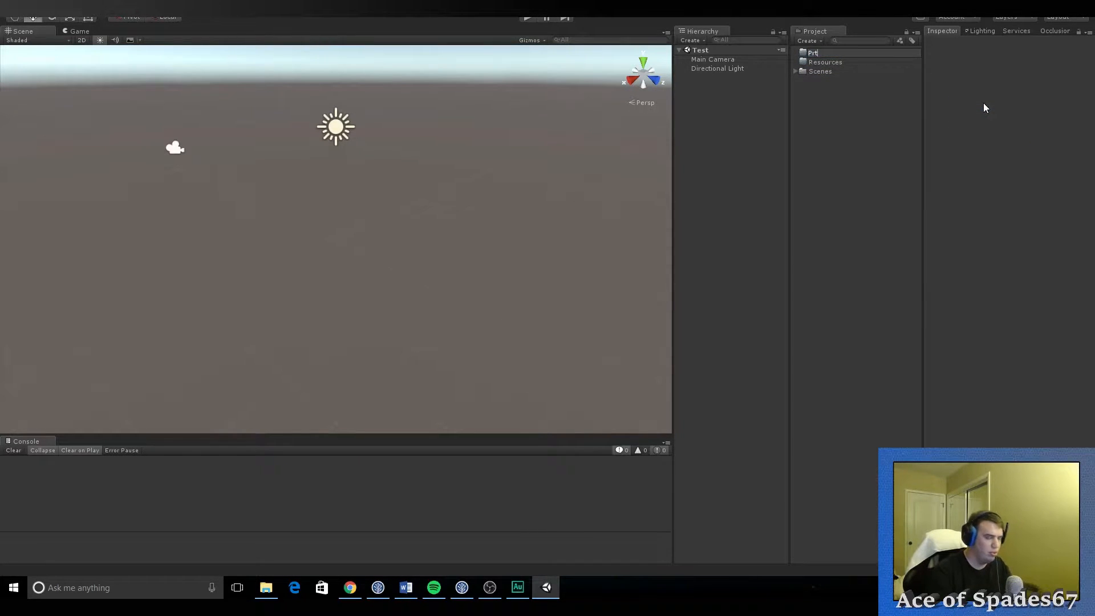
pyautogui.write('Prefabs')
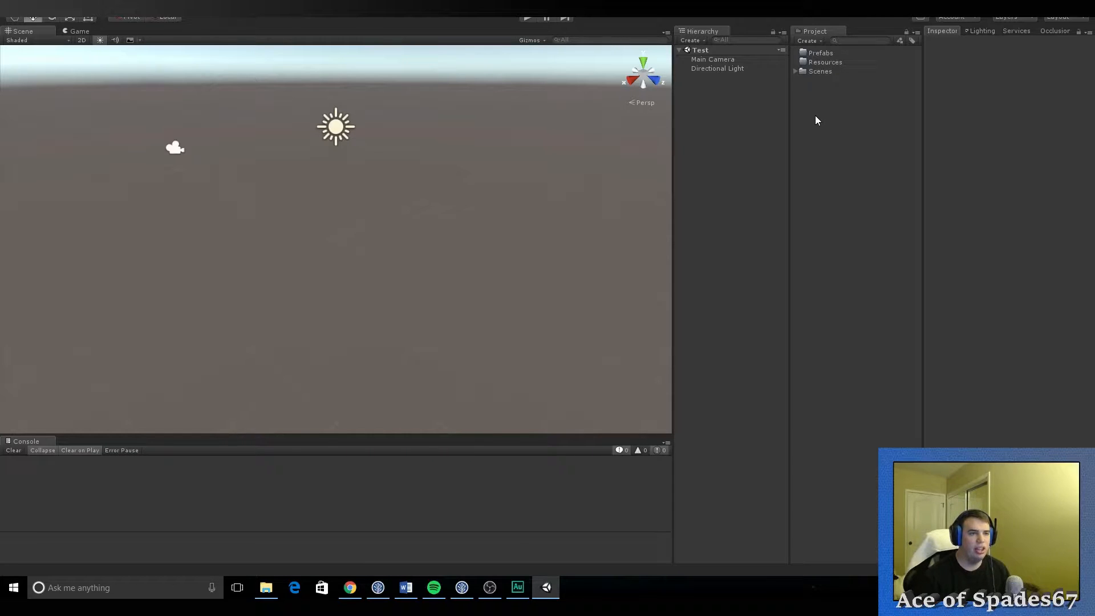
pyautogui.moveTo(742, 116)
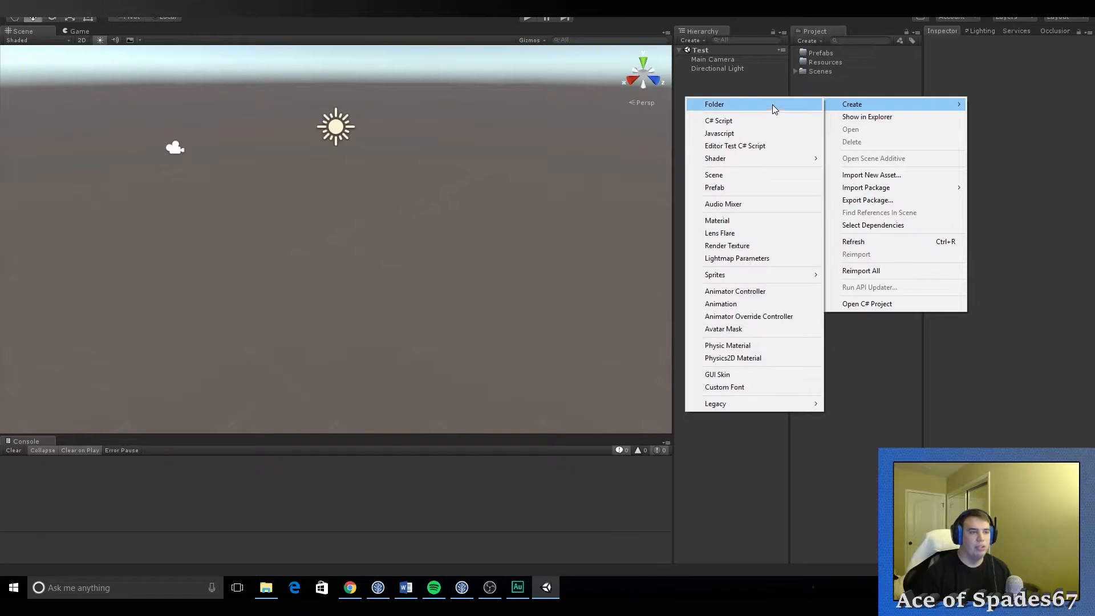
pyautogui.click(713, 104)
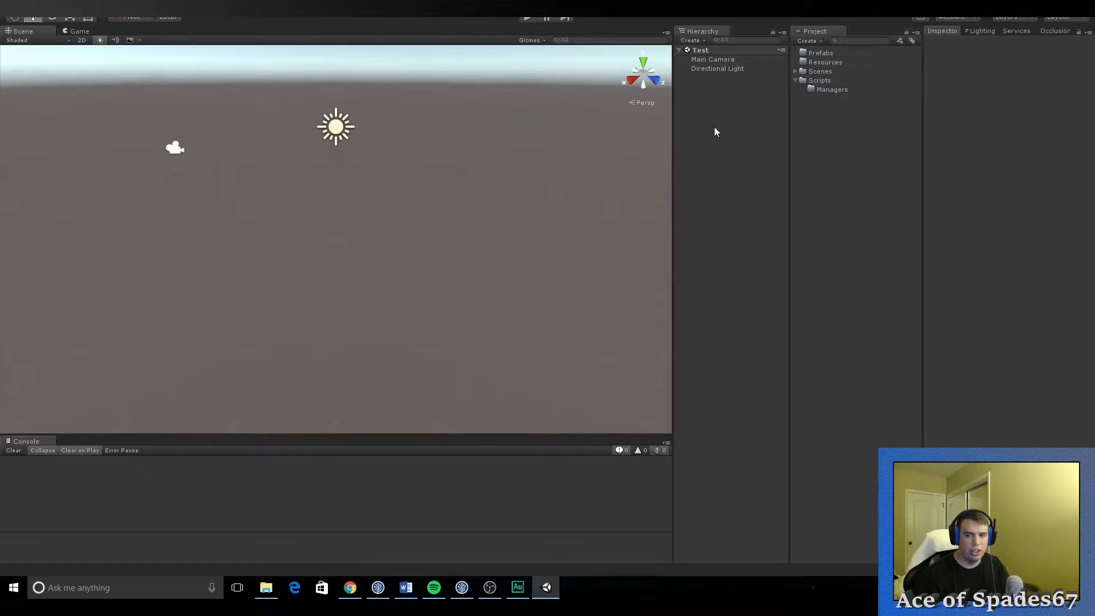
# Step: Create an empty Managers object with Game State, Level, Player and Initilization Manager empty children
pyautogui.rightClick(714, 131)
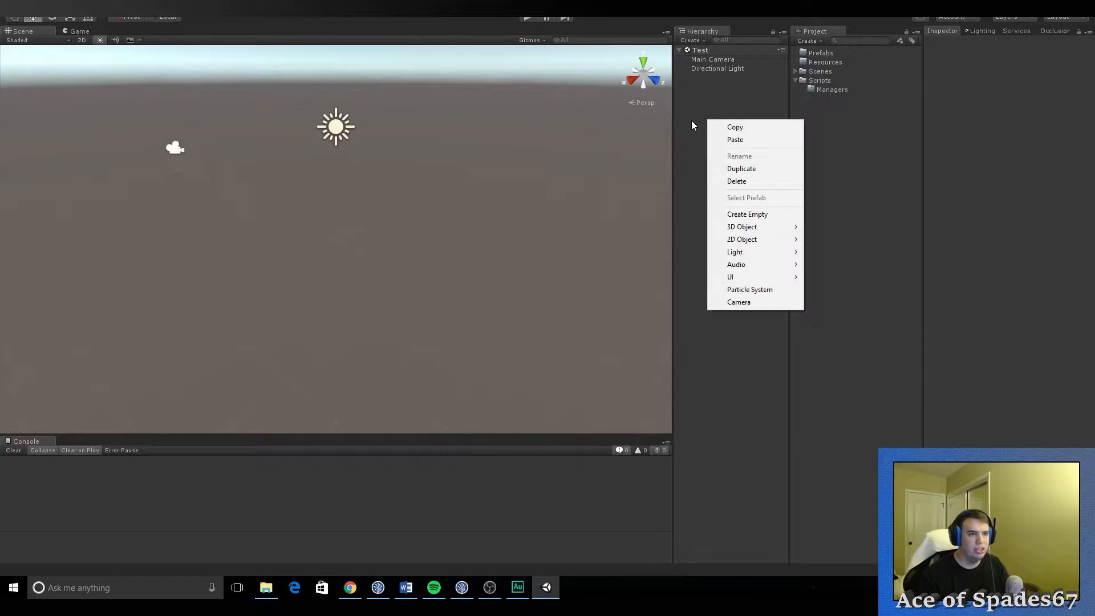
pyautogui.click(746, 213)
pyautogui.write('Managers')
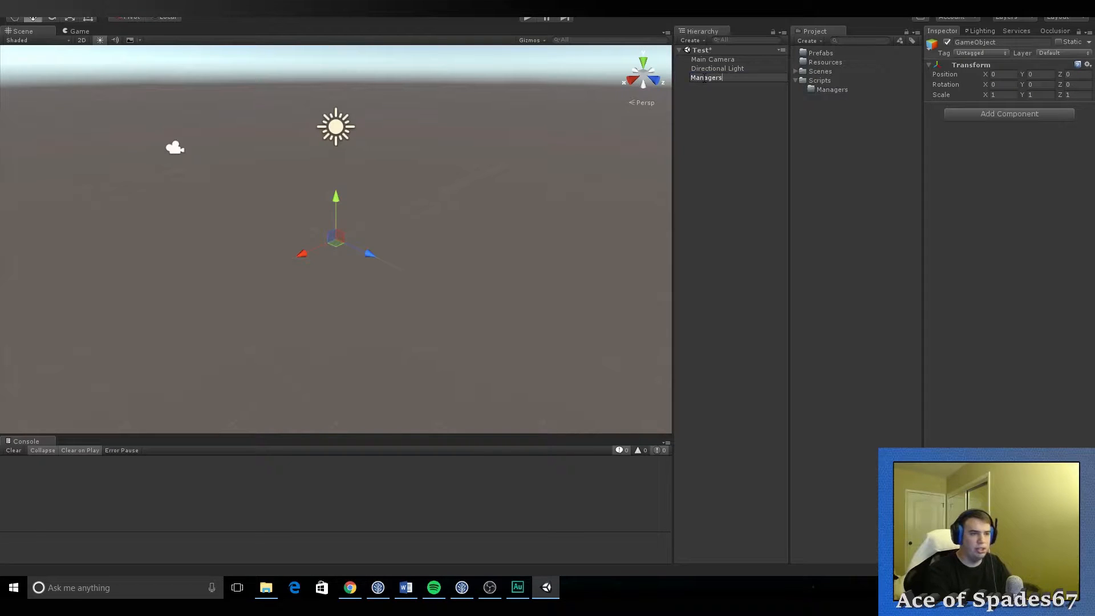
pyautogui.rightClick(704, 77)
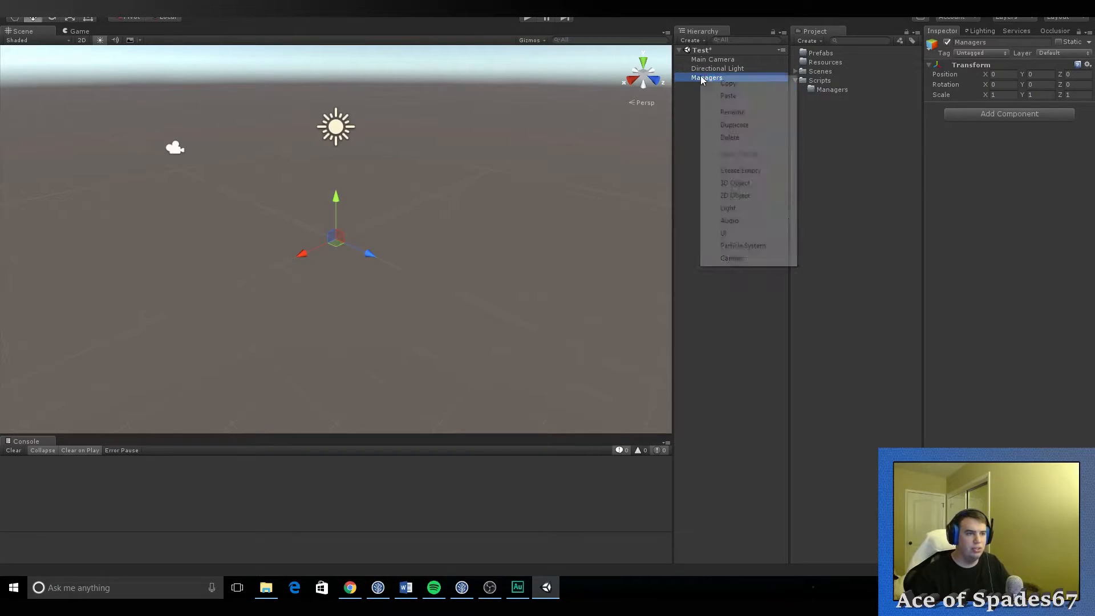
pyautogui.click(739, 169)
pyautogui.write('Gam')
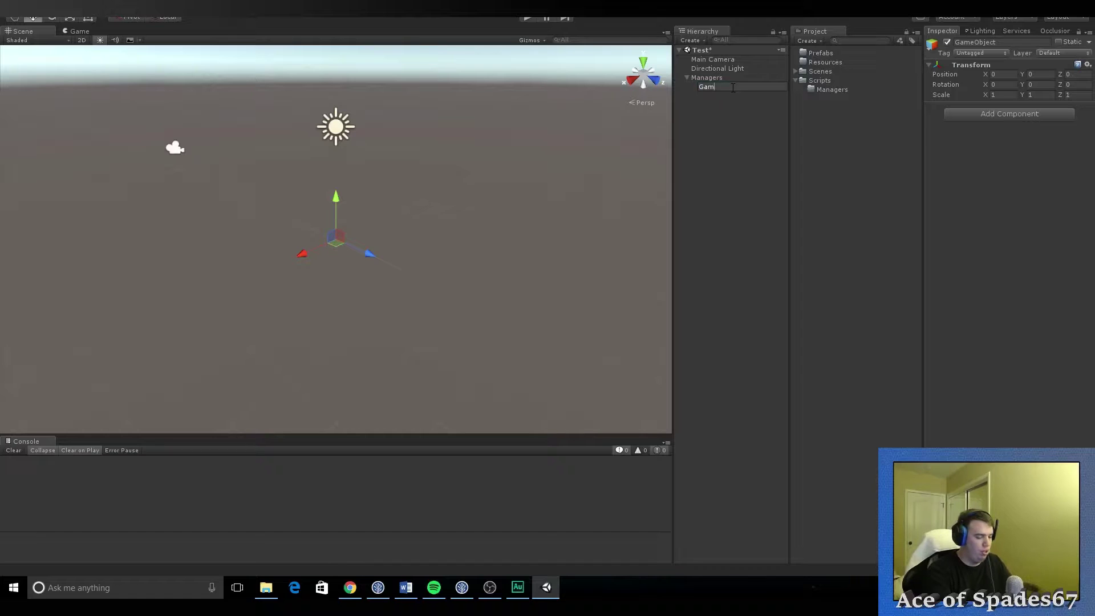
pyautogui.write('e State Manager')
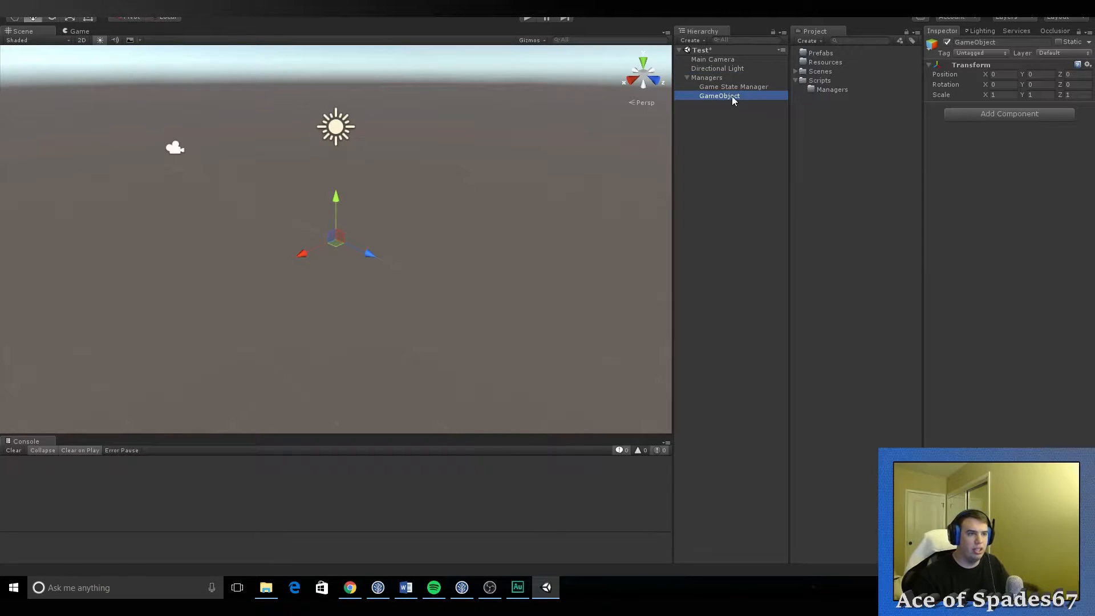
pyautogui.doubleClick(718, 95)
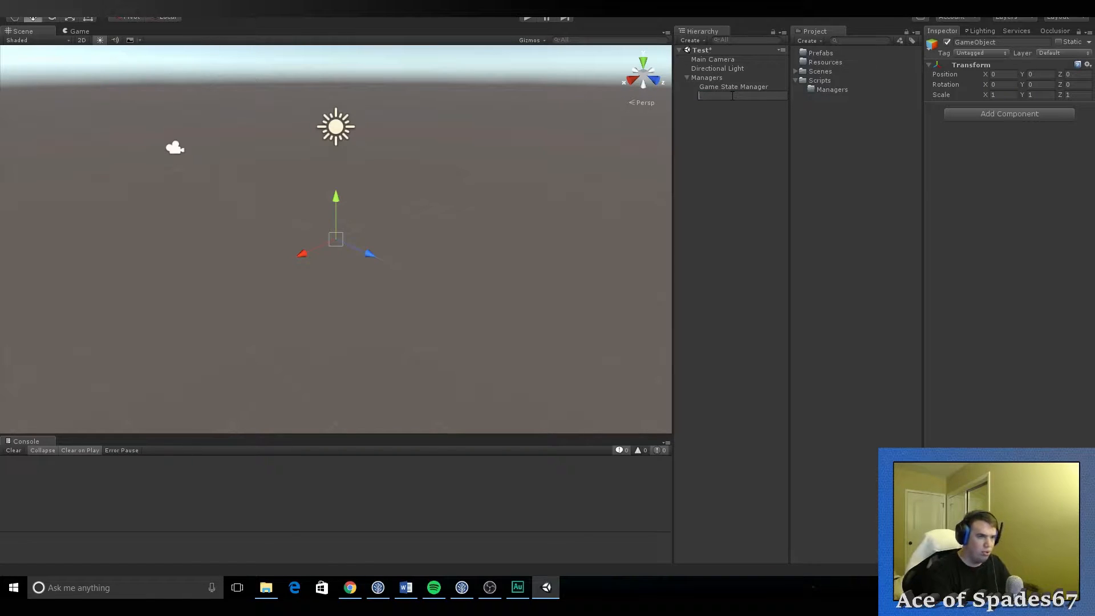
pyautogui.write('Level Manager')
pyautogui.write('Player Manager')
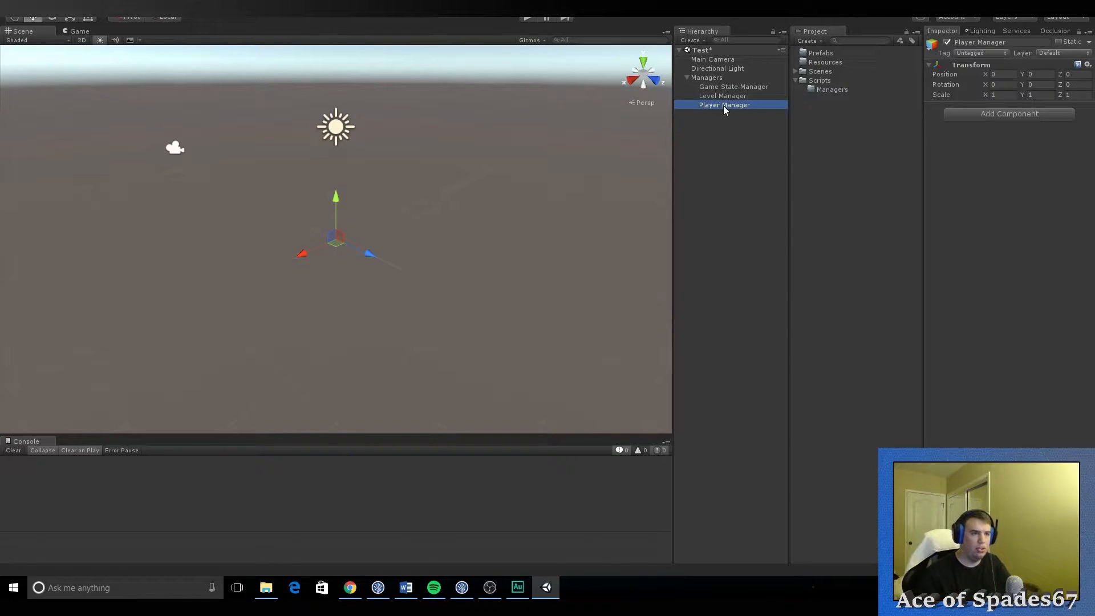
pyautogui.click(707, 77)
pyautogui.write('Initilization Manager')
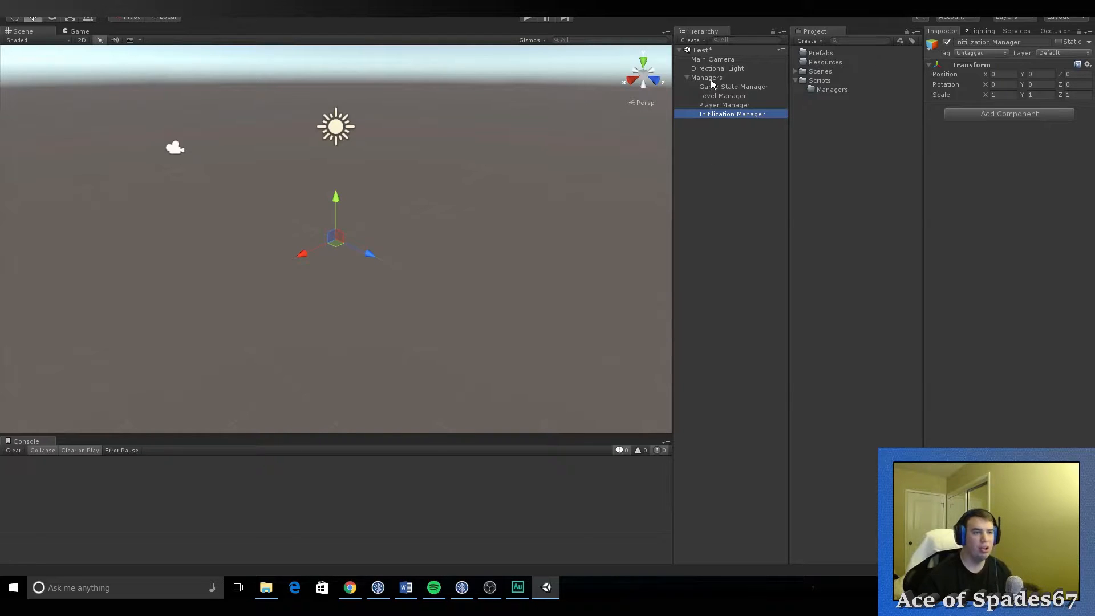
pyautogui.moveTo(716, 135)
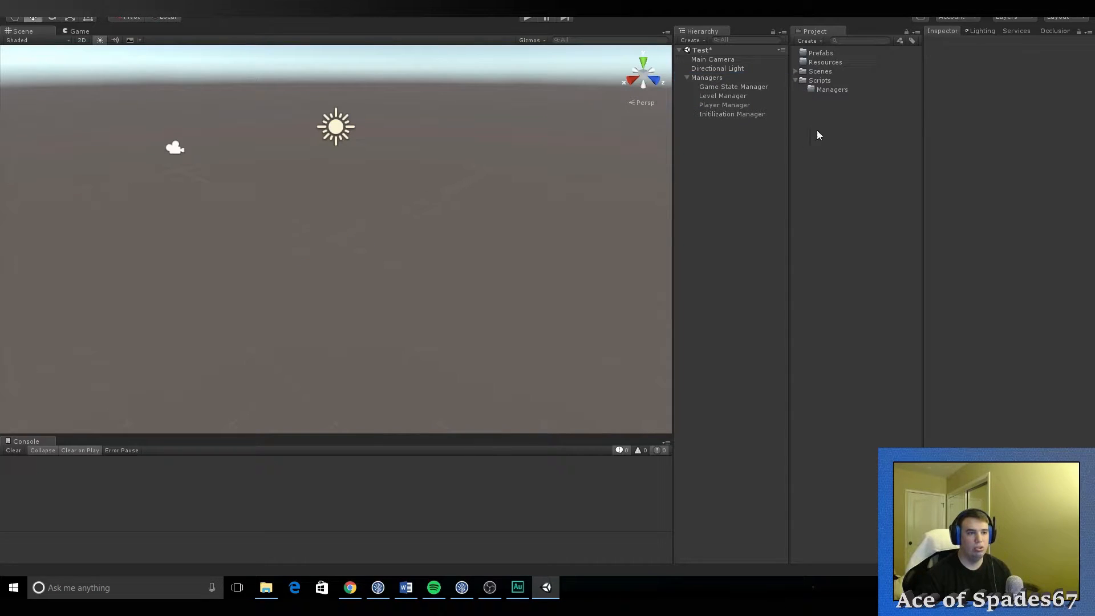
# Step: Create a MasterManager C# script in the Scripts/Managers folder
pyautogui.rightClick(831, 89)
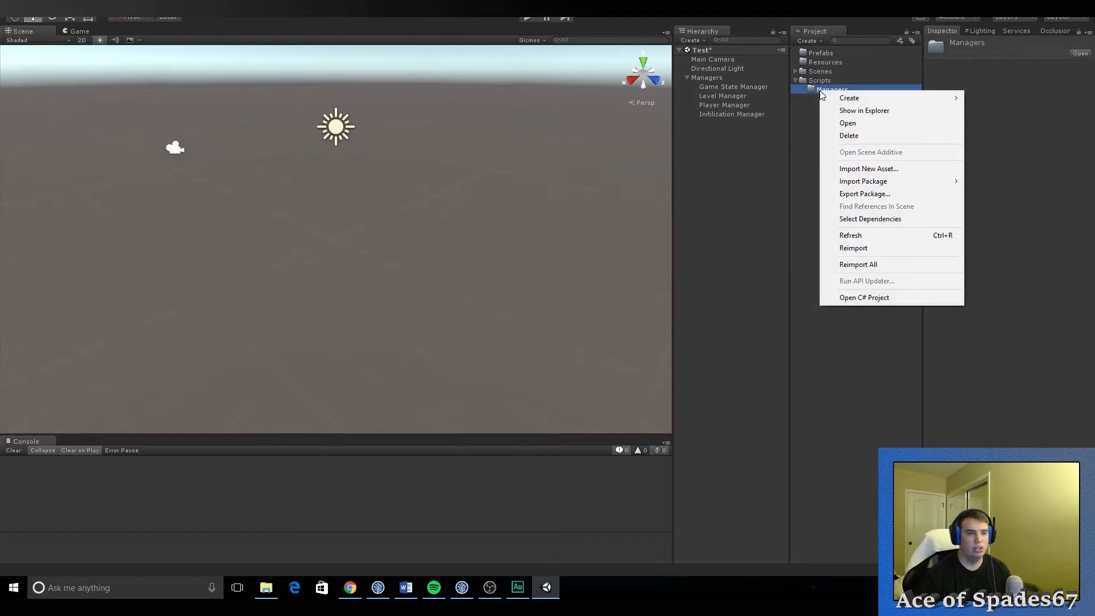
pyautogui.click(849, 98)
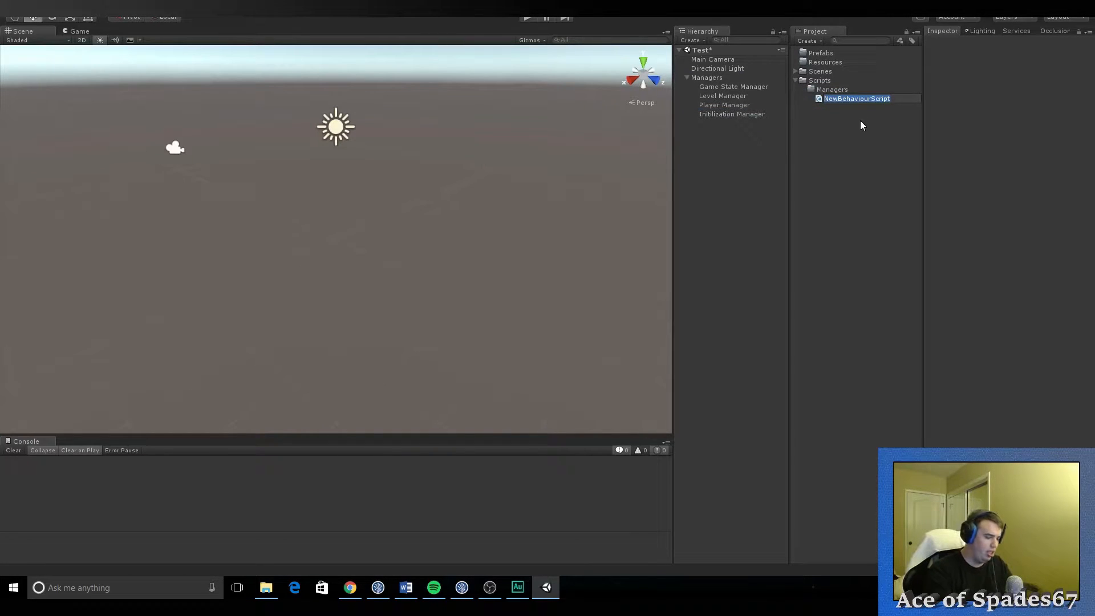
pyautogui.write('Master')
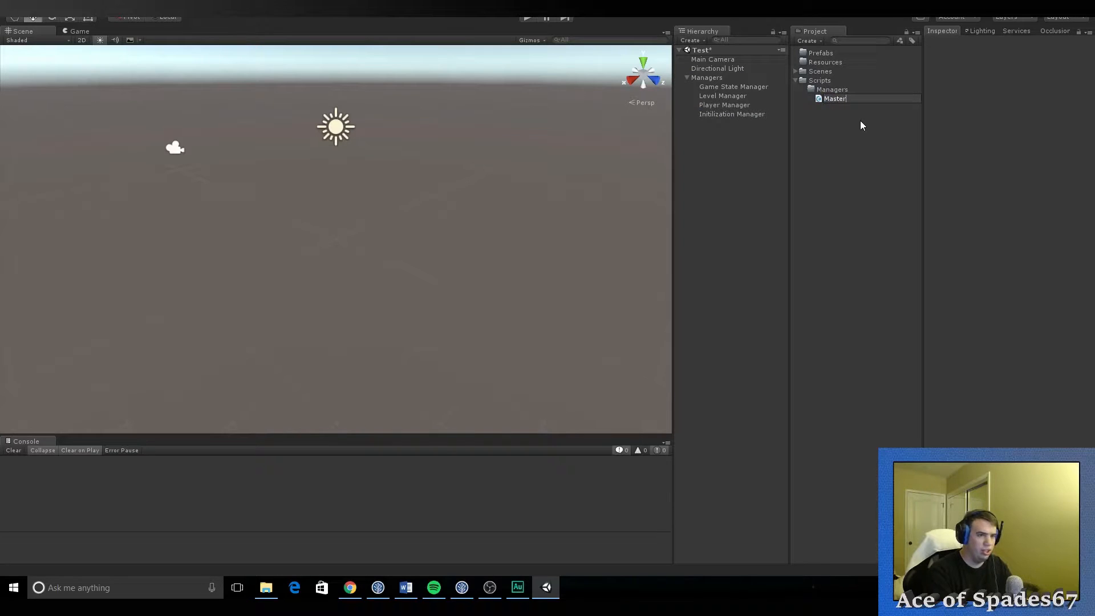
pyautogui.write('Manager')
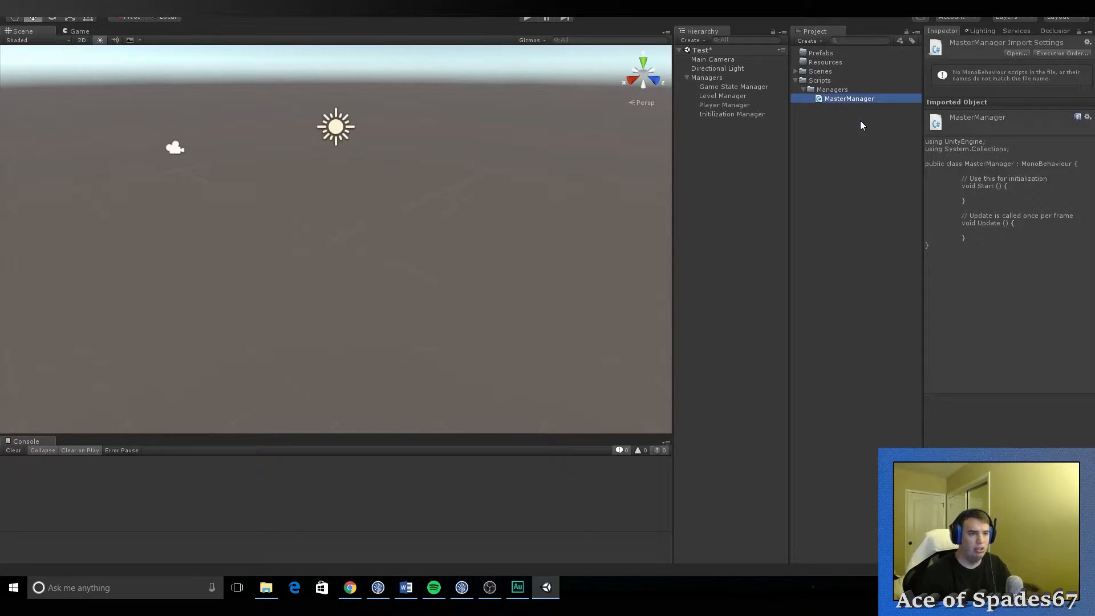
pyautogui.click(832, 89)
pyautogui.write('GameStateManager')
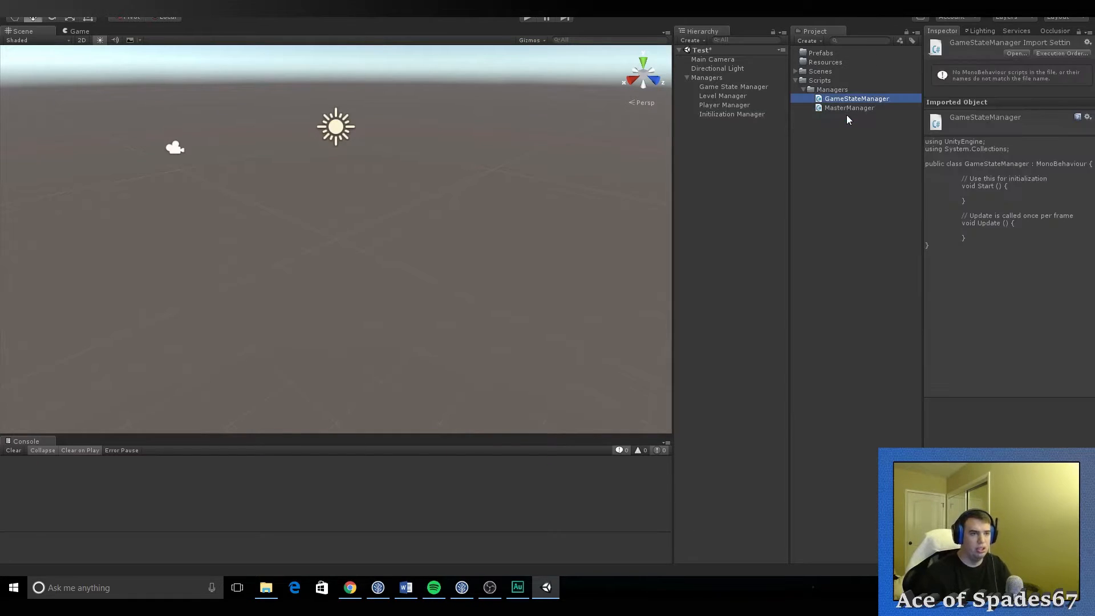
# Step: Create the GameStateManager, Level Manager, Player Manager and Initilization Manager scripts in Managers
pyautogui.rightClick(831, 89)
pyautogui.write('Level Manager')
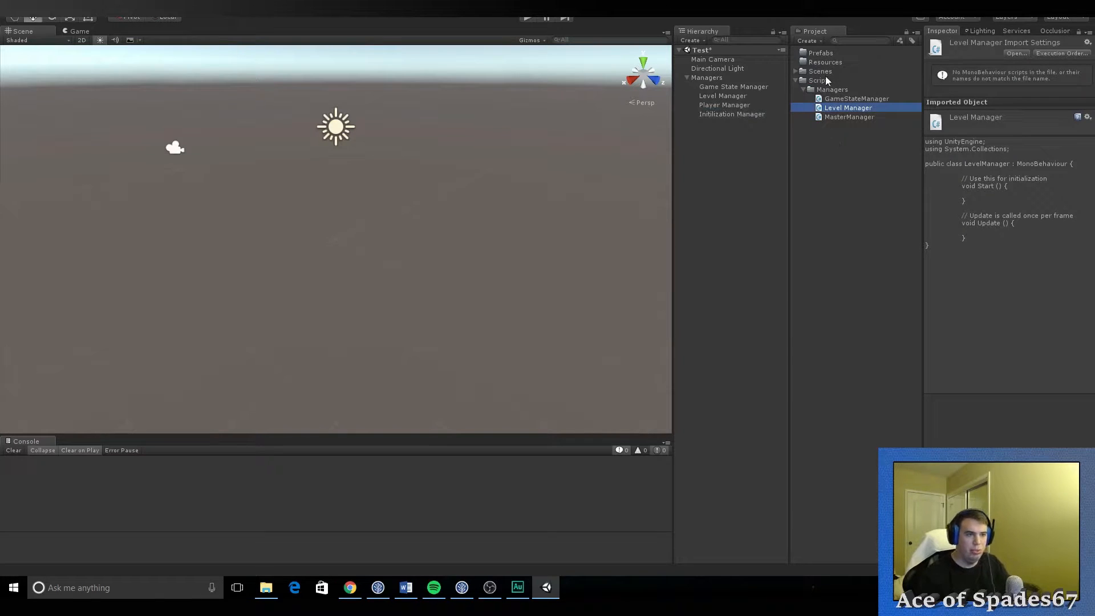
pyautogui.rightClick(865, 88)
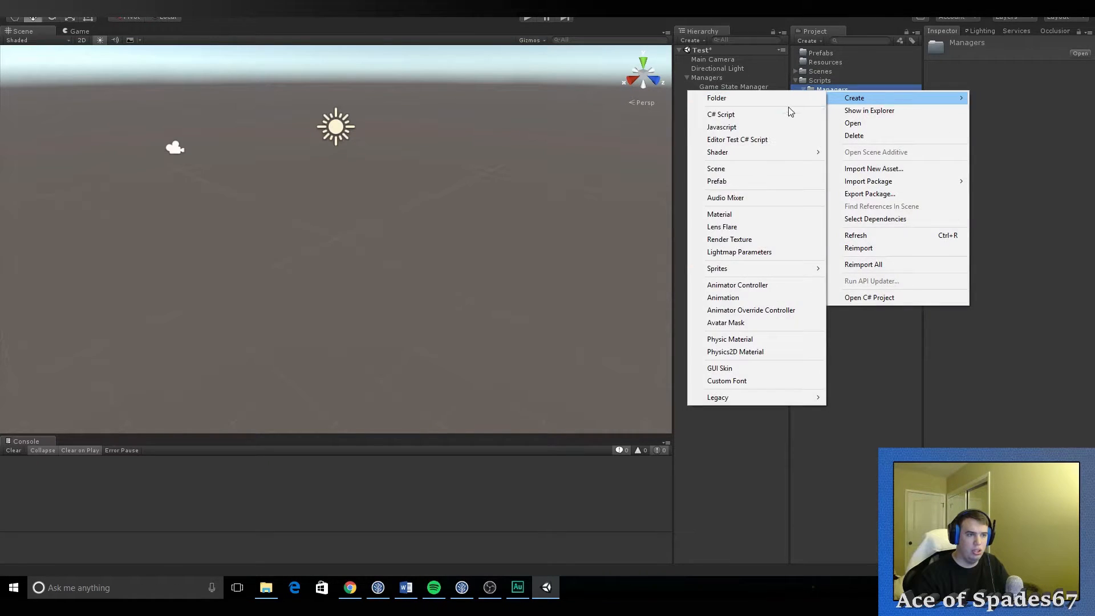
pyautogui.click(720, 114)
pyautogui.write('Player Manager')
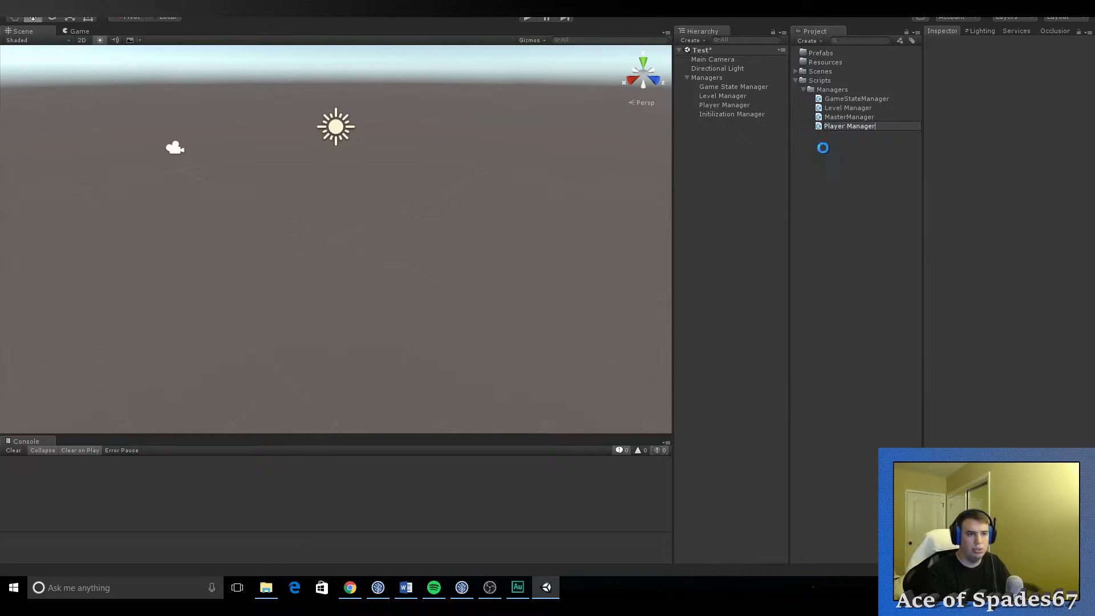
pyautogui.rightClick(831, 89)
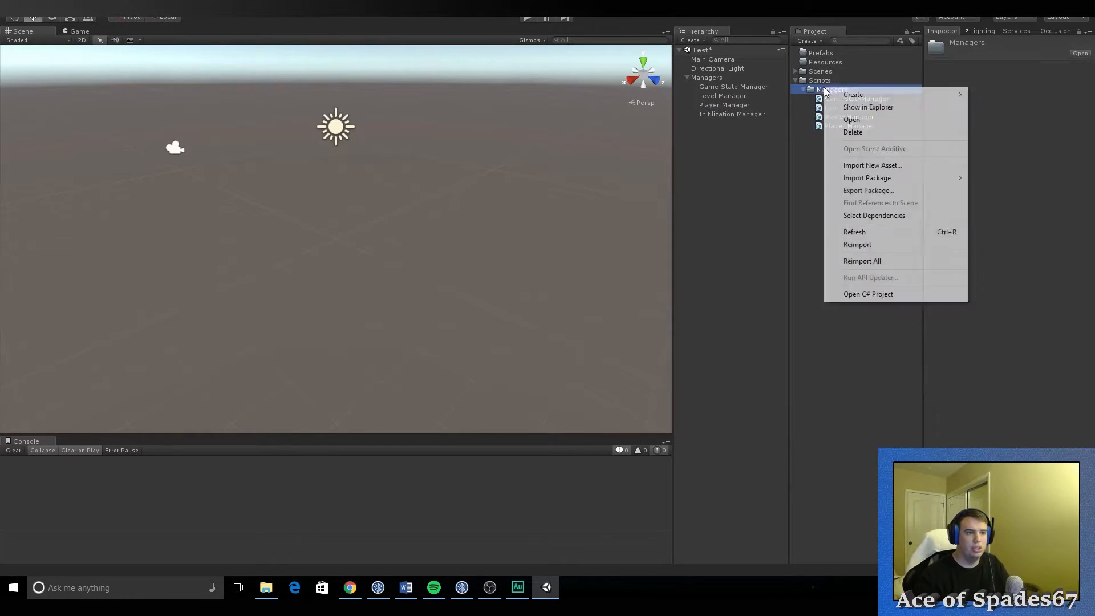
pyautogui.click(853, 95)
pyautogui.write('Initilization Manage')
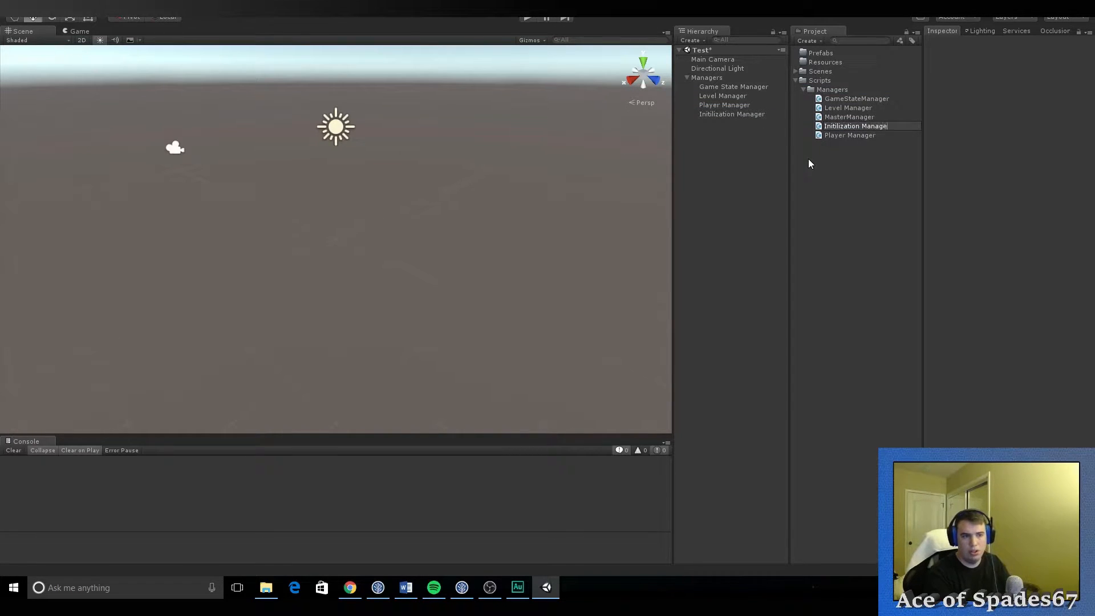
# Step: Rename the Level Manager and Player Manager scripts to LevelManager and PlayerManager without spaces
pyautogui.click(857, 107)
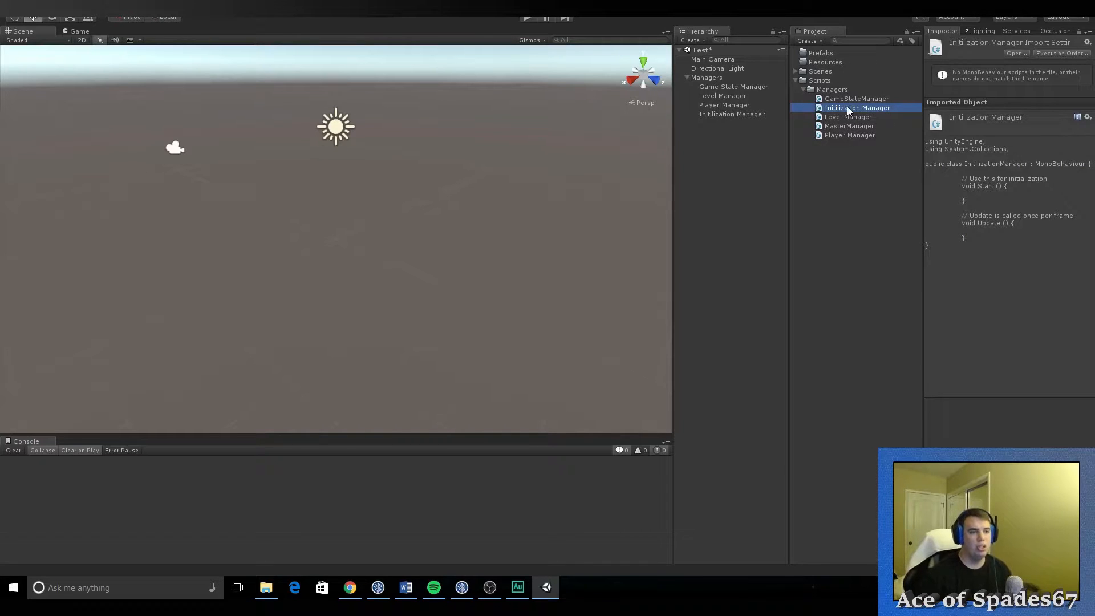
pyautogui.click(848, 125)
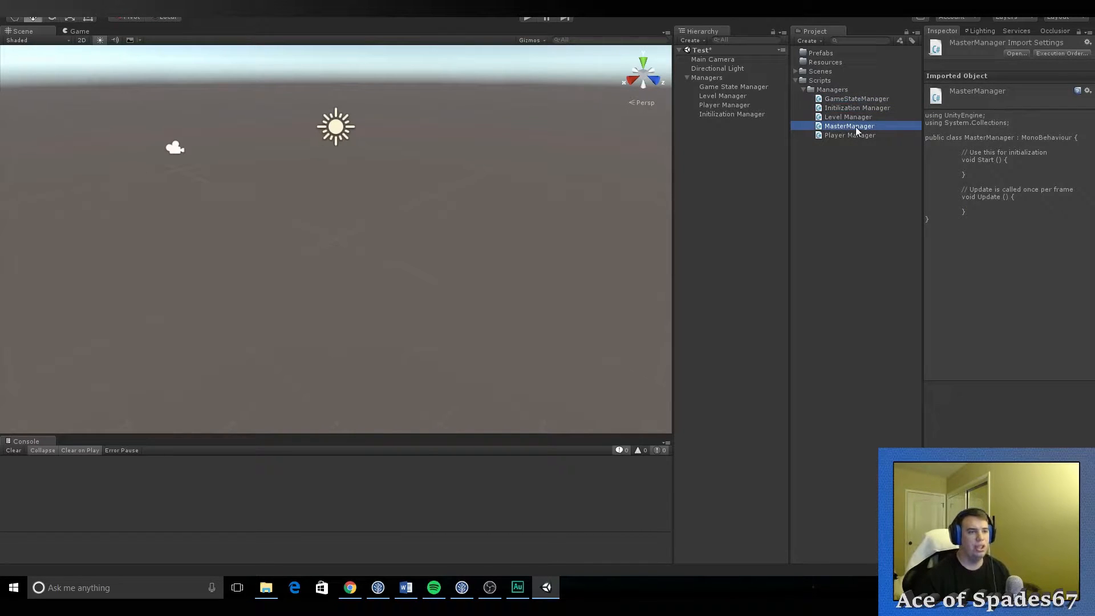
pyautogui.click(847, 116)
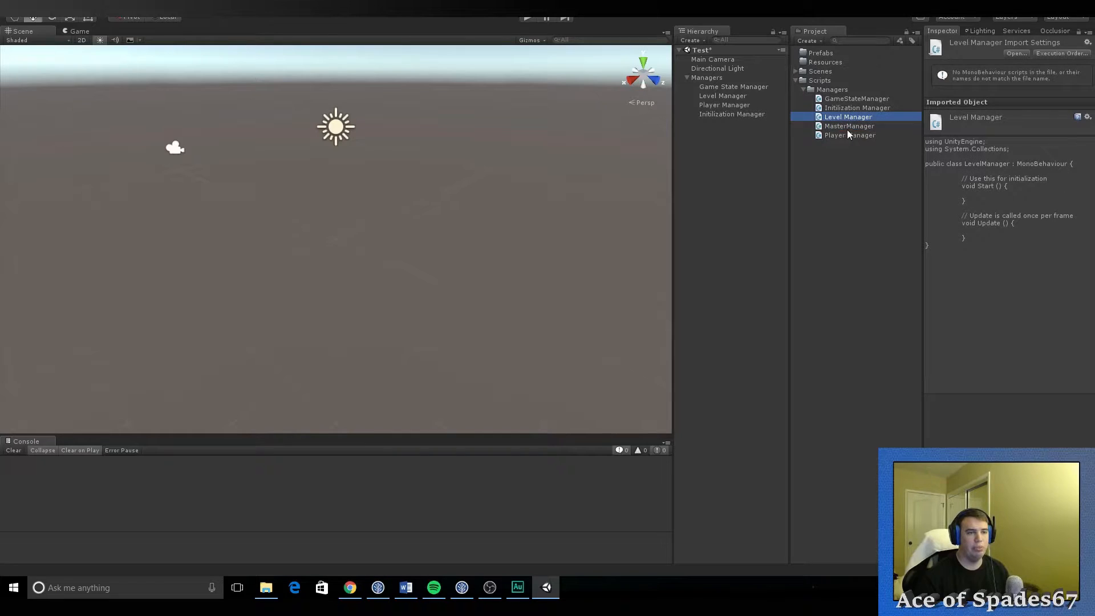
pyautogui.moveTo(845, 118)
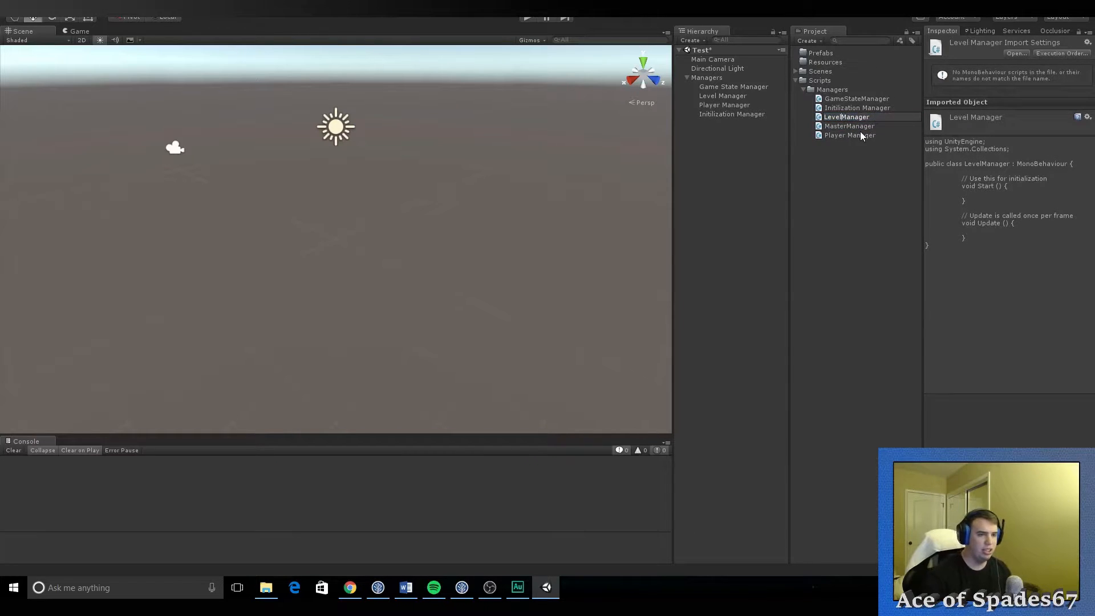
pyautogui.click(847, 135)
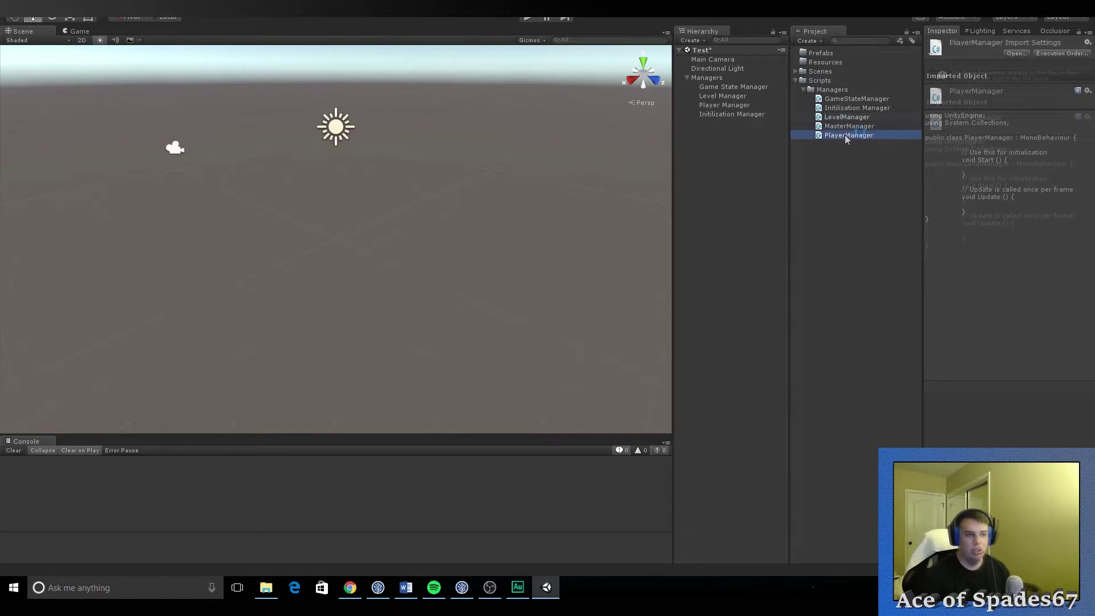
pyautogui.click(855, 98)
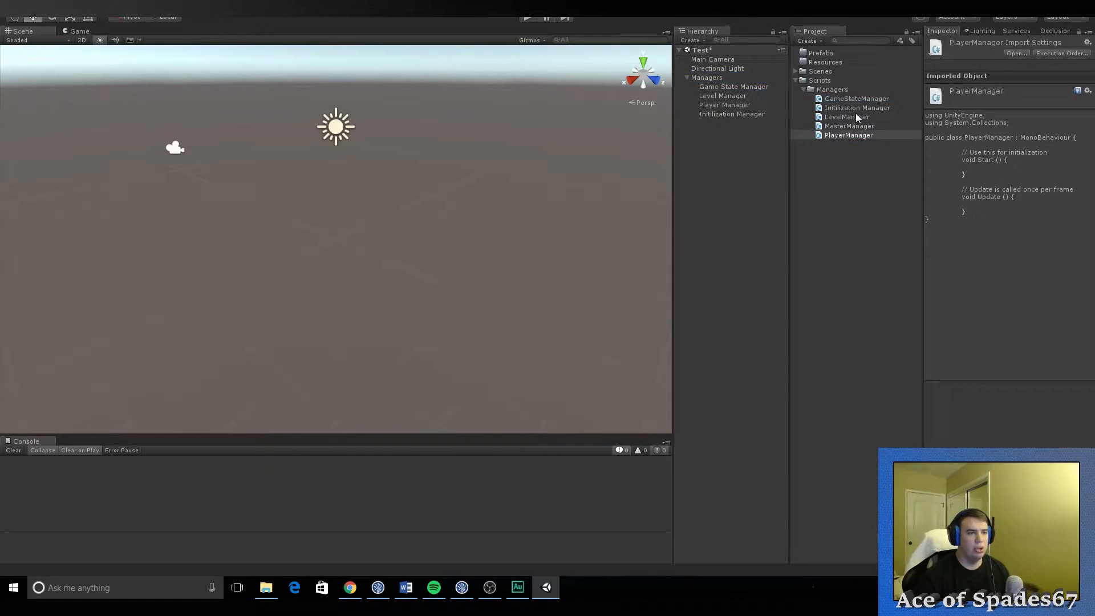
pyautogui.click(731, 114)
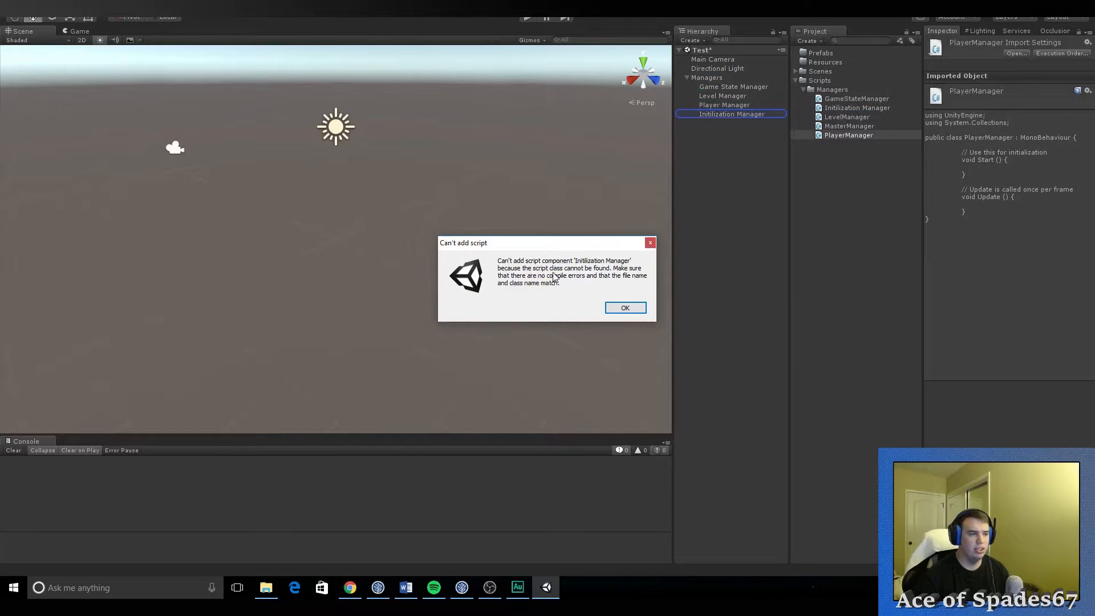
# Step: Dismiss the error and attach InitilizationManager, PlayerManager, LevelManager and MasterManager scripts to their scene objects
pyautogui.click(624, 307)
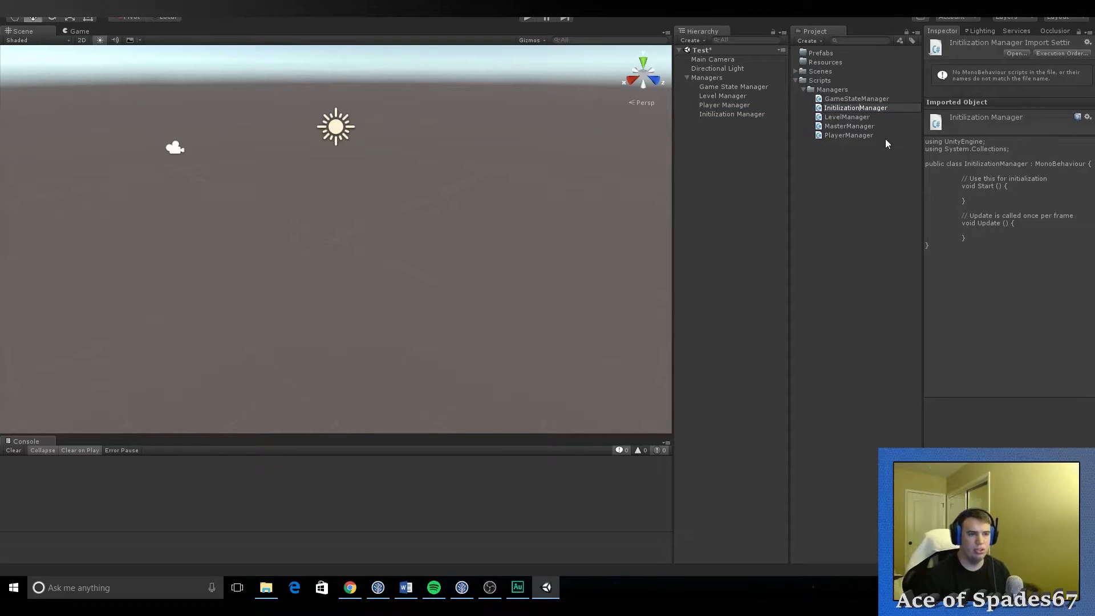
pyautogui.click(848, 125)
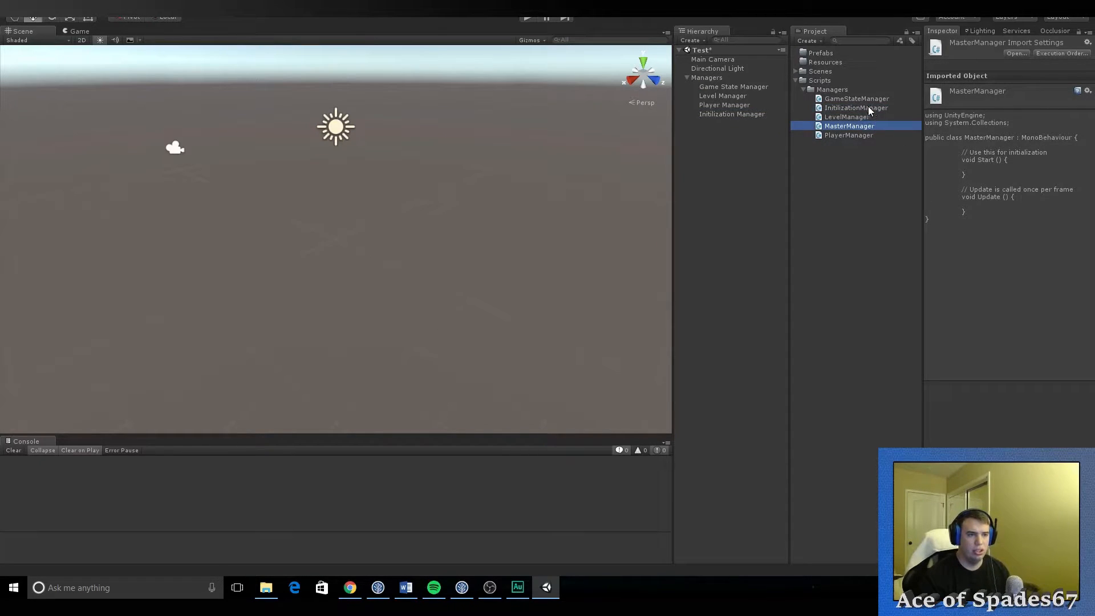
pyautogui.click(856, 108)
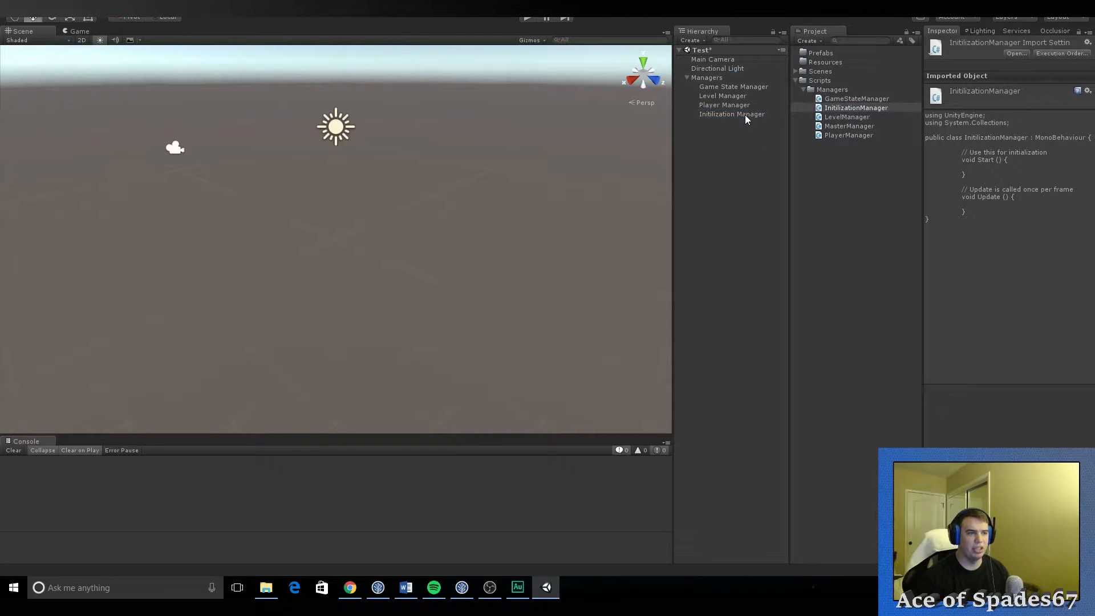
pyautogui.click(731, 114)
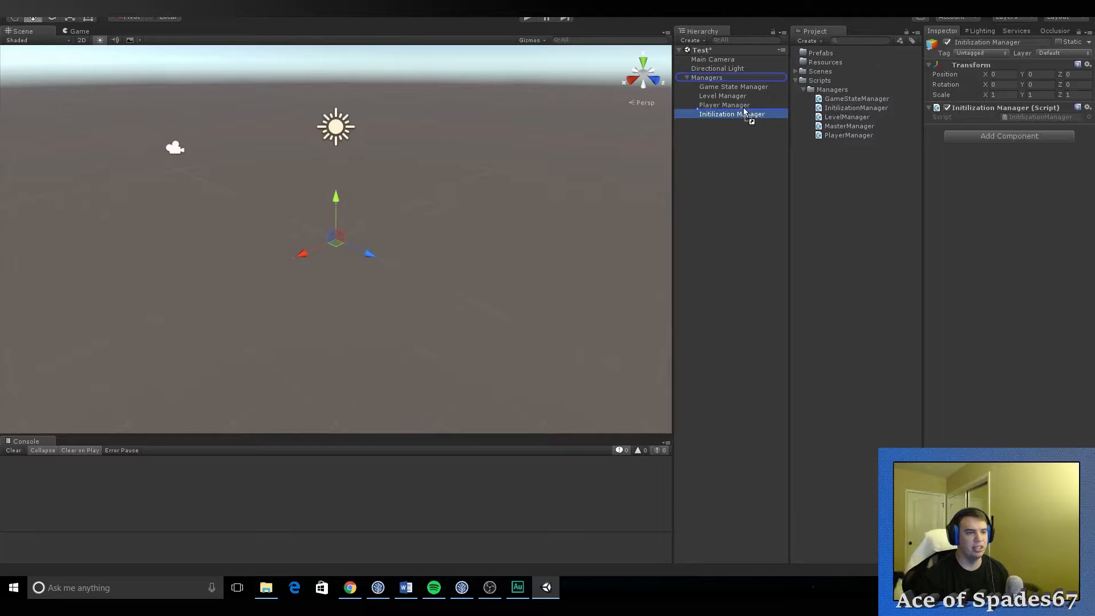
pyautogui.click(724, 105)
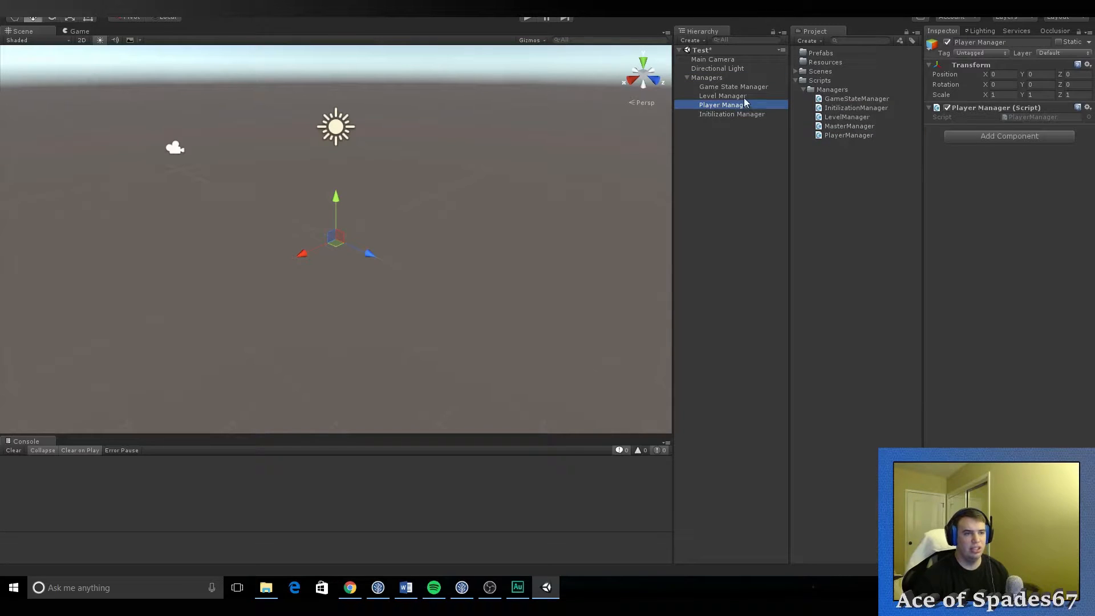
pyautogui.click(723, 96)
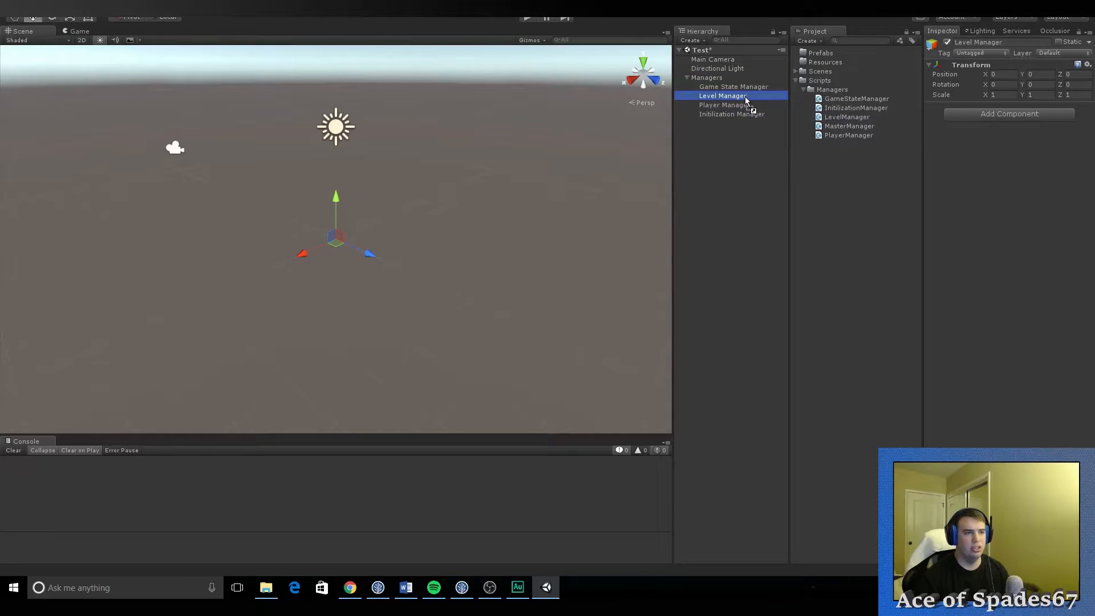
pyautogui.click(706, 78)
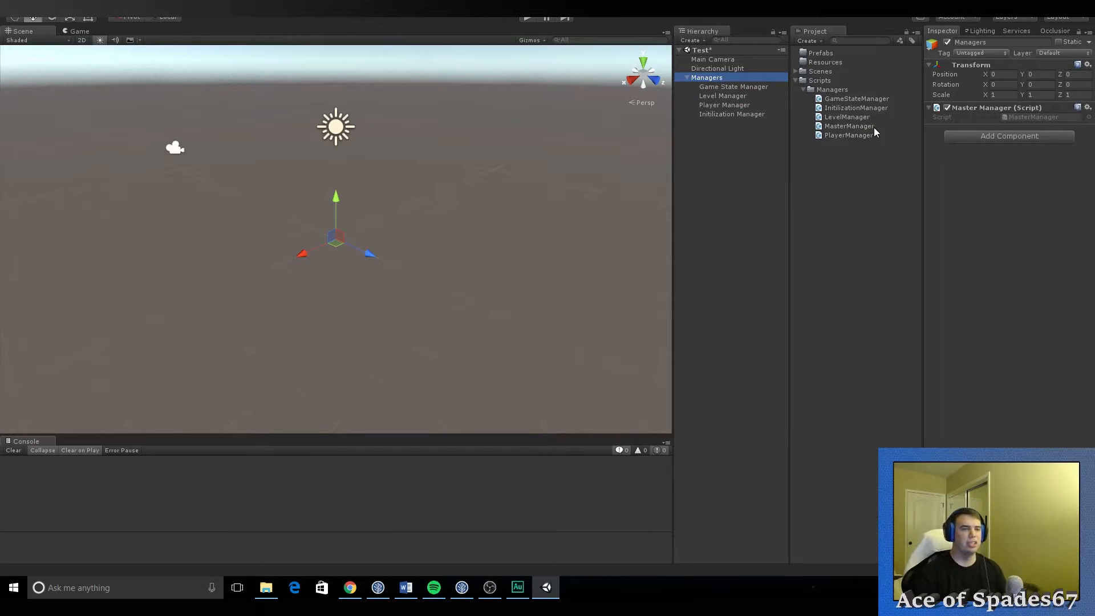
pyautogui.moveTo(844, 122)
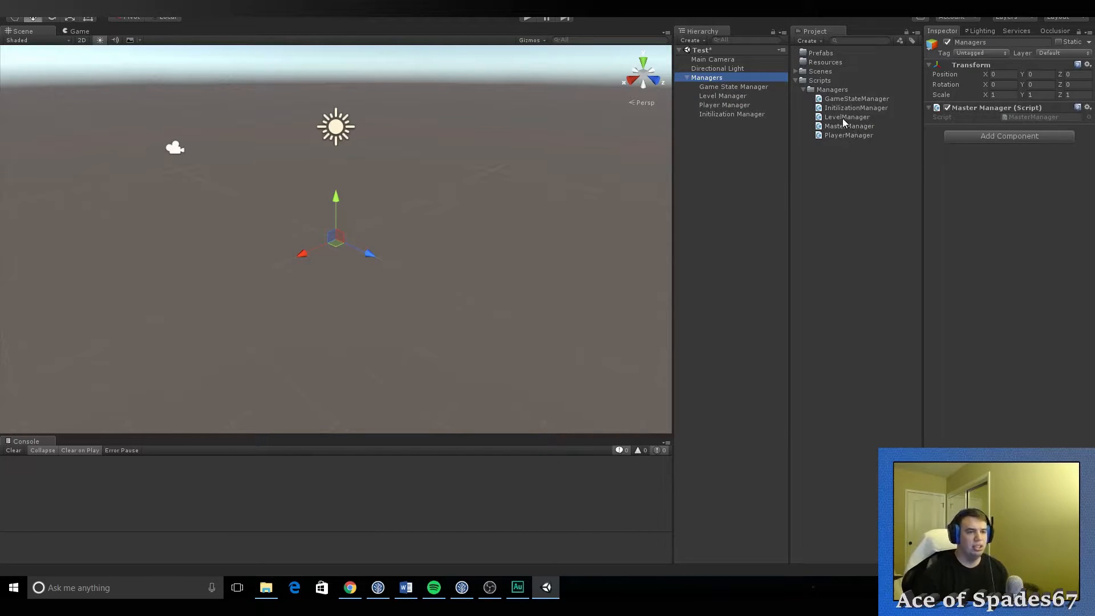
# Step: Open the MasterManager script in Visual Studio and review the Managers object
pyautogui.click(849, 125)
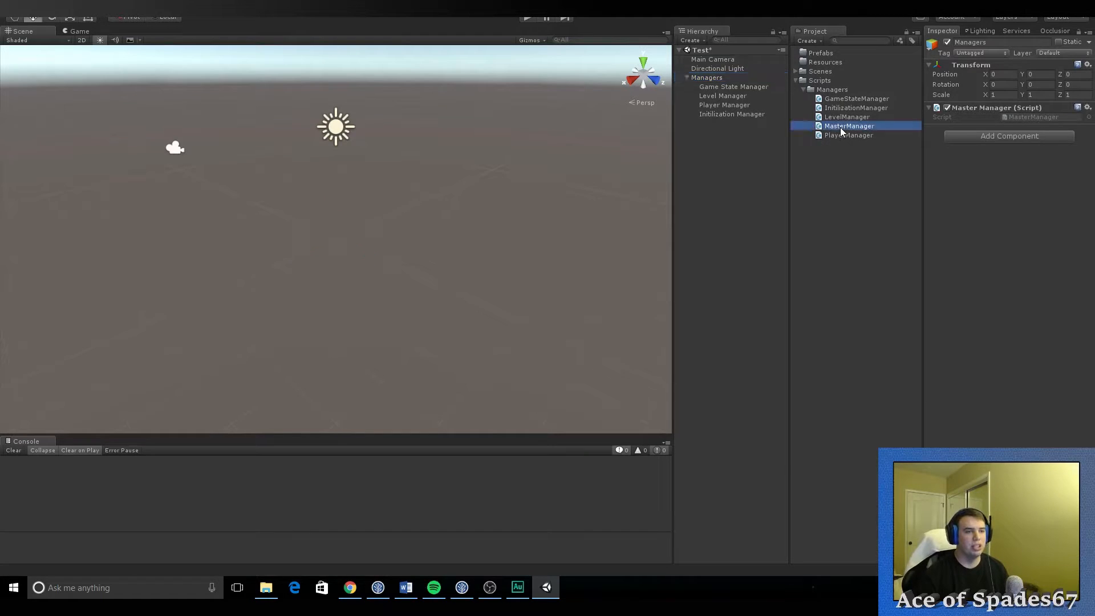
pyautogui.doubleClick(848, 126)
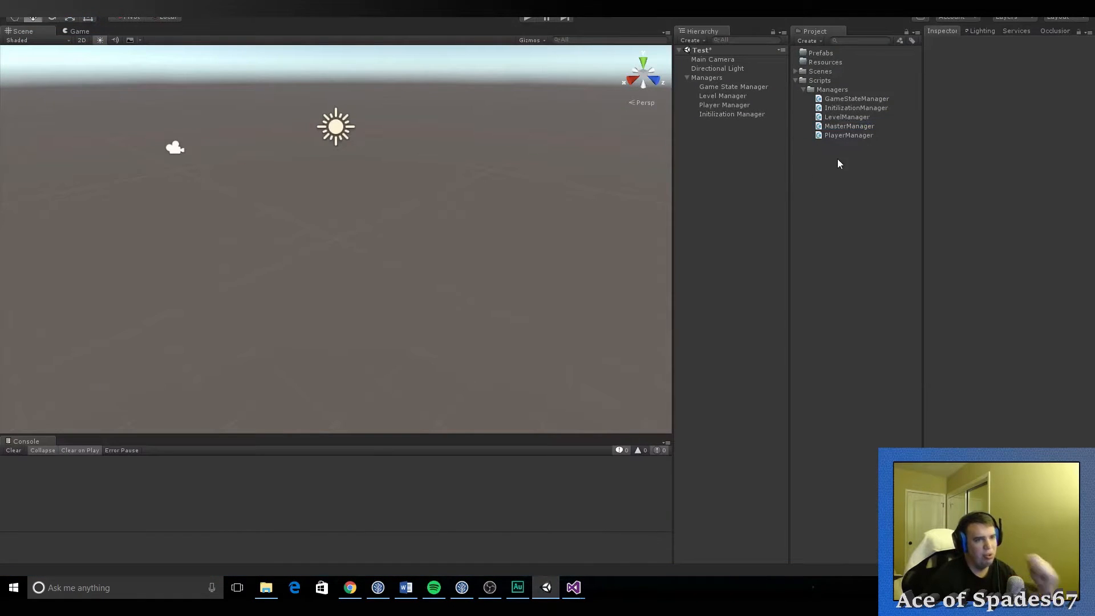
pyautogui.click(848, 125)
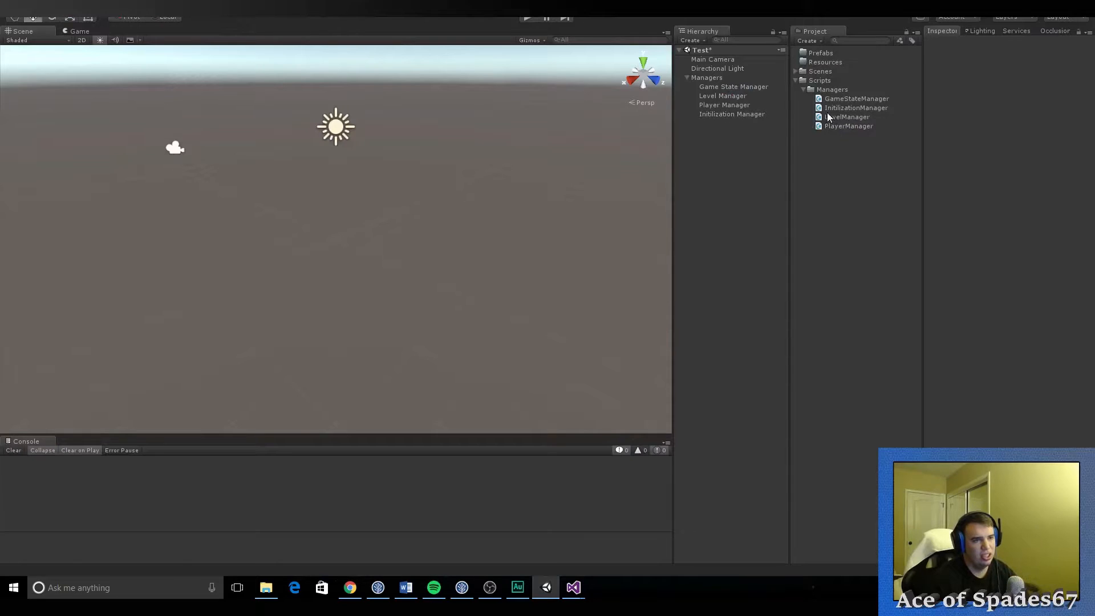
pyautogui.click(705, 77)
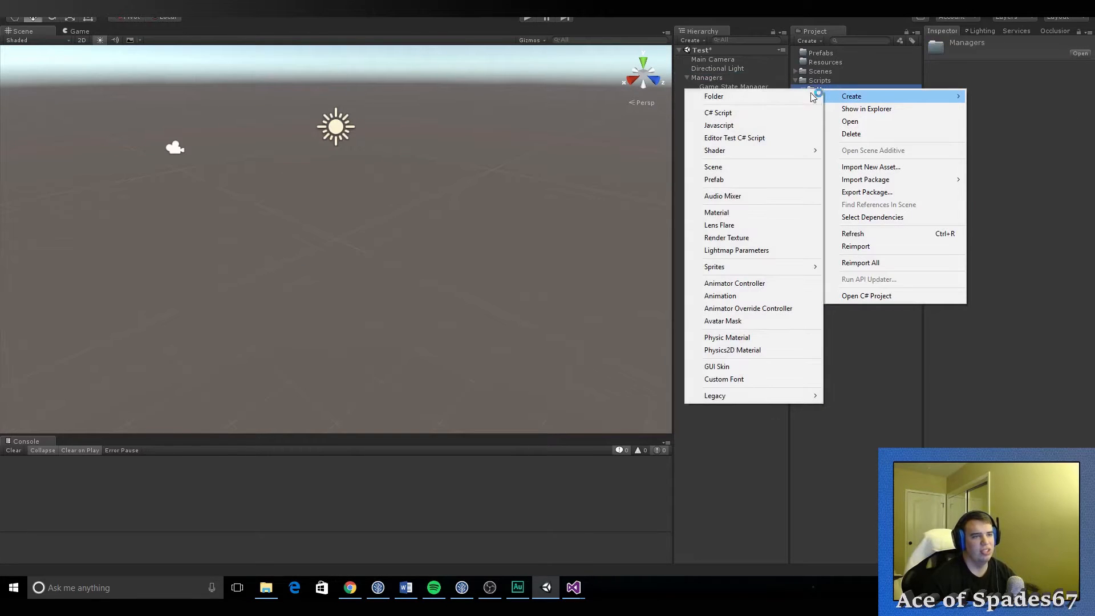
# Step: Create the Management script in Managers and attach it to the Managers object, checking its Inspector
pyautogui.click(717, 113)
pyautogui.write('anage')
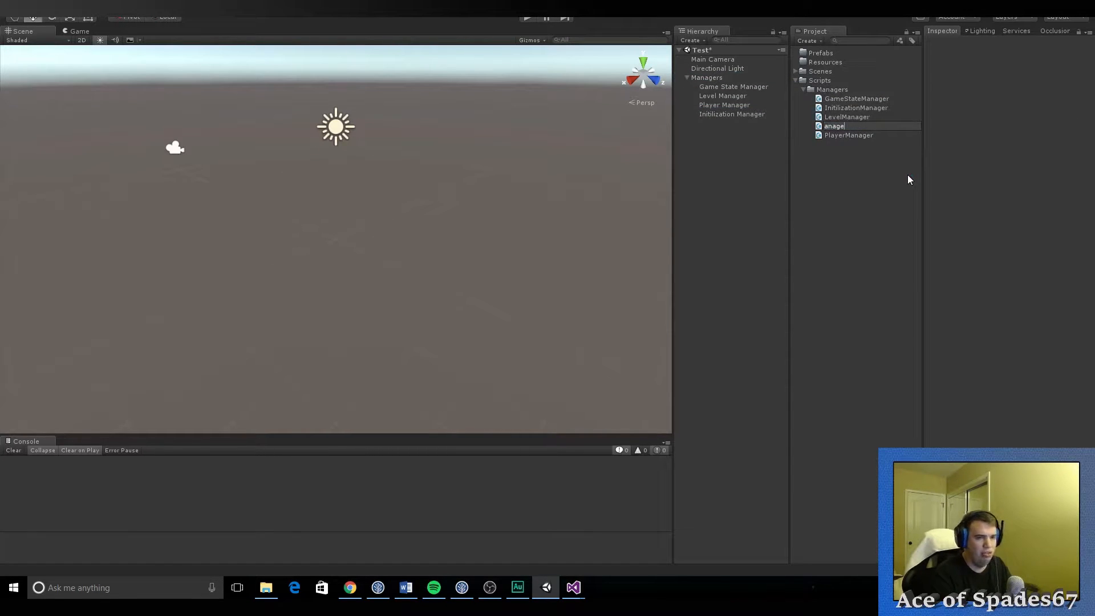
pyautogui.write('Man')
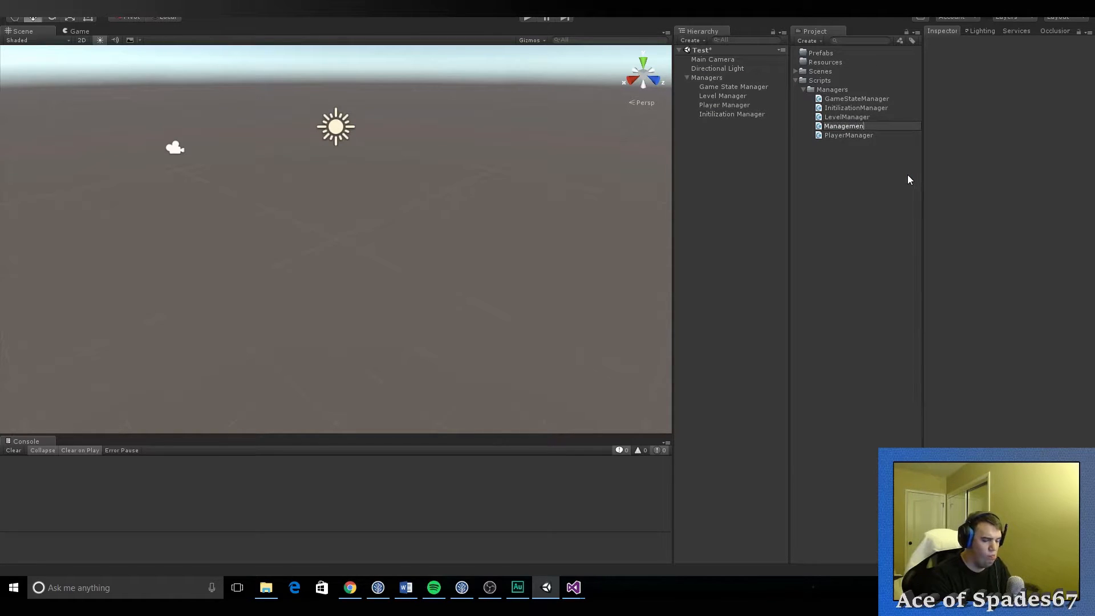
pyautogui.click(844, 125)
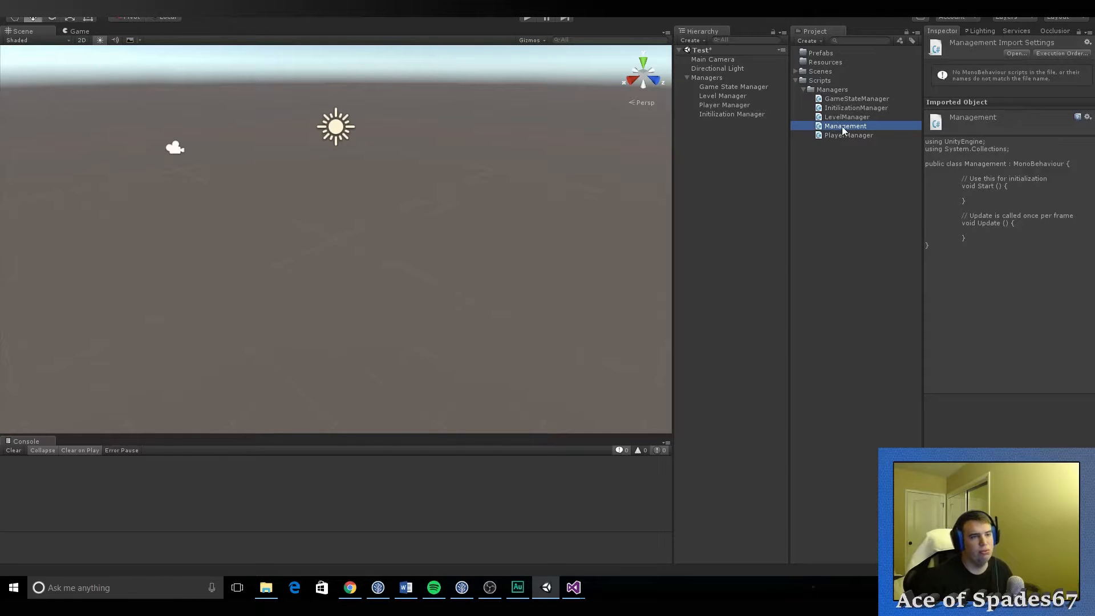
pyautogui.click(707, 77)
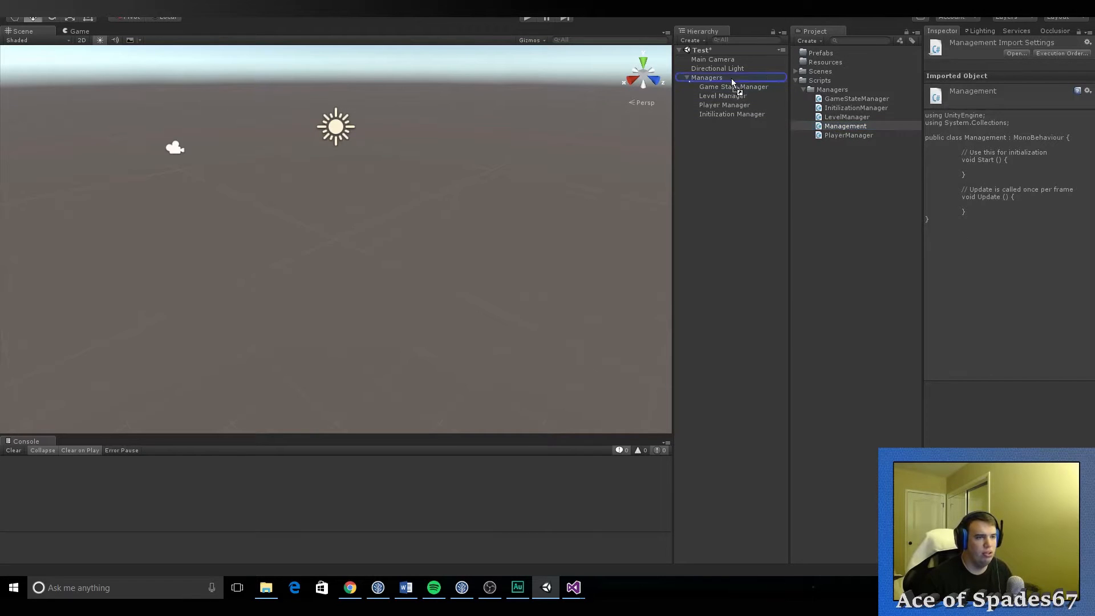
pyautogui.click(706, 77)
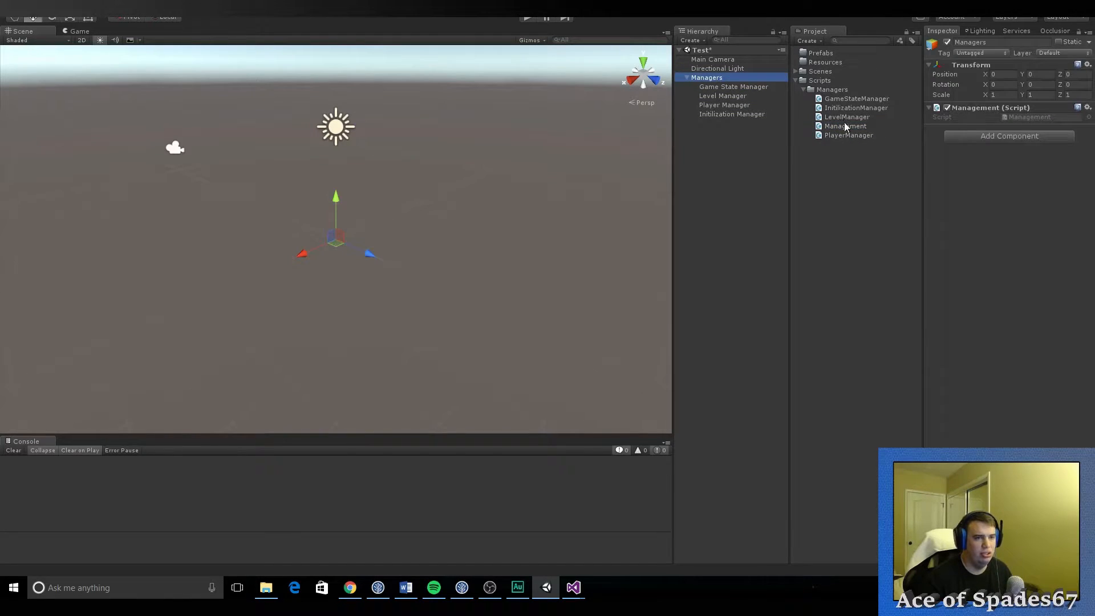
# Step: Open Management.cs in Visual Studio and dock its editor into the main window
pyautogui.click(573, 587)
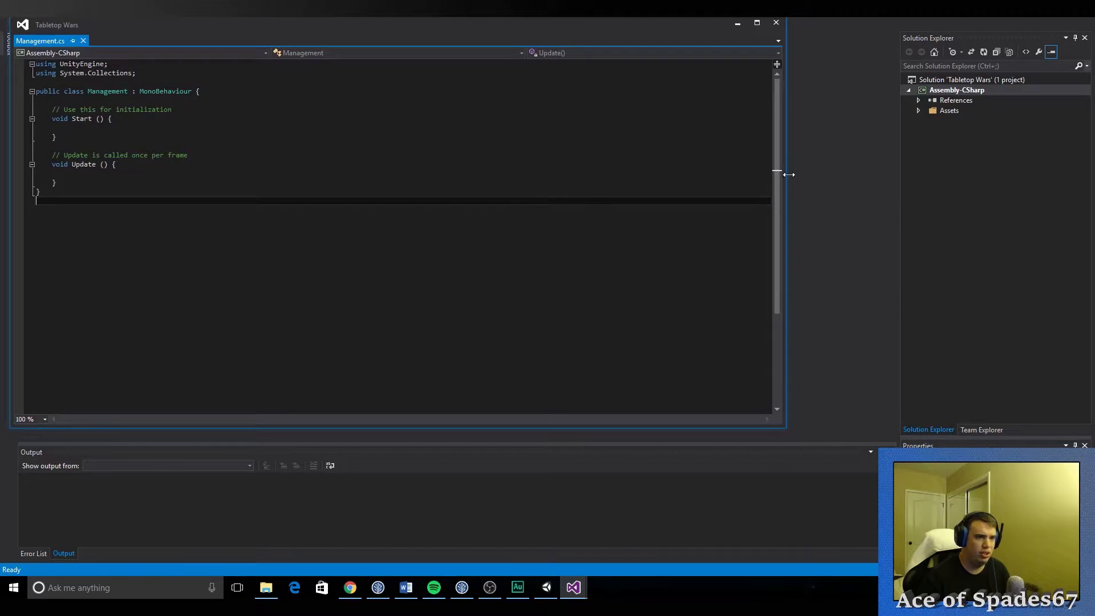
pyautogui.moveTo(580, 23)
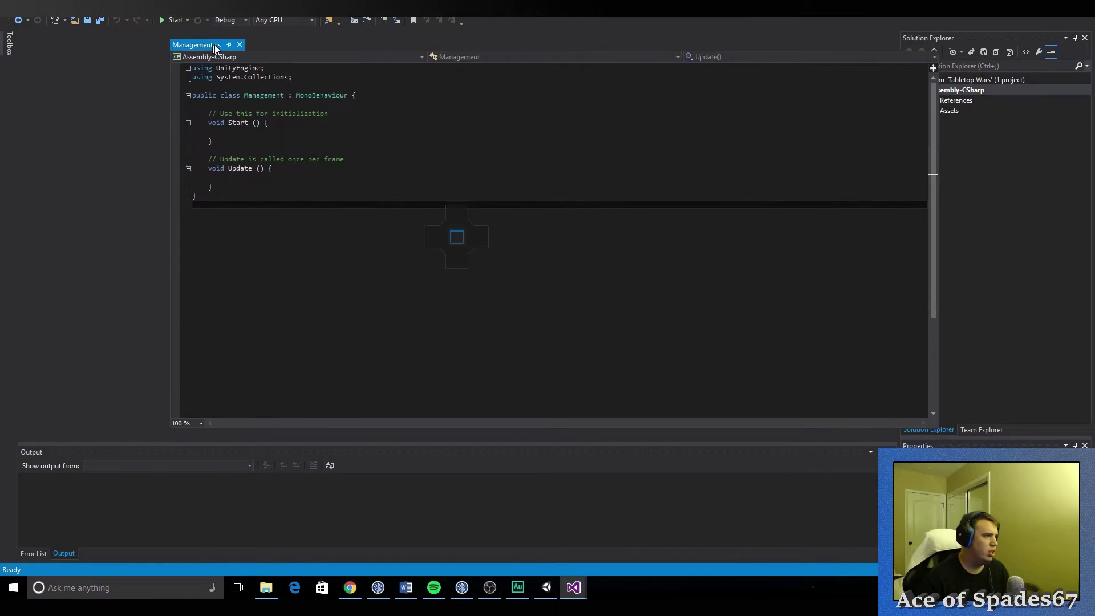
pyautogui.moveTo(203, 44); pyautogui.dragTo(353, 195)
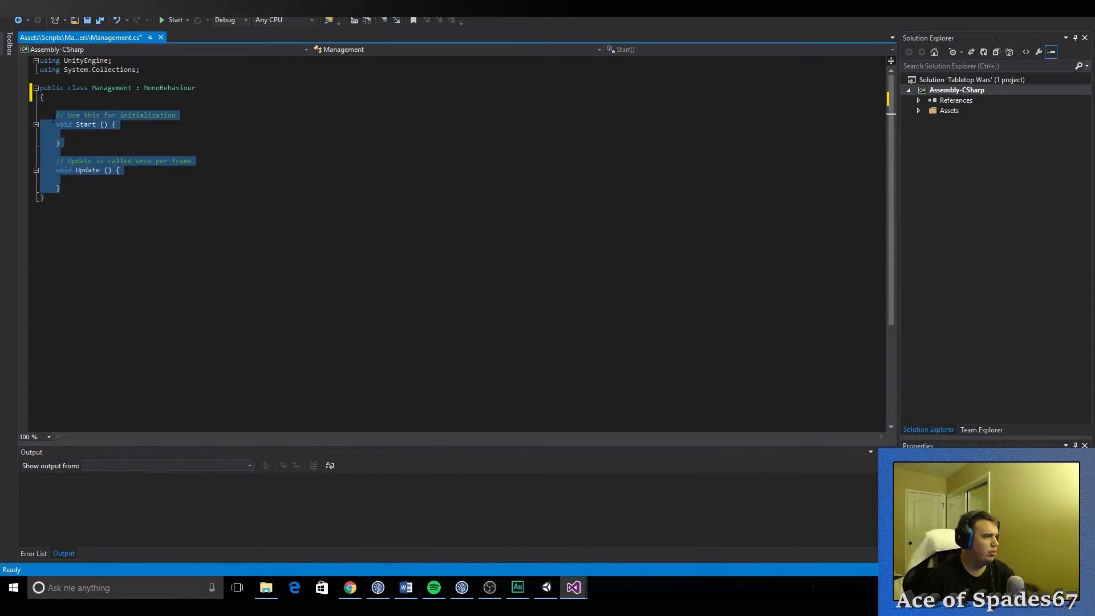
# Step: Replace Start/Update with a static _instance, a FindObjectOfType instance property and OnApplicationQuit clearing _instance
pyautogui.press('Delete')
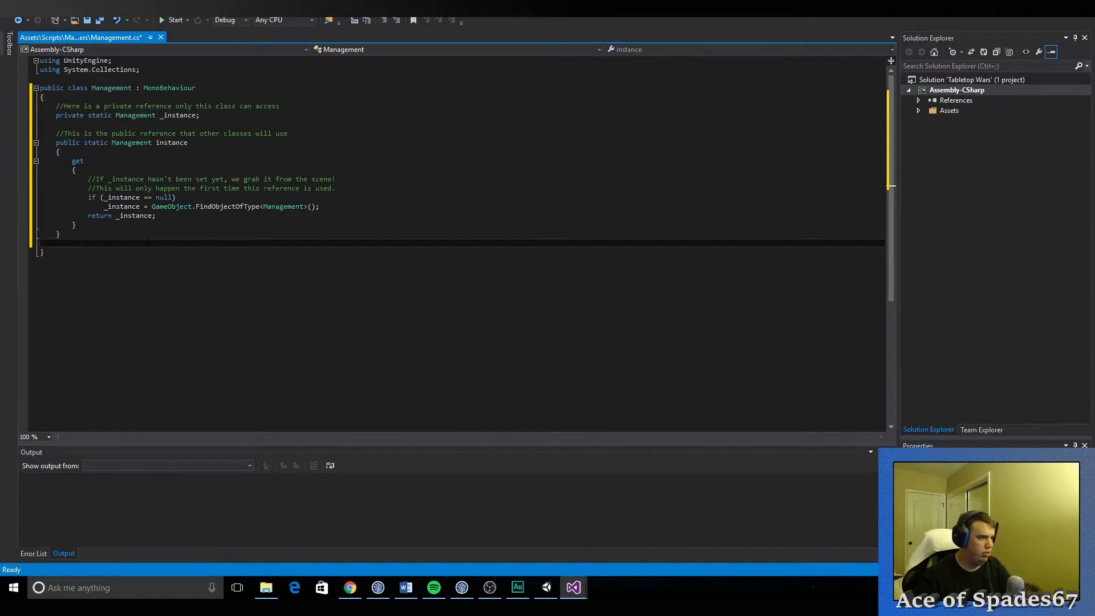
pyautogui.moveTo(217, 207)
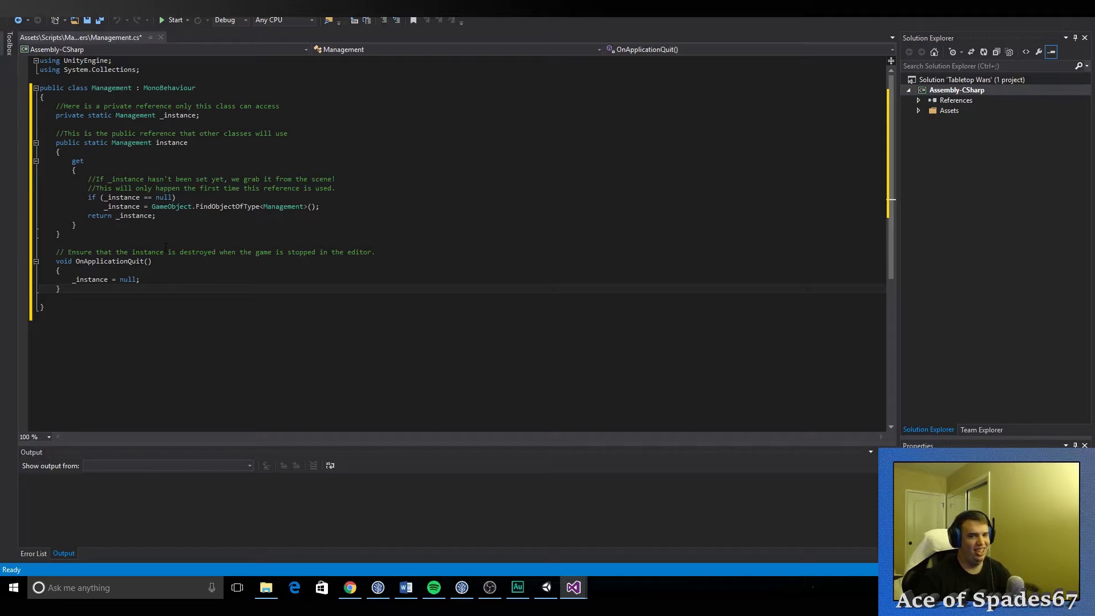
pyautogui.press('enter')
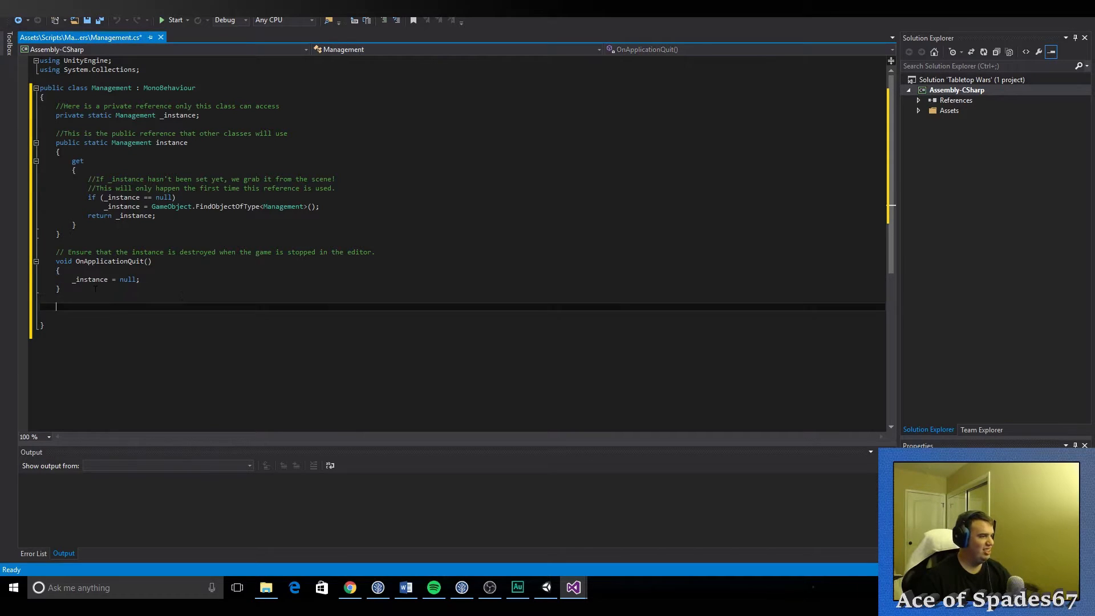
# Step: Declare a public GameObject field gameStateManager, fixing its misspelled name
pyautogui.write('public GameObject')
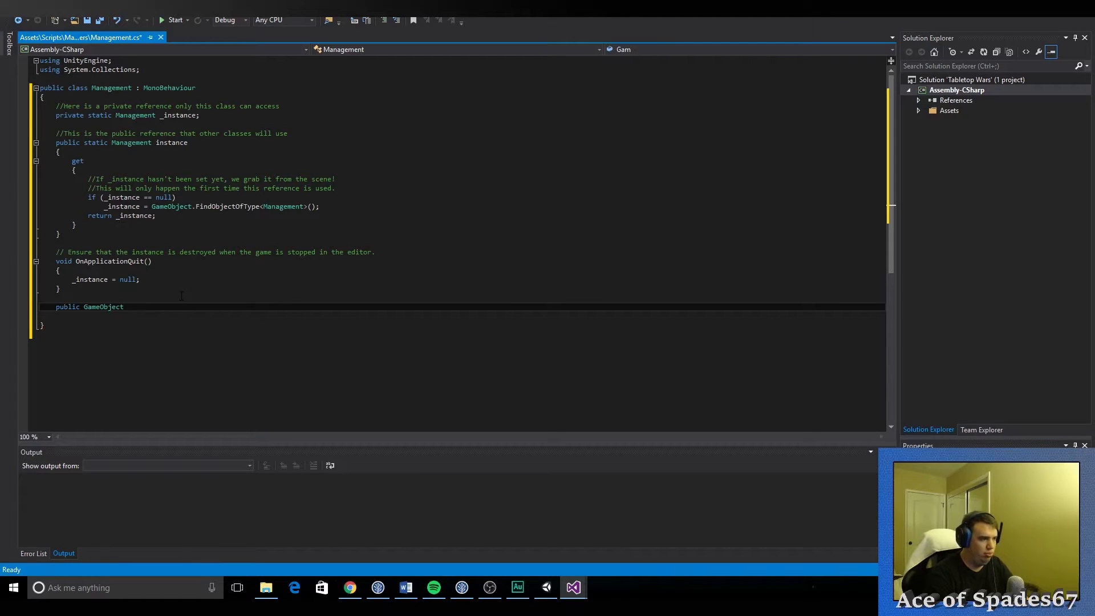
pyautogui.write('gameState')
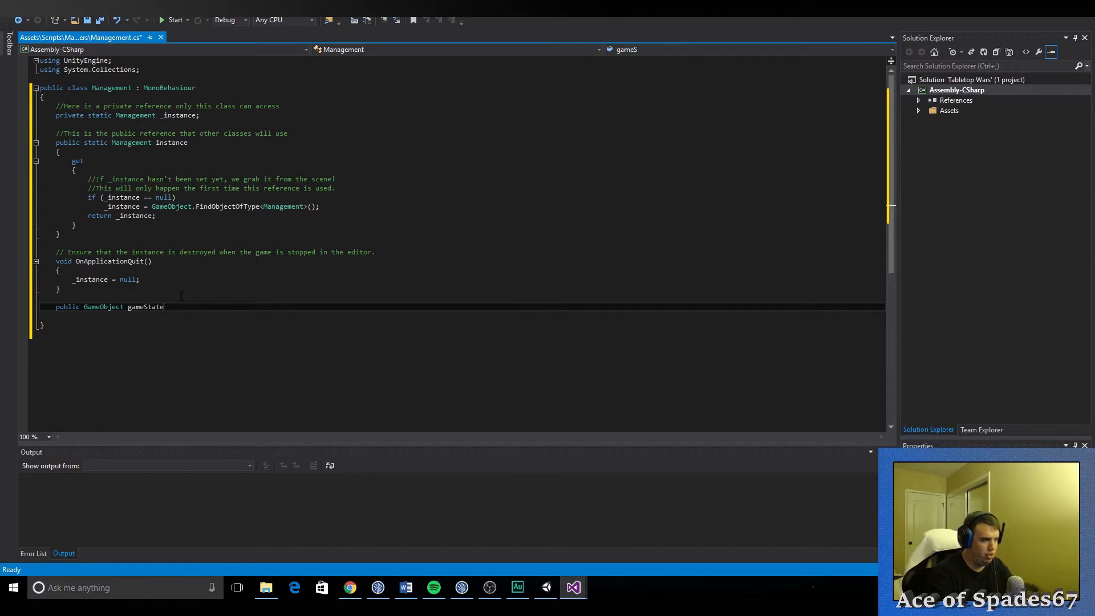
pyautogui.write('Manager,')
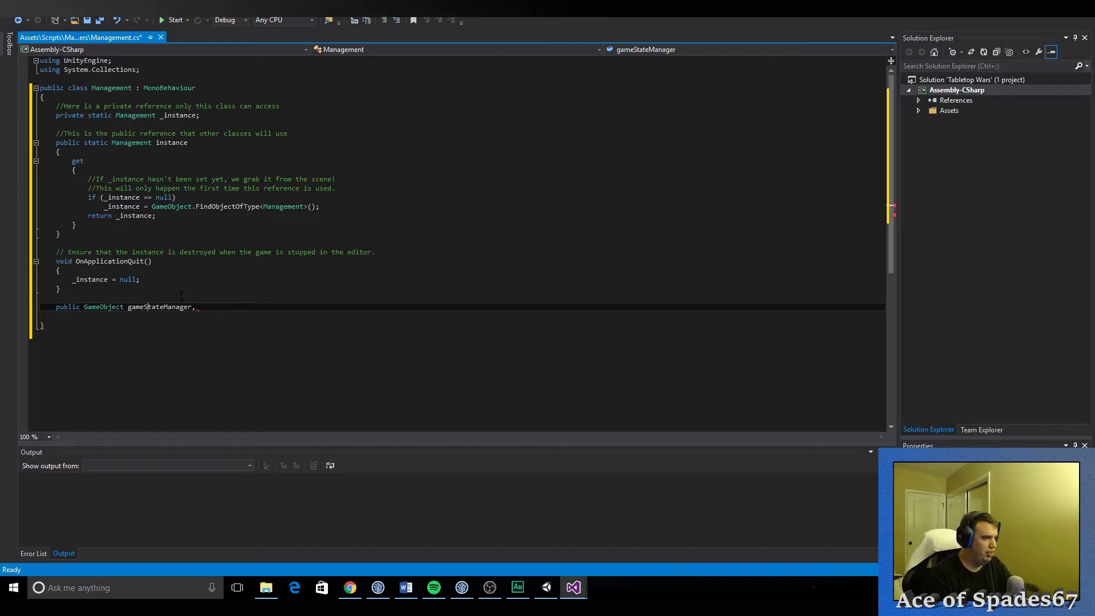
pyautogui.write('mG')
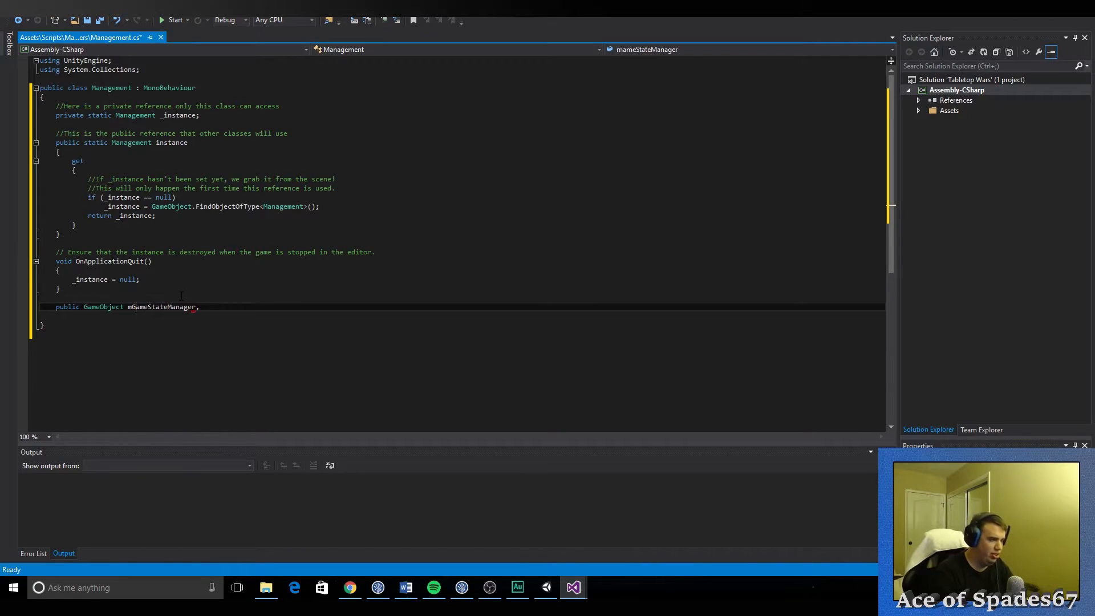
pyautogui.doubleClick(161, 306)
pyautogui.write('g')
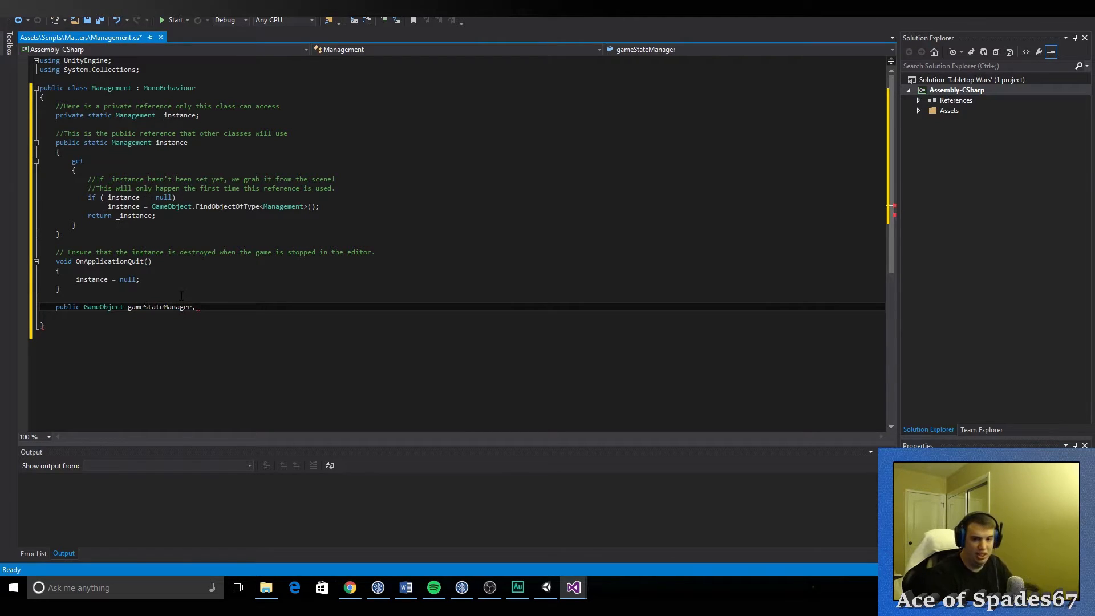
# Step: Add levelManager, playerManager and initilizationManager to the same GameObject declaration
pyautogui.write('levelM')
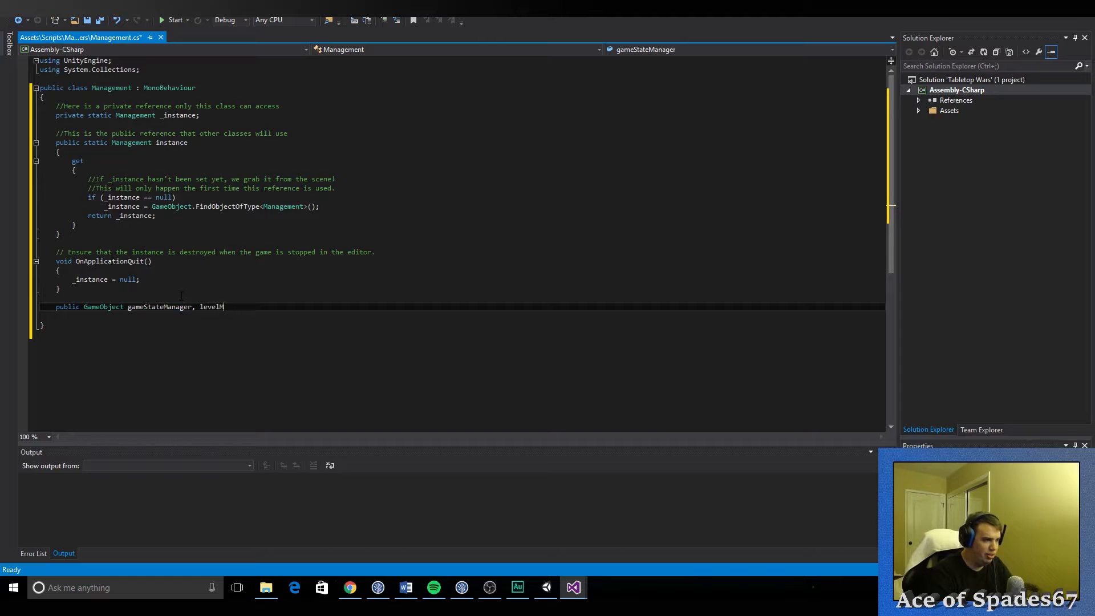
pyautogui.write('anager,')
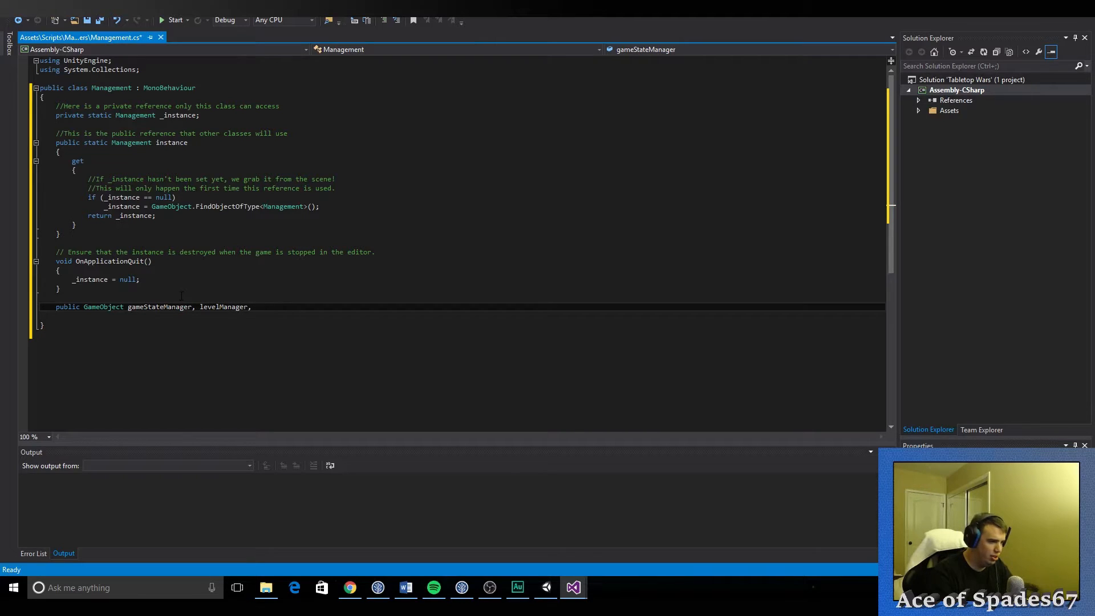
pyautogui.write('P')
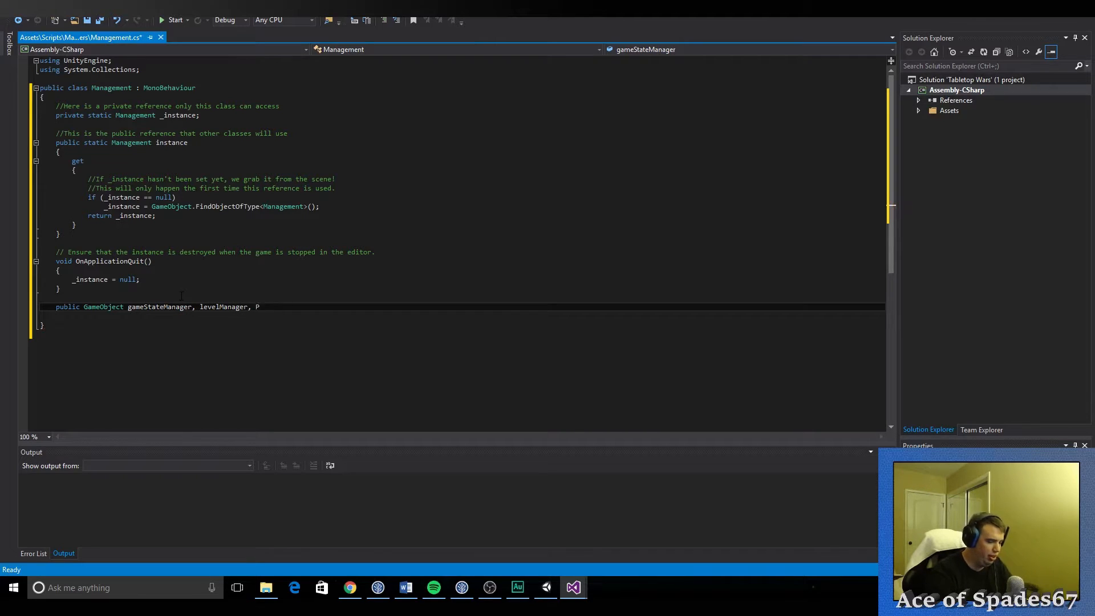
pyautogui.write('layerManager,')
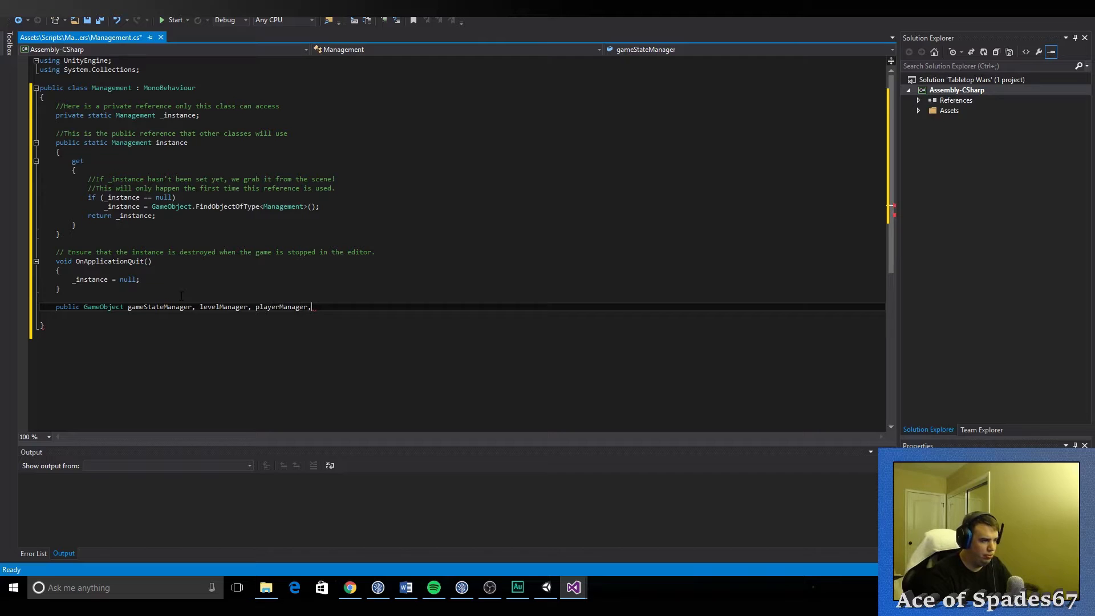
pyautogui.moveTo(408, 472)
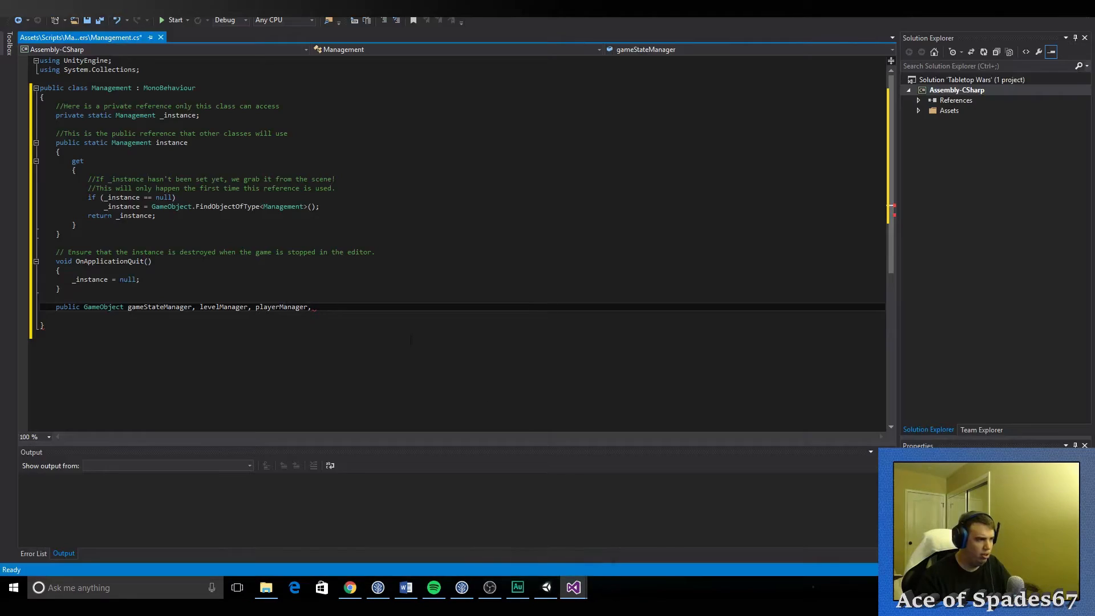
pyautogui.write('initilizationManage')
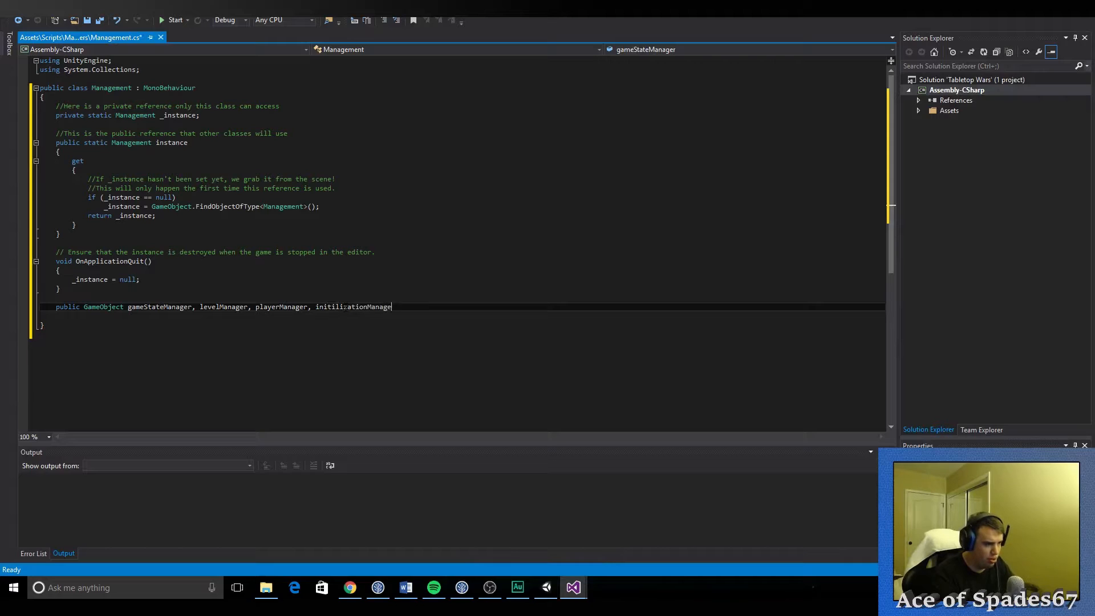
pyautogui.doubleClick(353, 306)
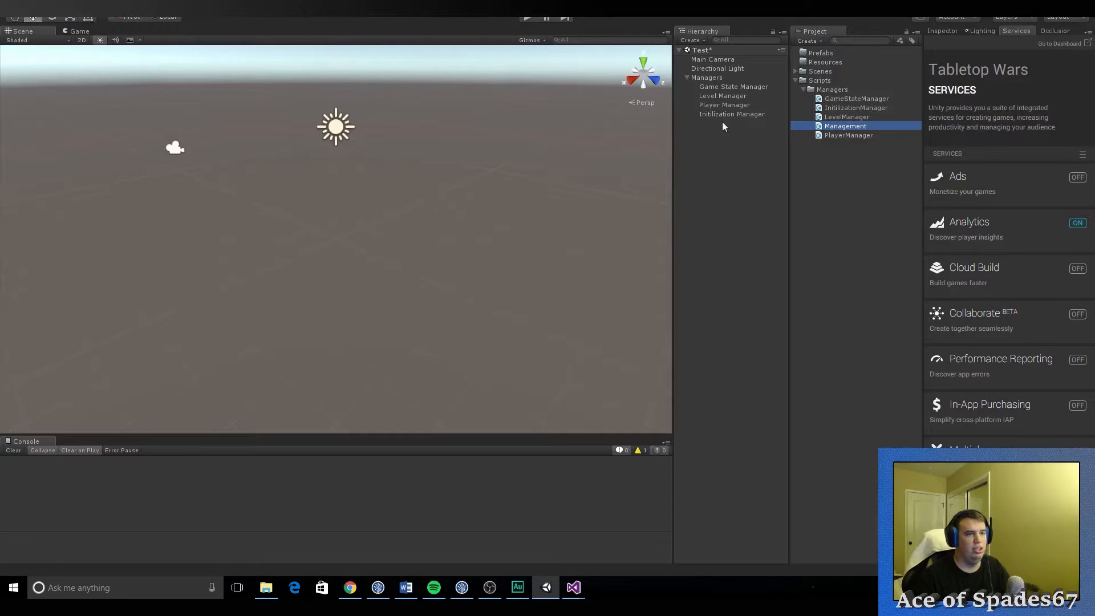
# Step: Rename the Managers GameObject to Management in the Hierarchy
pyautogui.click(707, 77)
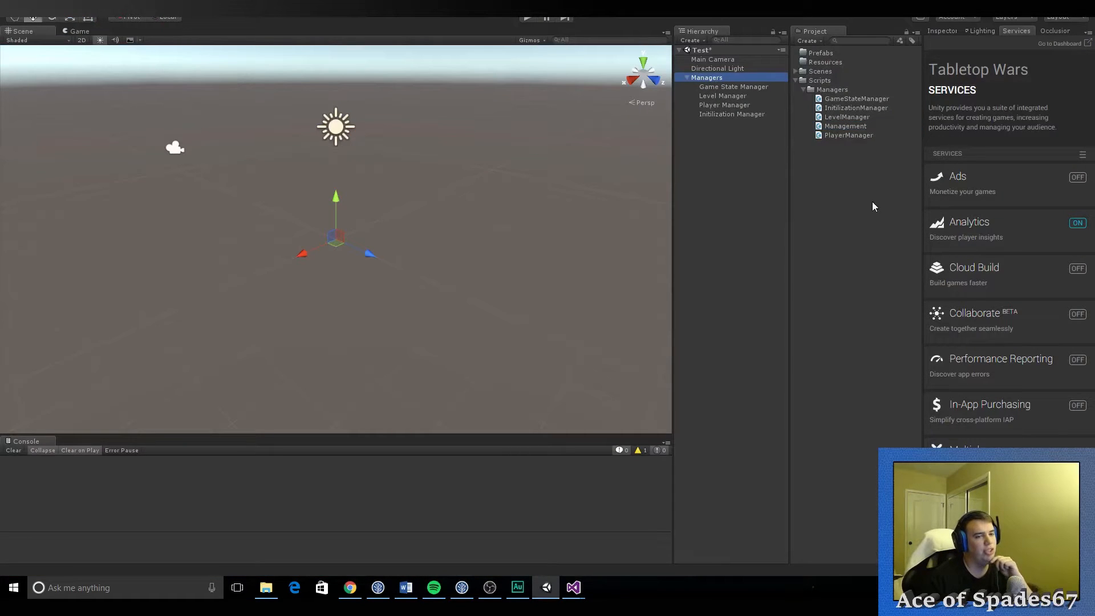
pyautogui.click(705, 77)
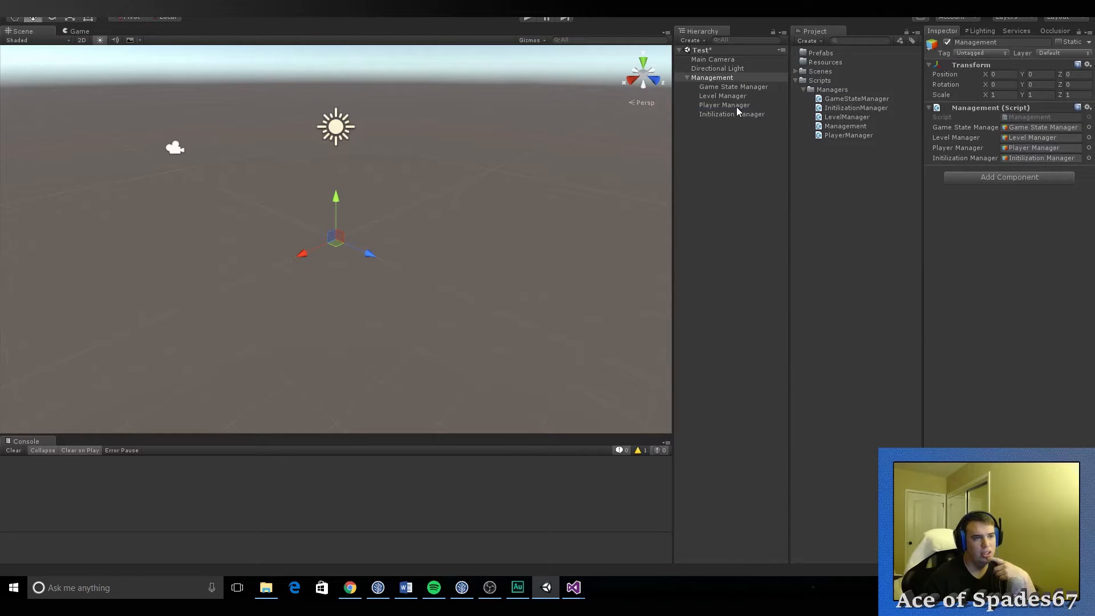
pyautogui.moveTo(729, 116)
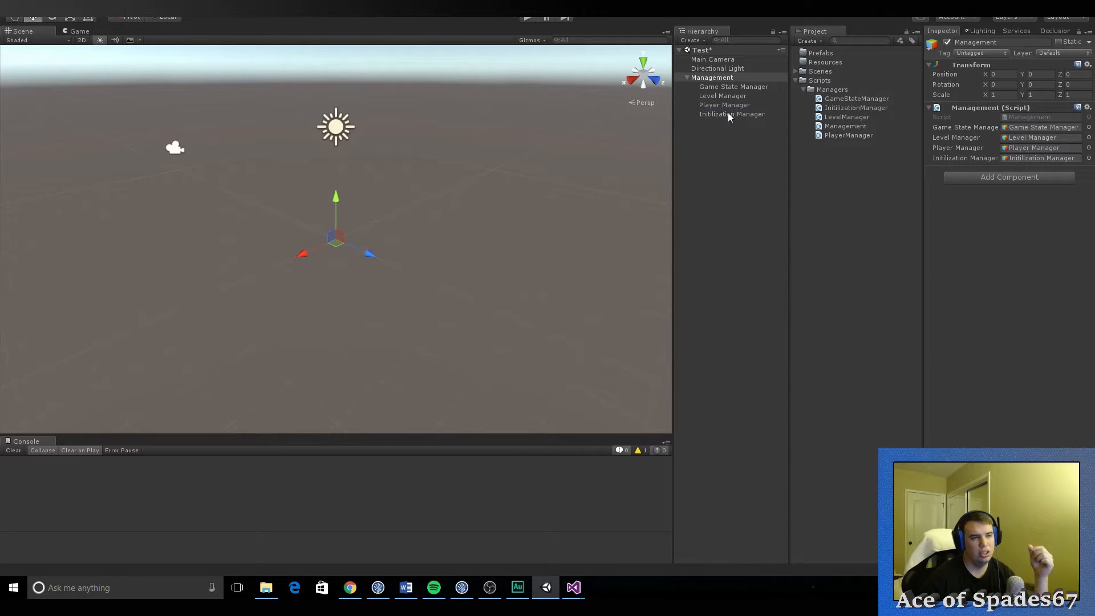
pyautogui.moveTo(728, 116)
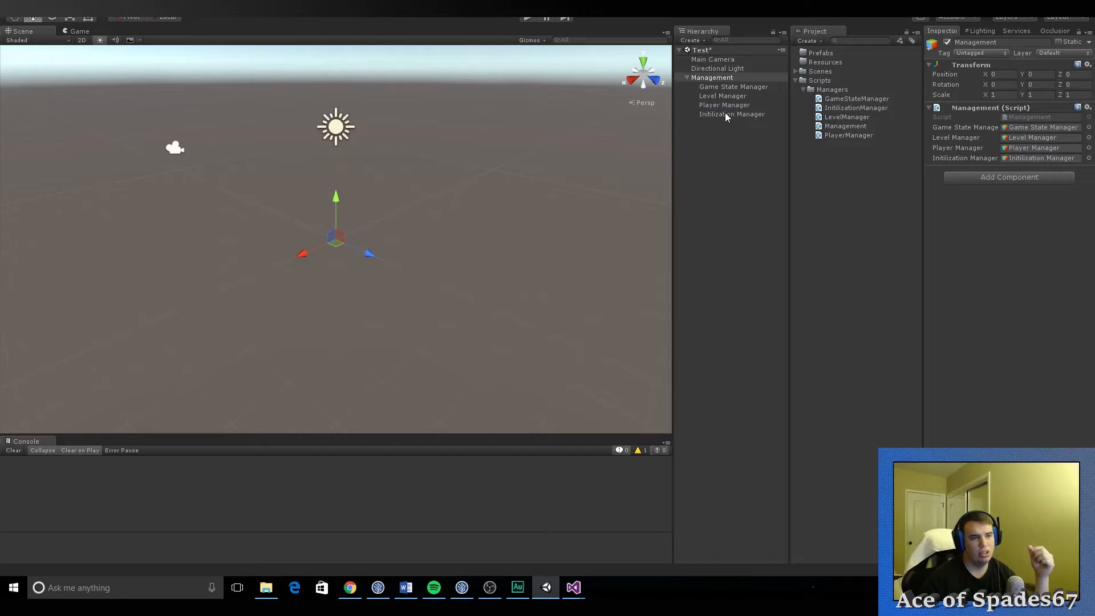
# Step: Move Initilization Manager up to second child, assign the manager fields, and return to the script
pyautogui.click(731, 96)
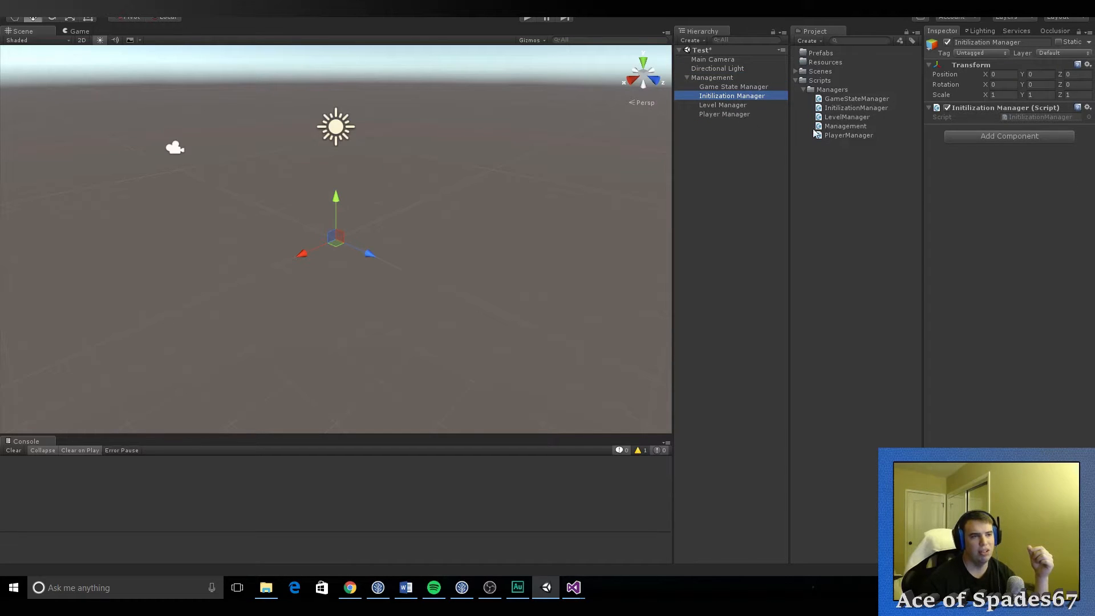
pyautogui.click(712, 76)
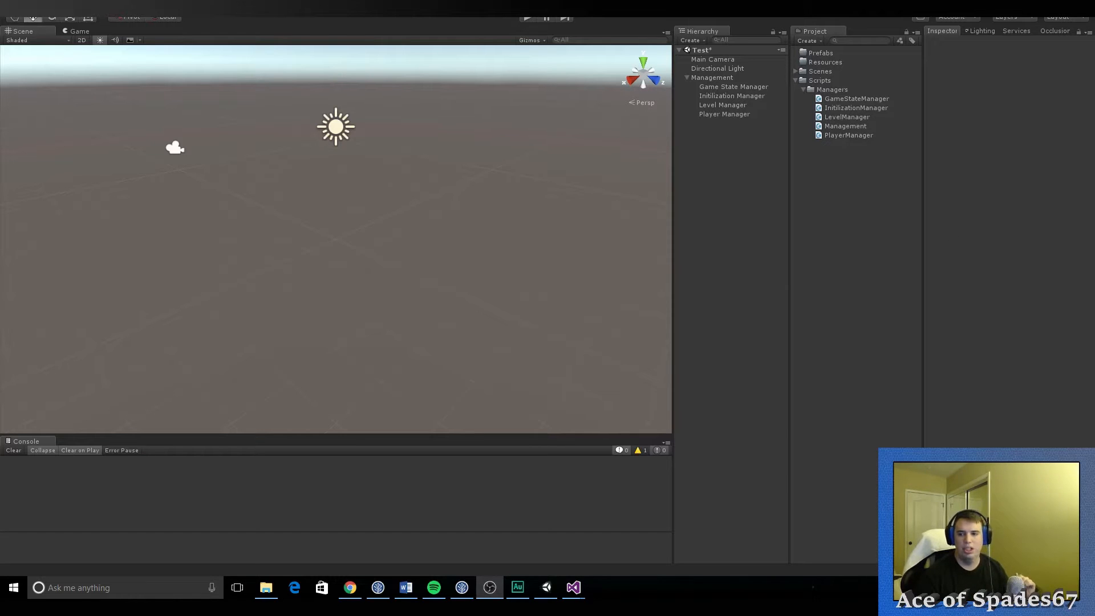
pyautogui.click(572, 588)
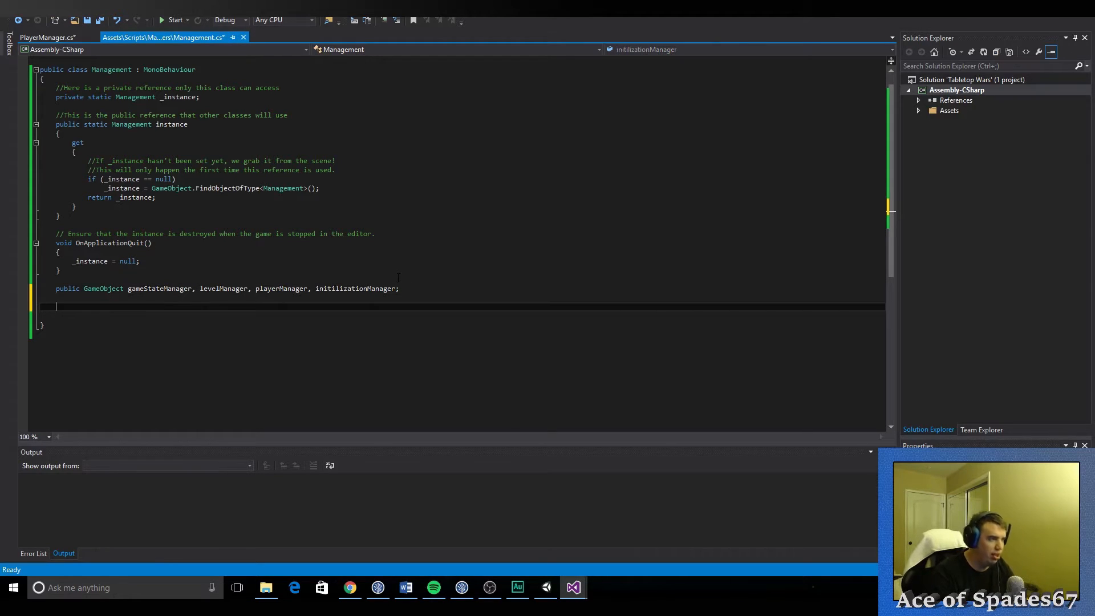
# Step: Declare a public GameStateManager GetGameStateManager() method signature and open its body
pyautogui.write('public')
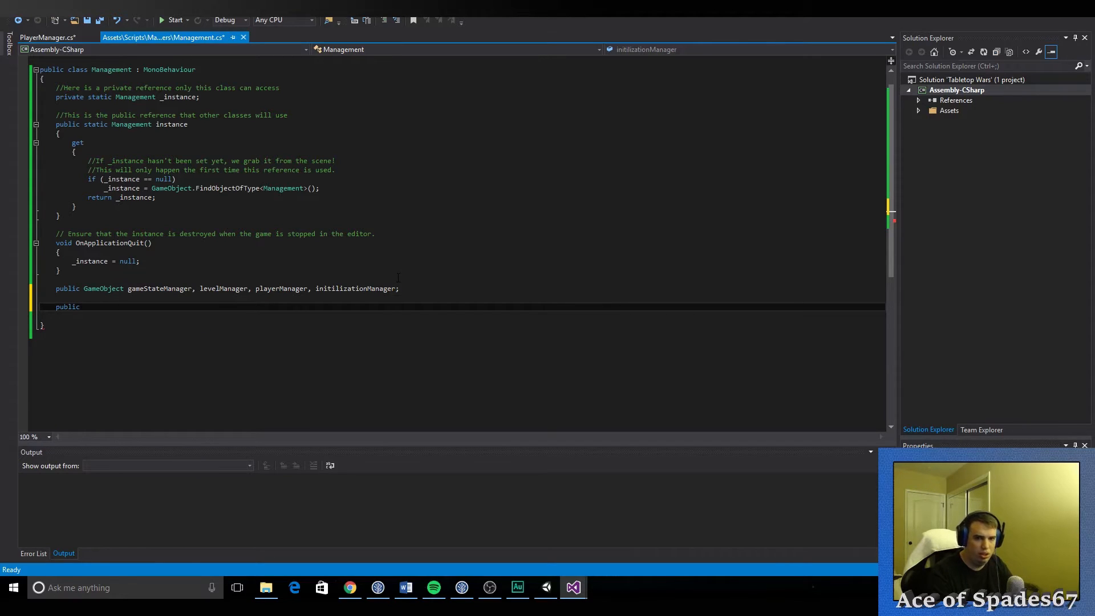
pyautogui.write('G')
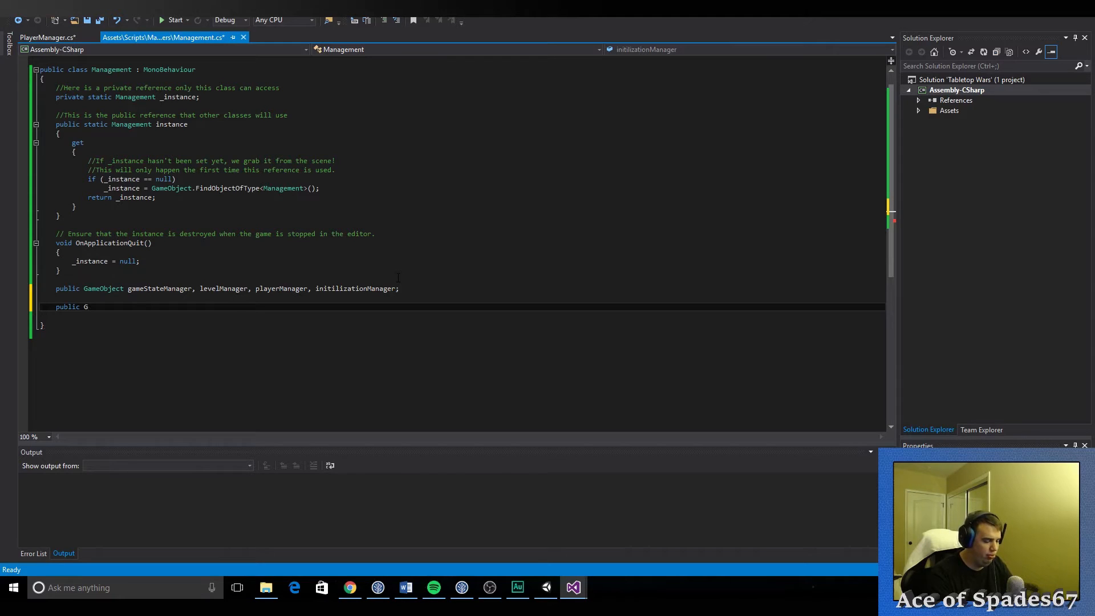
pyautogui.write('ameStateManager')
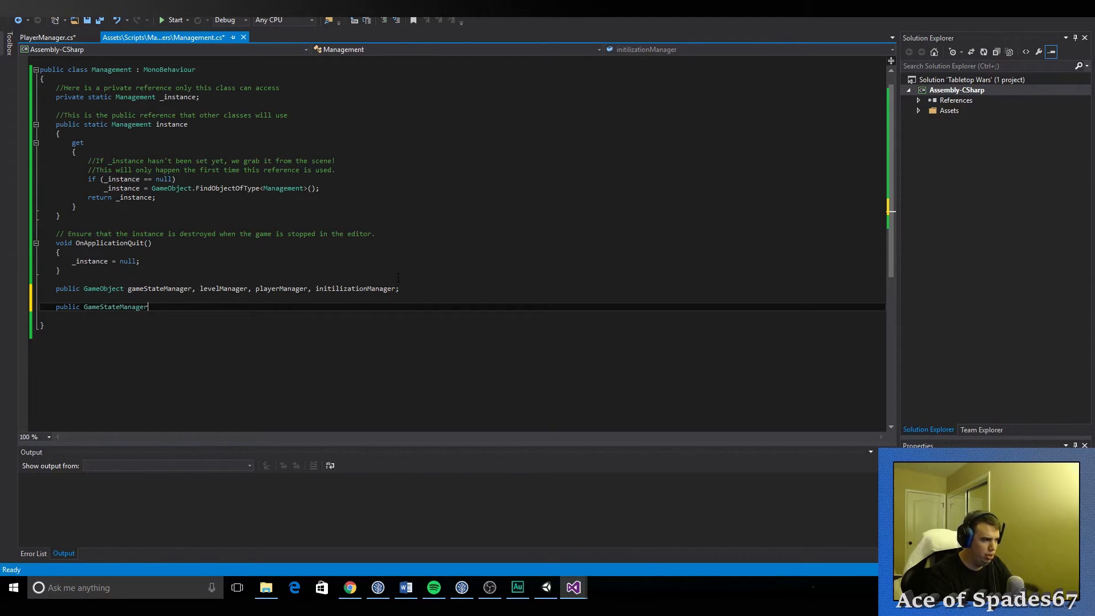
pyautogui.doubleClick(115, 307)
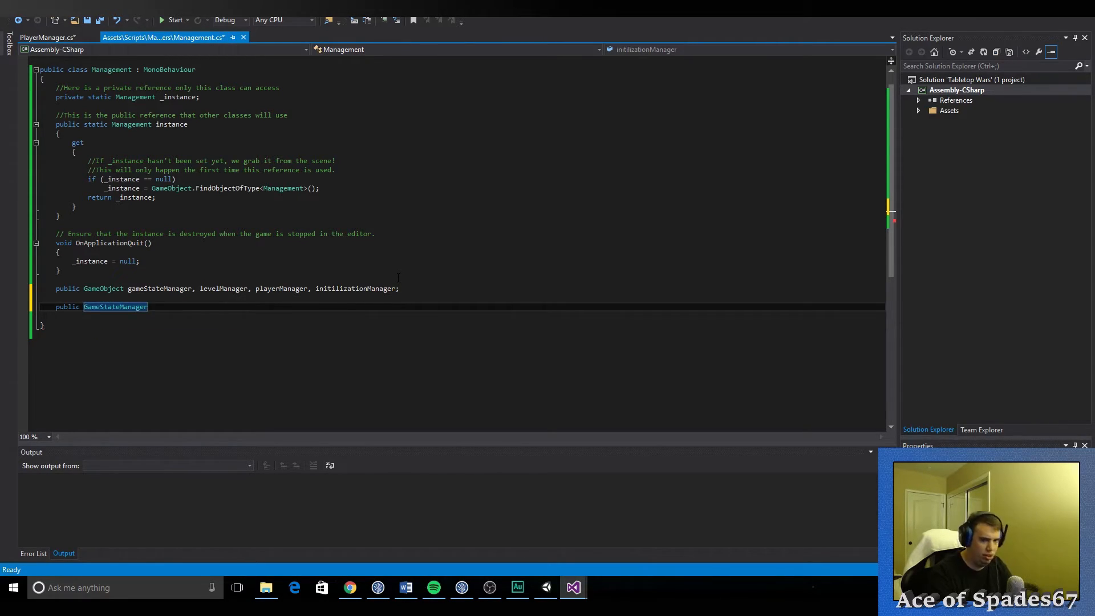
pyautogui.write('GetGame')
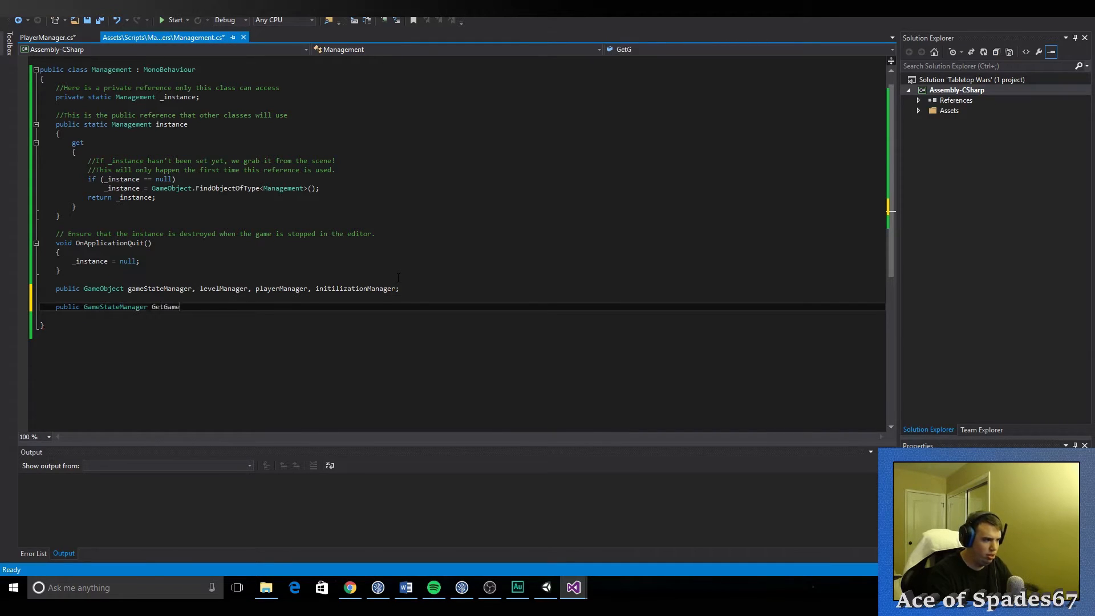
pyautogui.write('State')
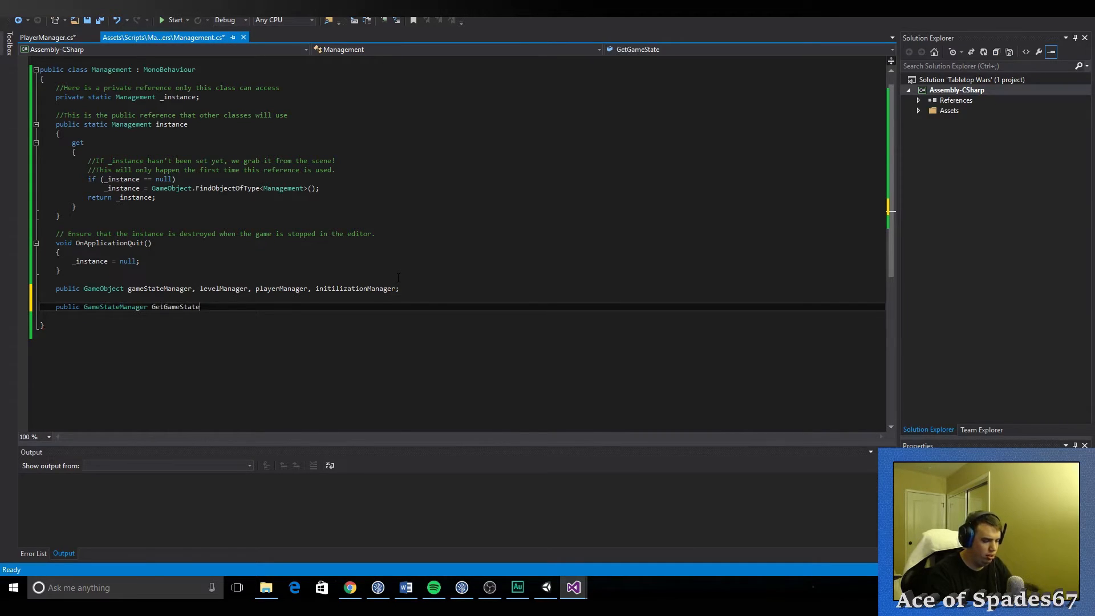
pyautogui.write('Manager')
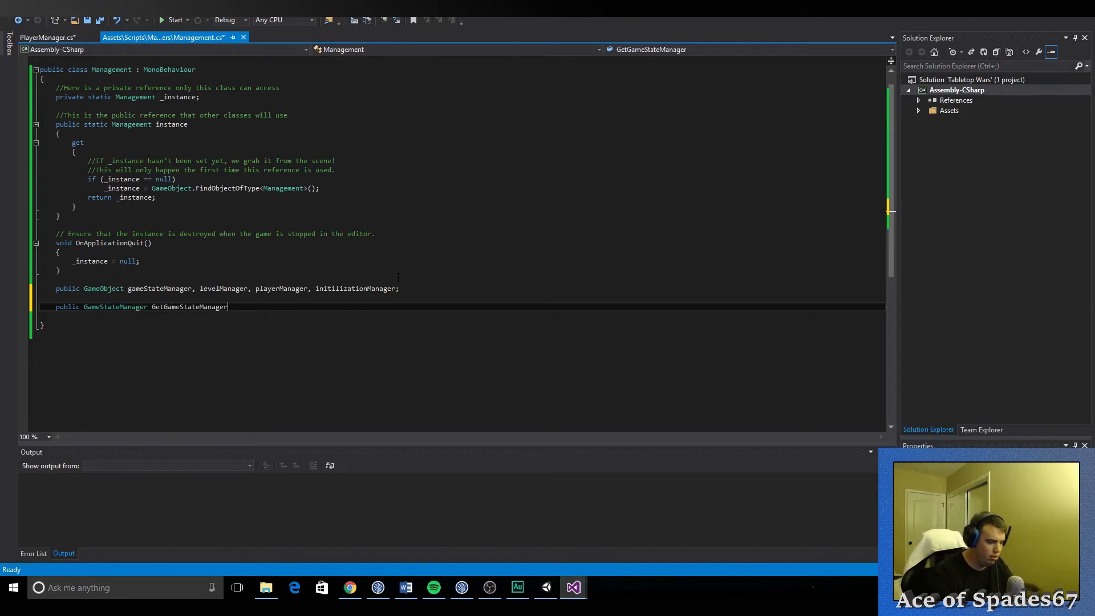
pyautogui.write('()')
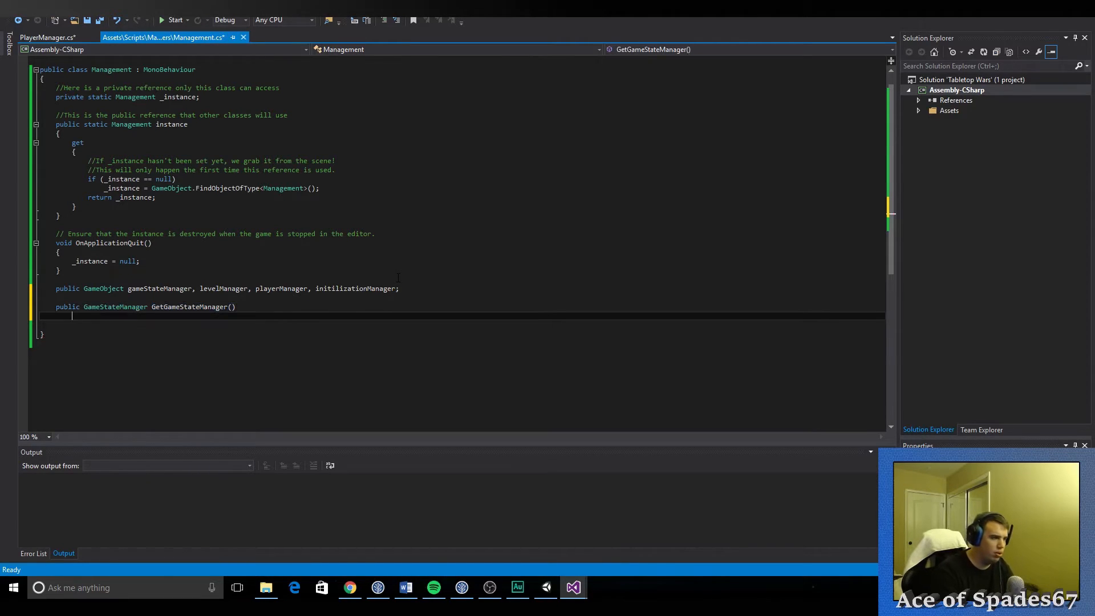
pyautogui.press('enter')
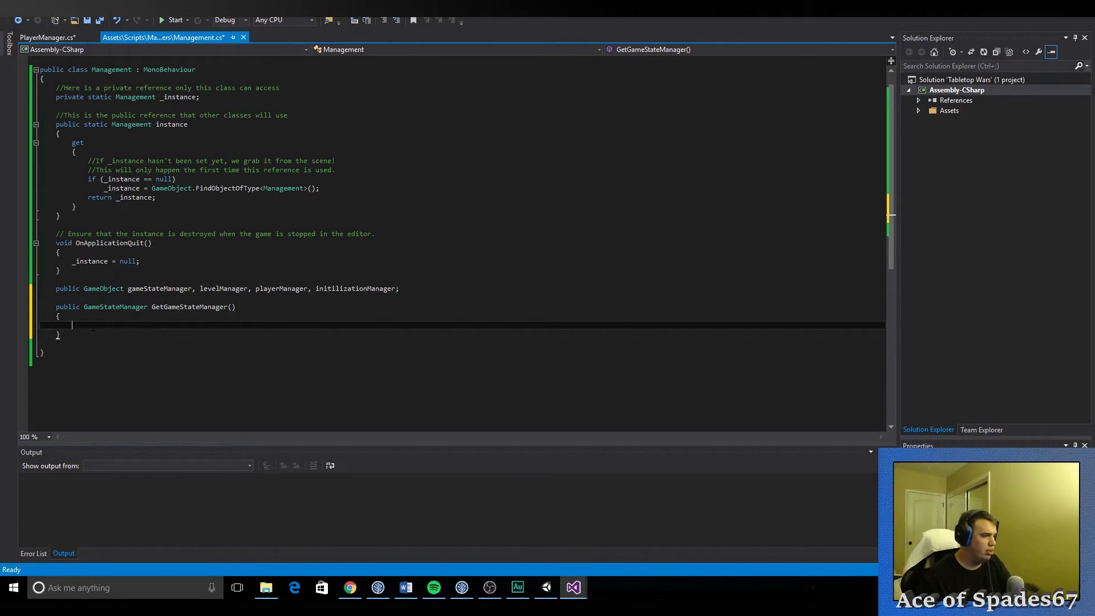
# Step: Return gameStateManager.GetComponent<GameStateManager>() from the method
pyautogui.write('return')
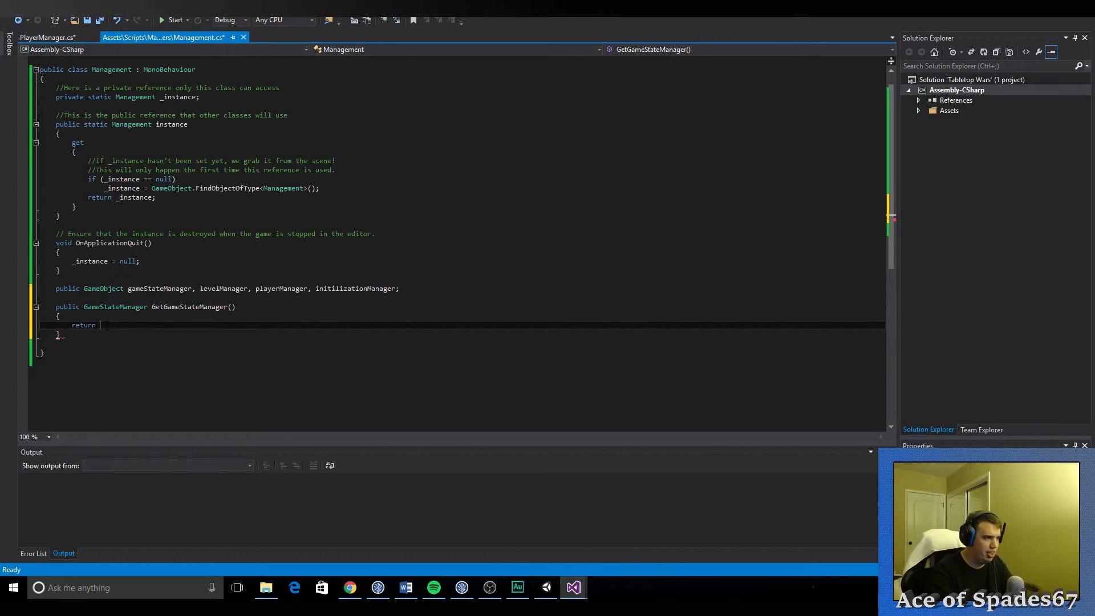
pyautogui.write('gameStateManager;')
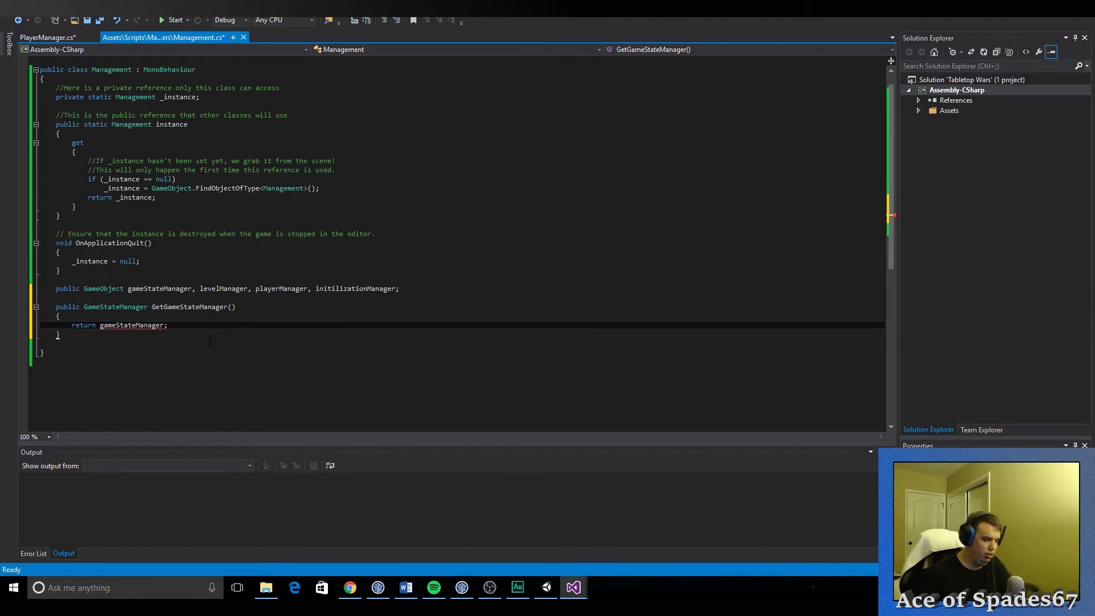
pyautogui.write('.get')
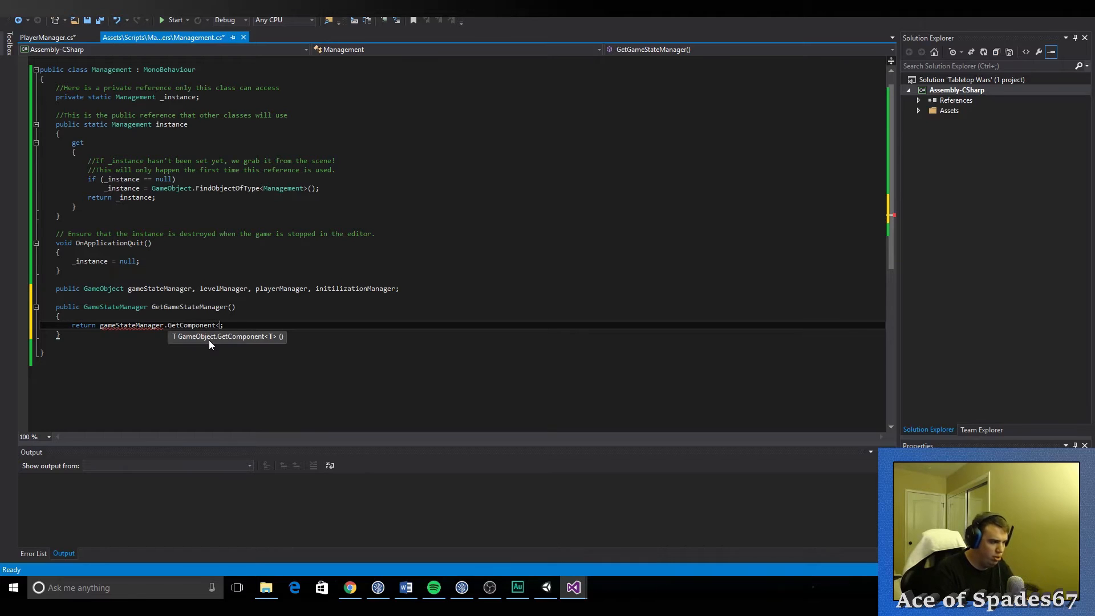
pyautogui.write('GameStateManager>(')
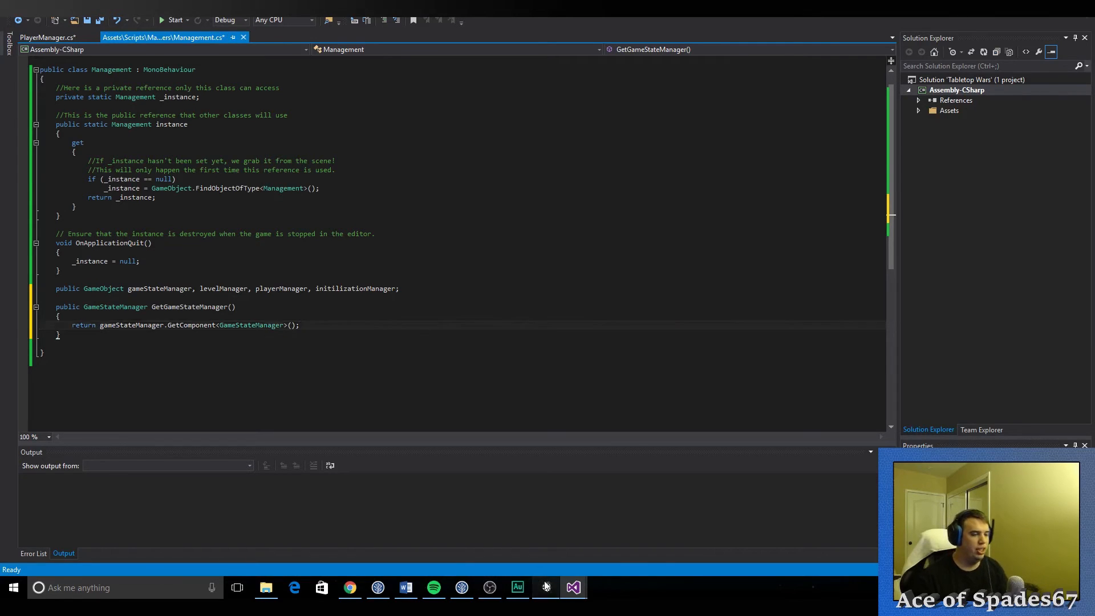
pyautogui.click(545, 587)
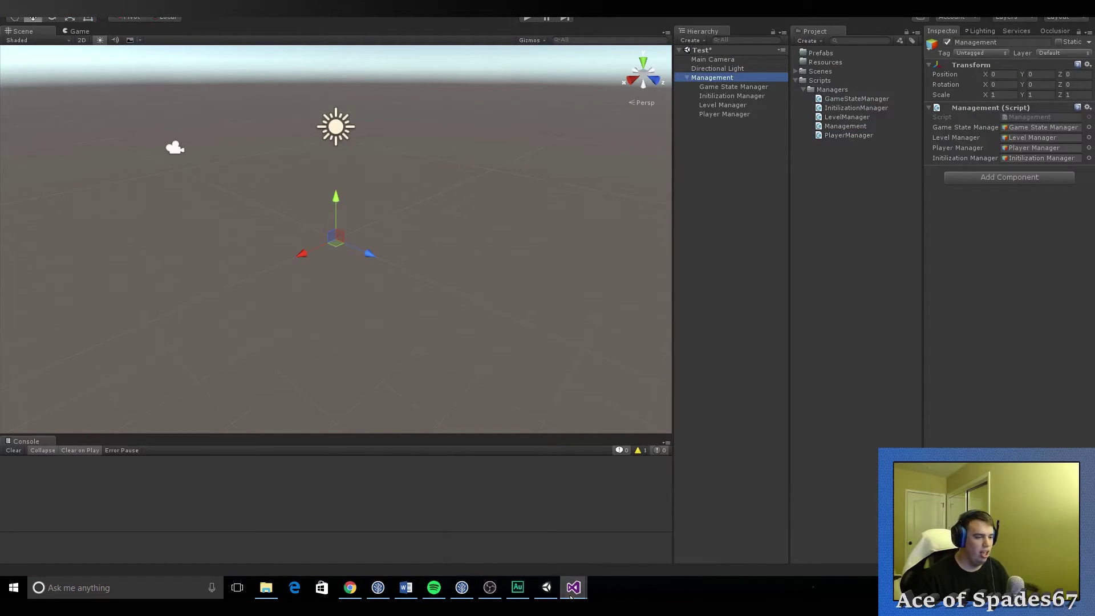
pyautogui.click(573, 588)
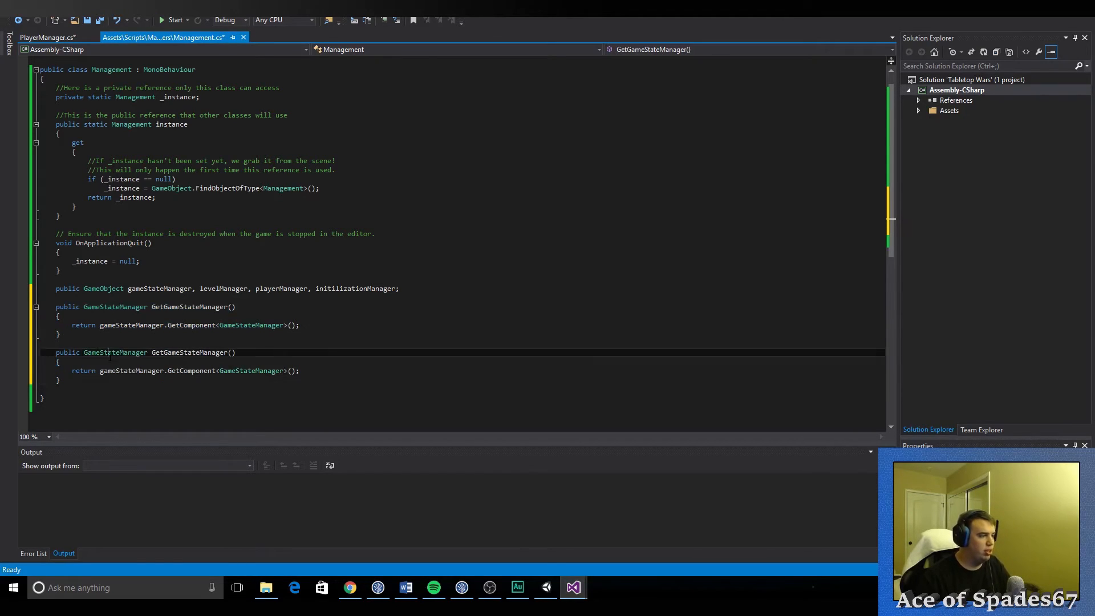
# Step: Rework a pasted getter into GetLevelManager returning levelManager's LevelManager component
pyautogui.write('Leve')
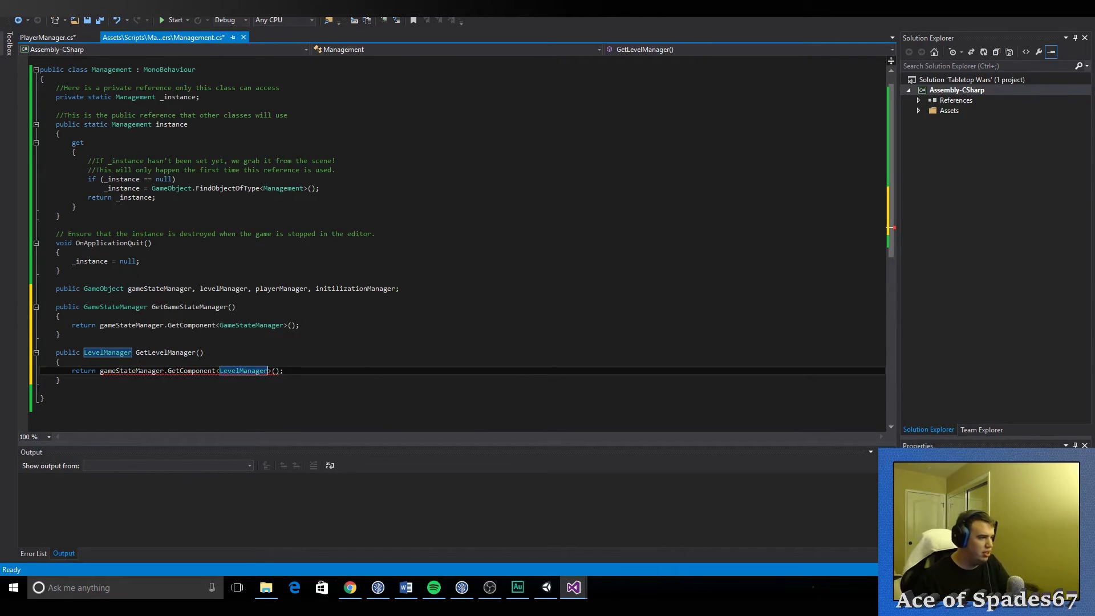
pyautogui.write('level')
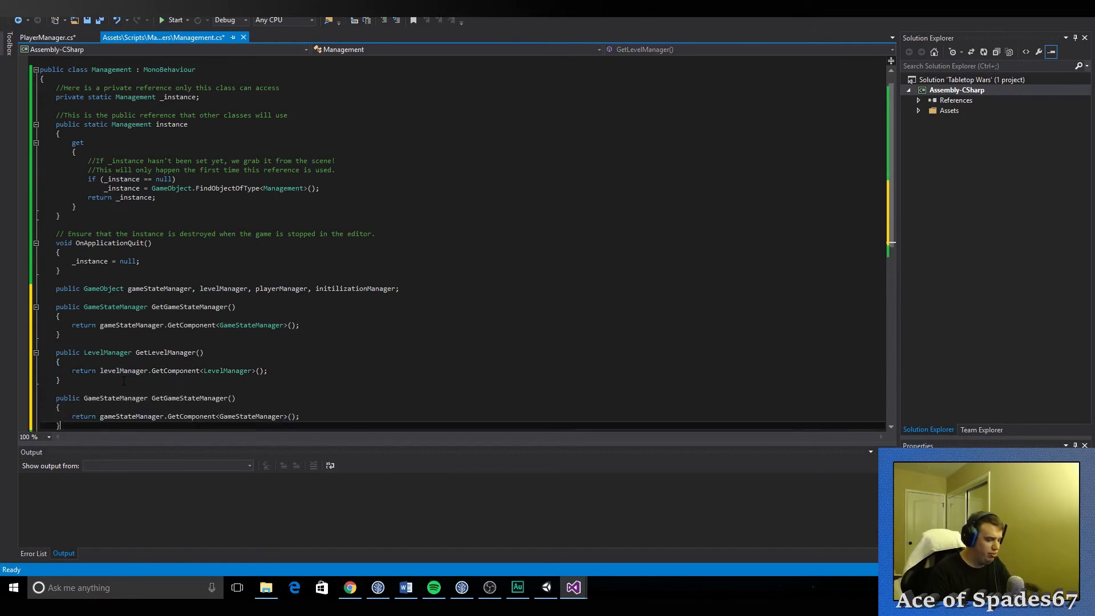
pyautogui.scroll(-3)
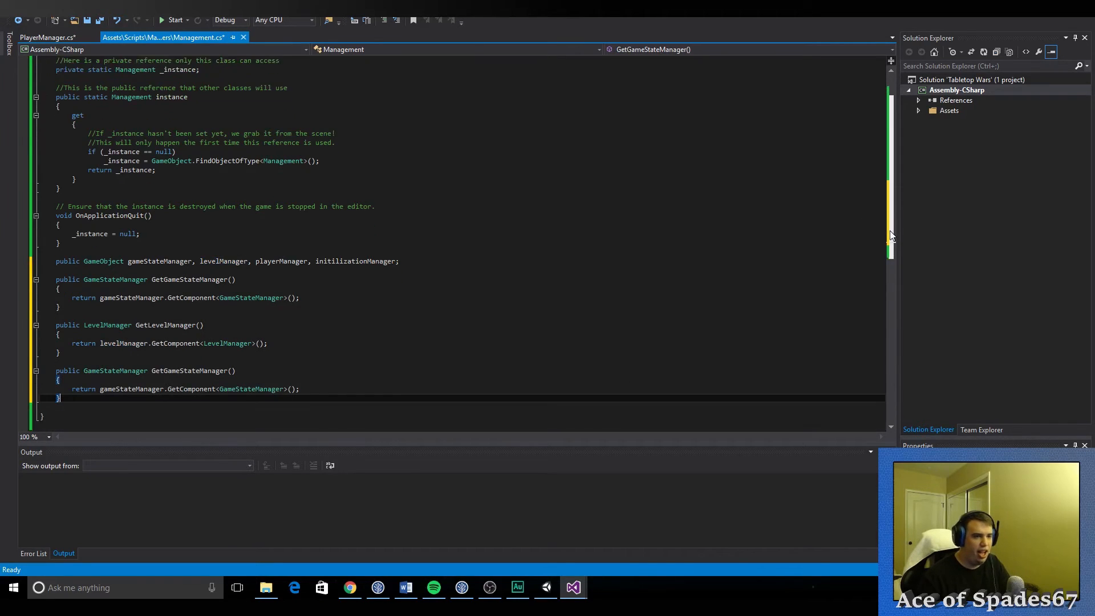
pyautogui.scroll(-3)
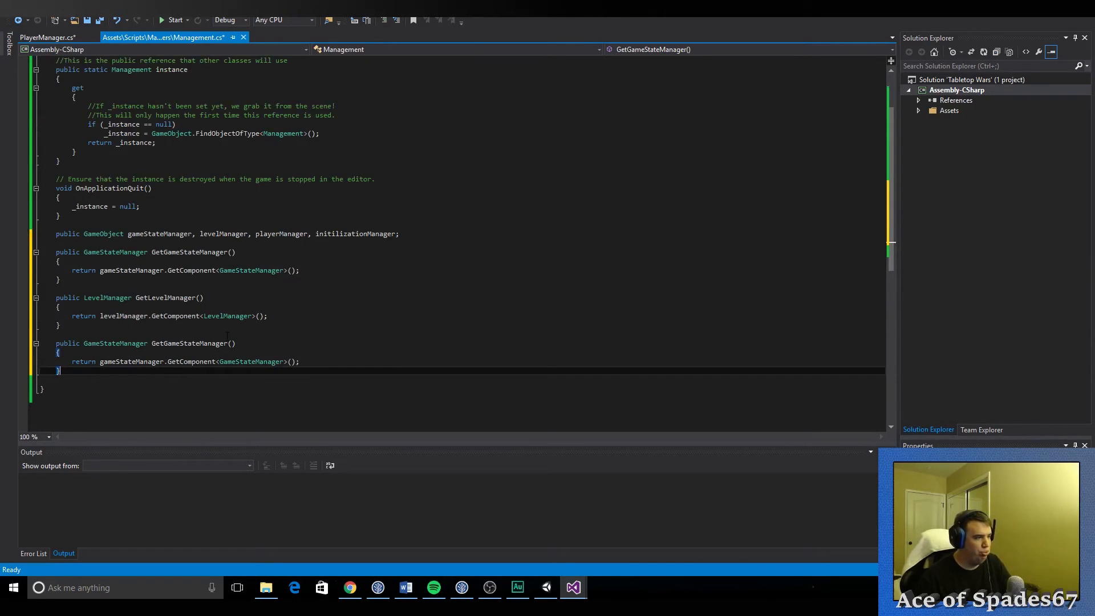
# Step: Rework the next copy into GetInitilizationManager returning initilizationManager's component
pyautogui.doubleClick(114, 344)
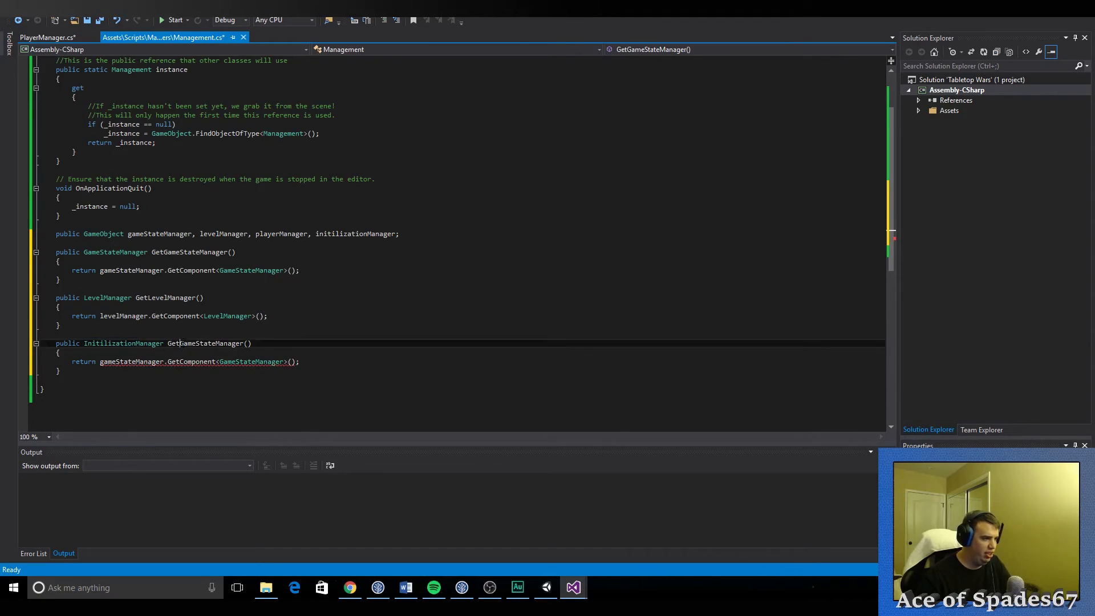
pyautogui.doubleClick(208, 343)
pyautogui.write('Initilization')
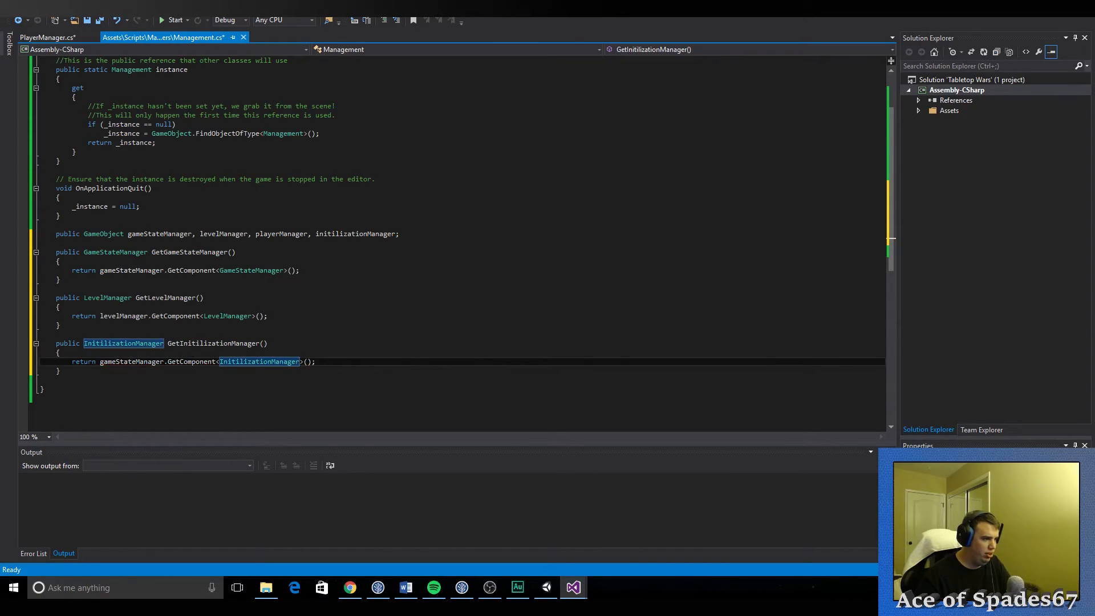
pyautogui.doubleClick(131, 361)
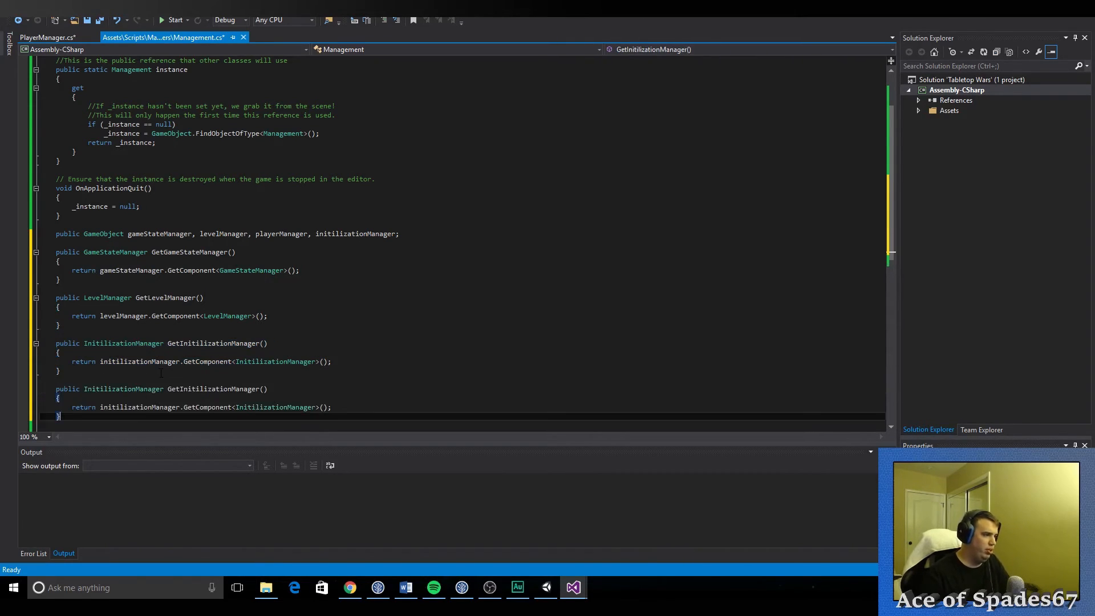
# Step: Rework the last copy into GetPlayerManager returning the PlayerManager component, and save Management.cs
pyautogui.doubleClick(123, 389)
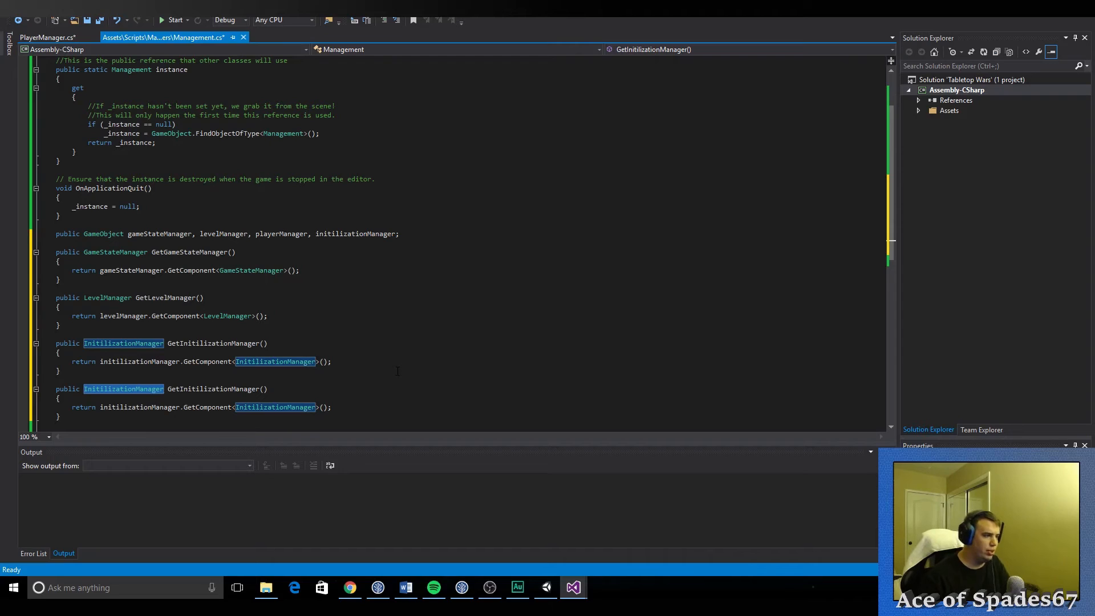
pyautogui.write('Player')
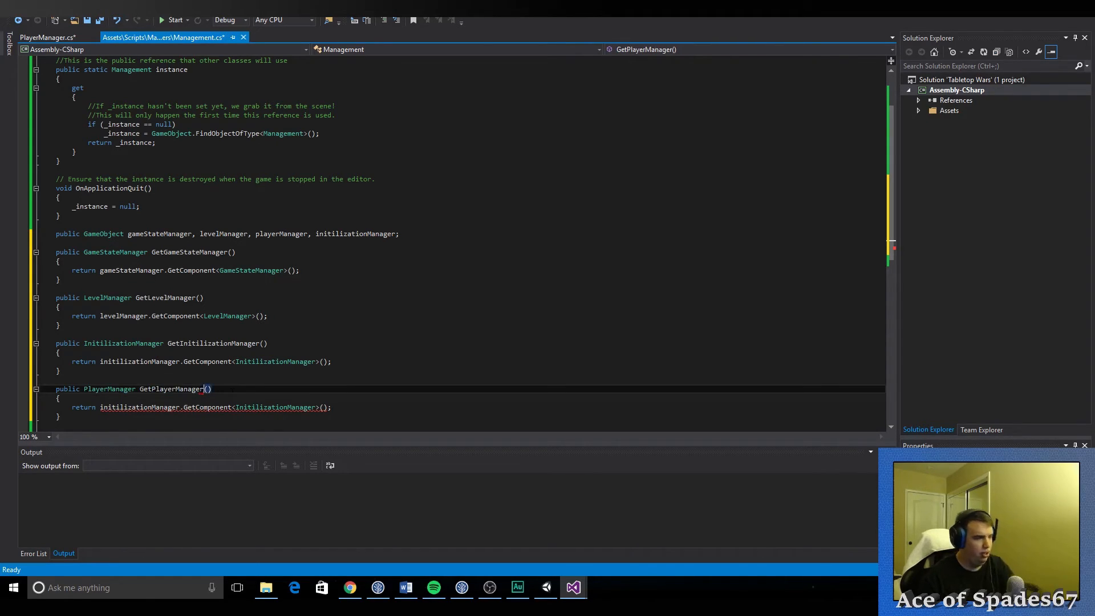
pyautogui.doubleClick(140, 407)
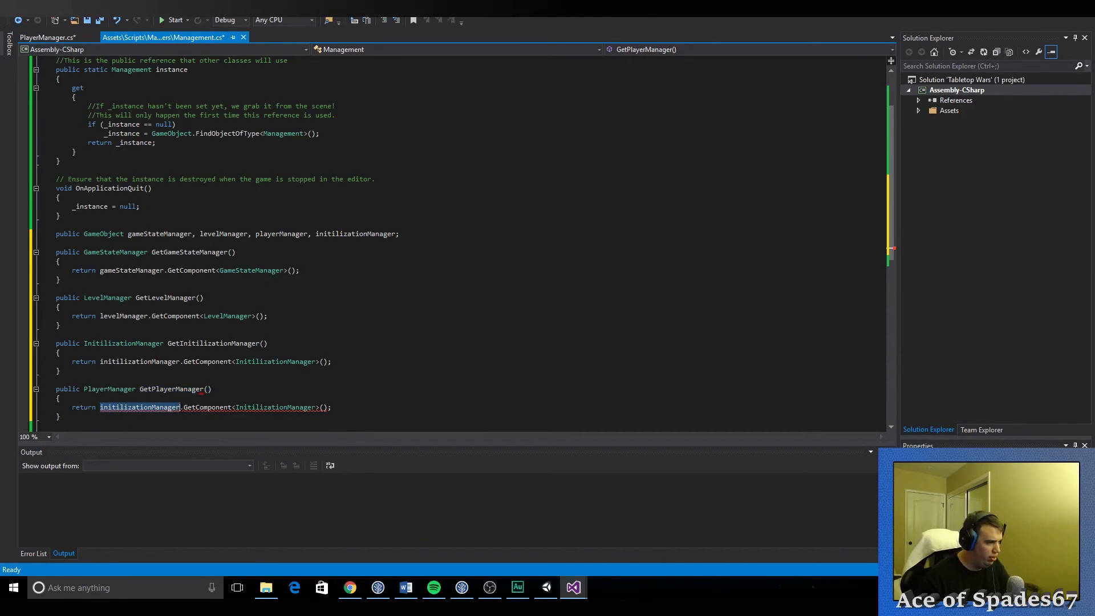
pyautogui.write('PlayerManager')
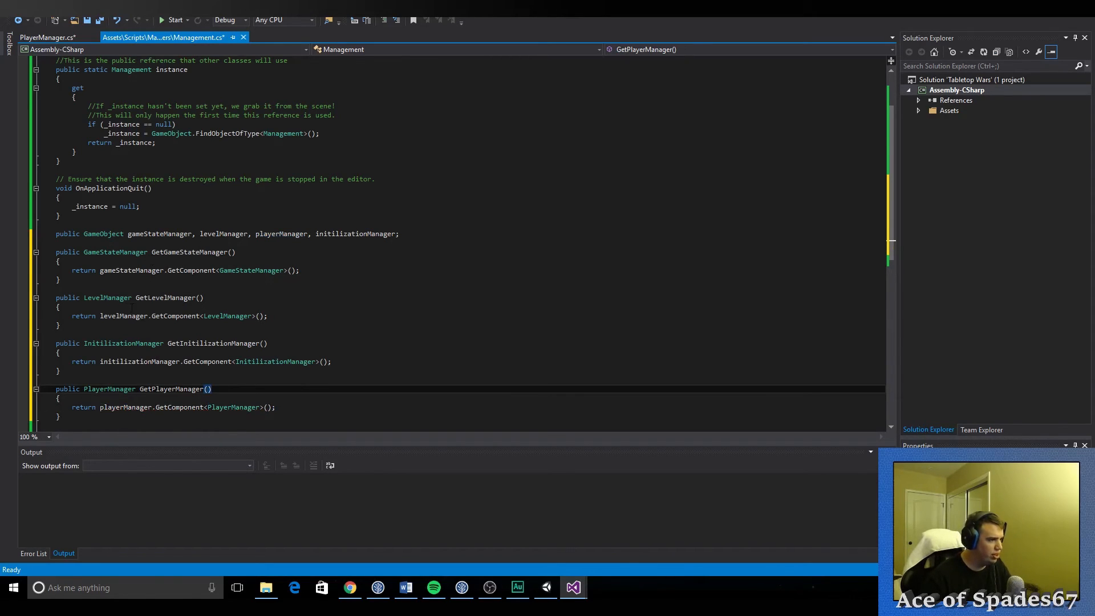
pyautogui.press('ctrl+s')
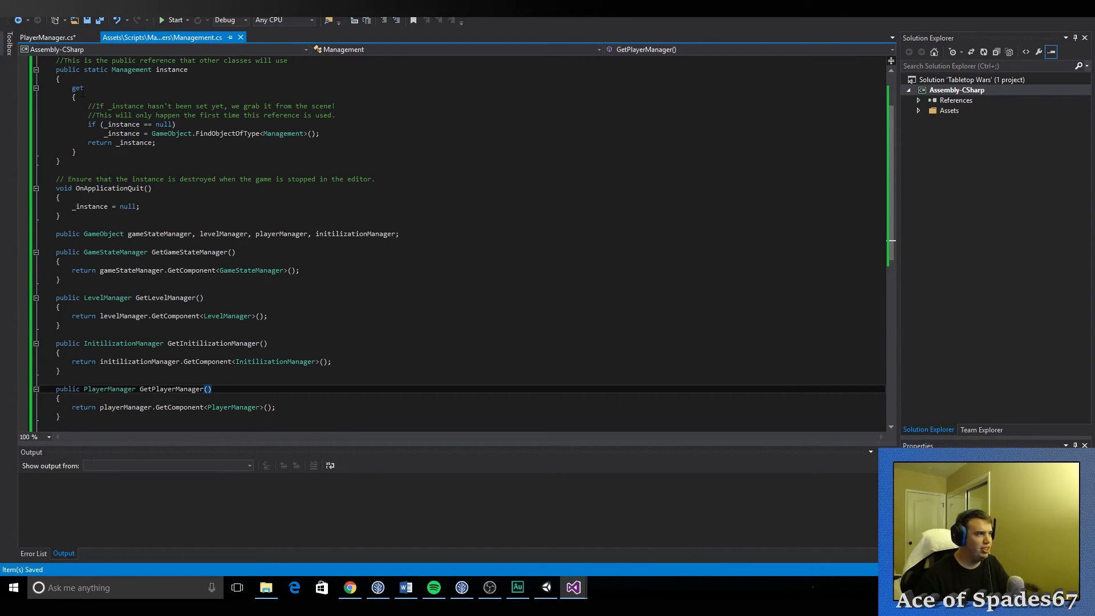
# Step: In PlayerManager's Start, write Management.instance.GetInitilizationManager via IntelliSense
pyautogui.click(48, 37)
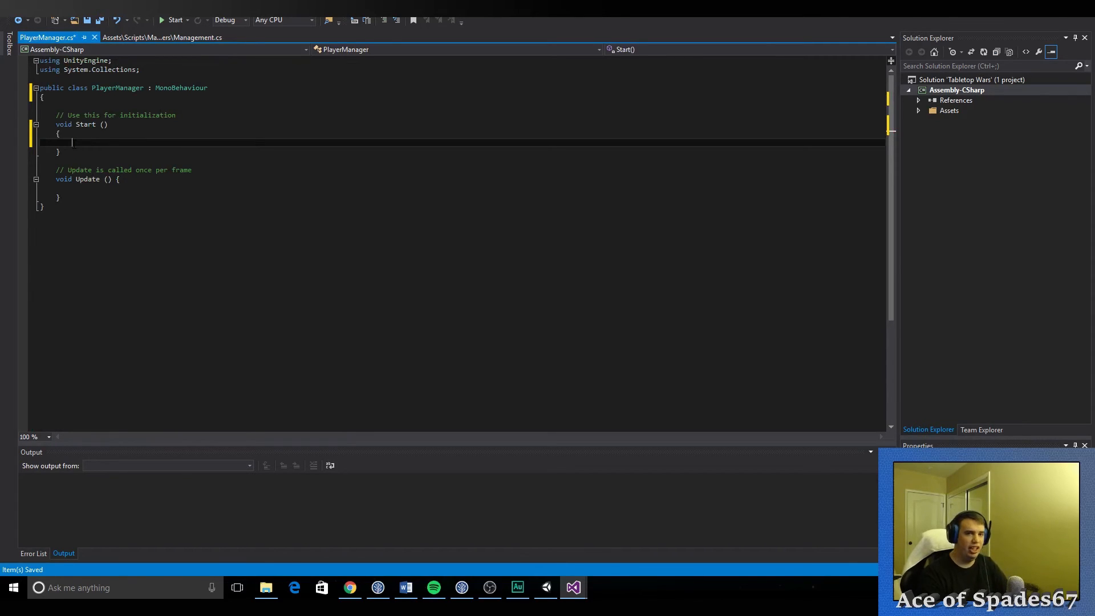
pyautogui.write('man')
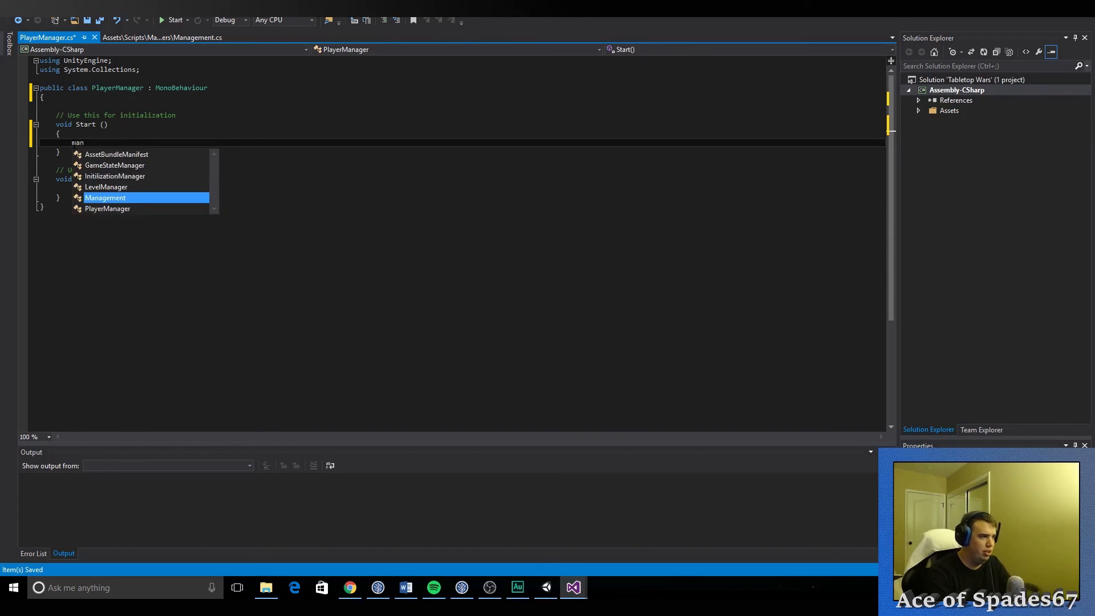
pyautogui.write('Management.get')
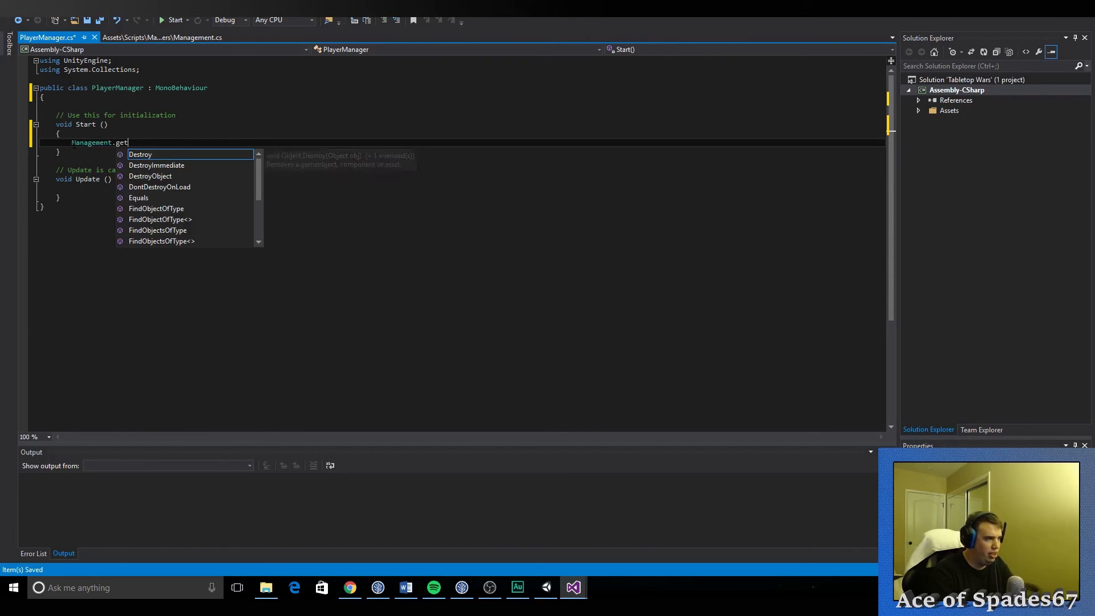
pyautogui.press('backspace')
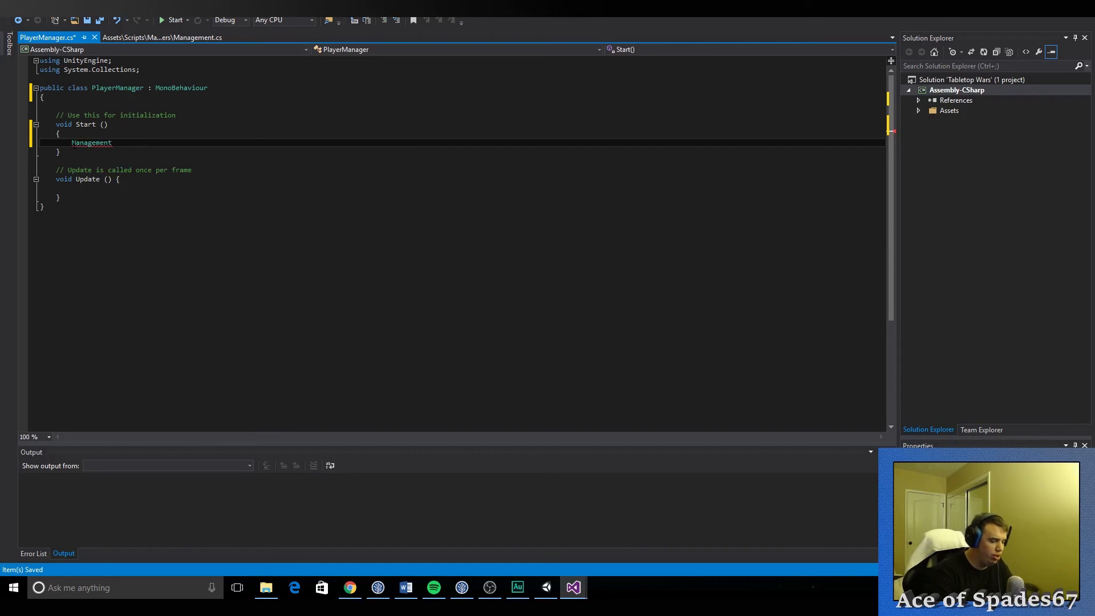
pyautogui.write('.instance')
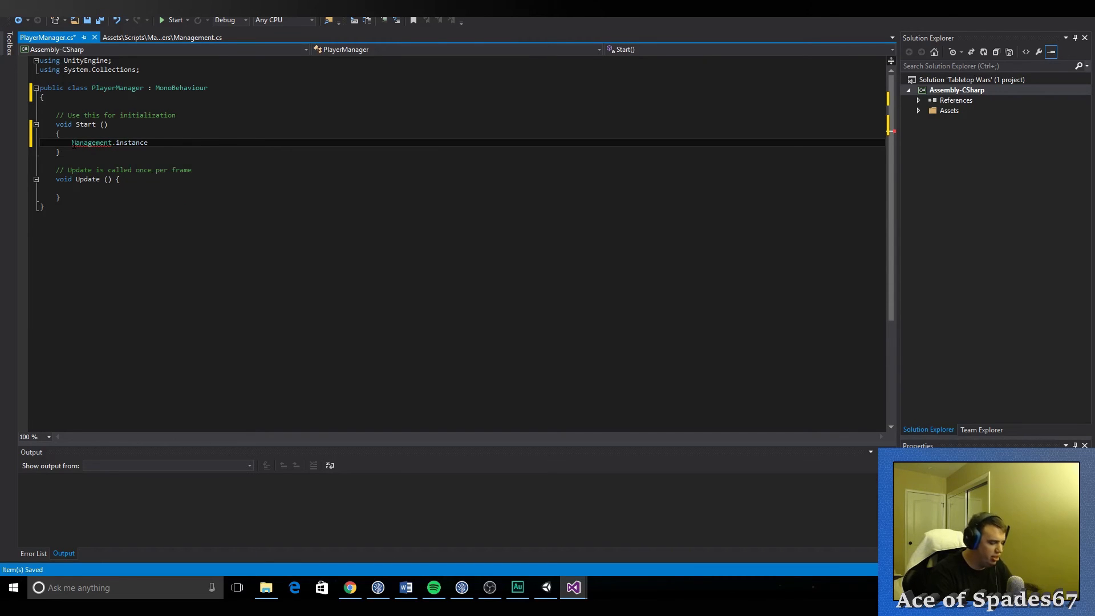
pyautogui.write('.get')
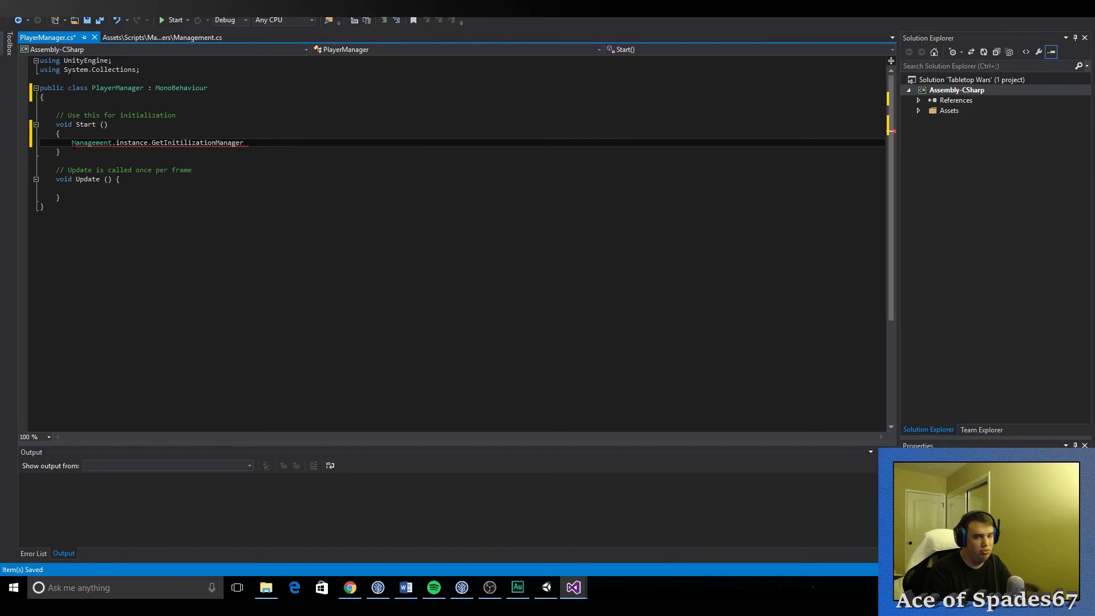
pyautogui.press('Backspace')
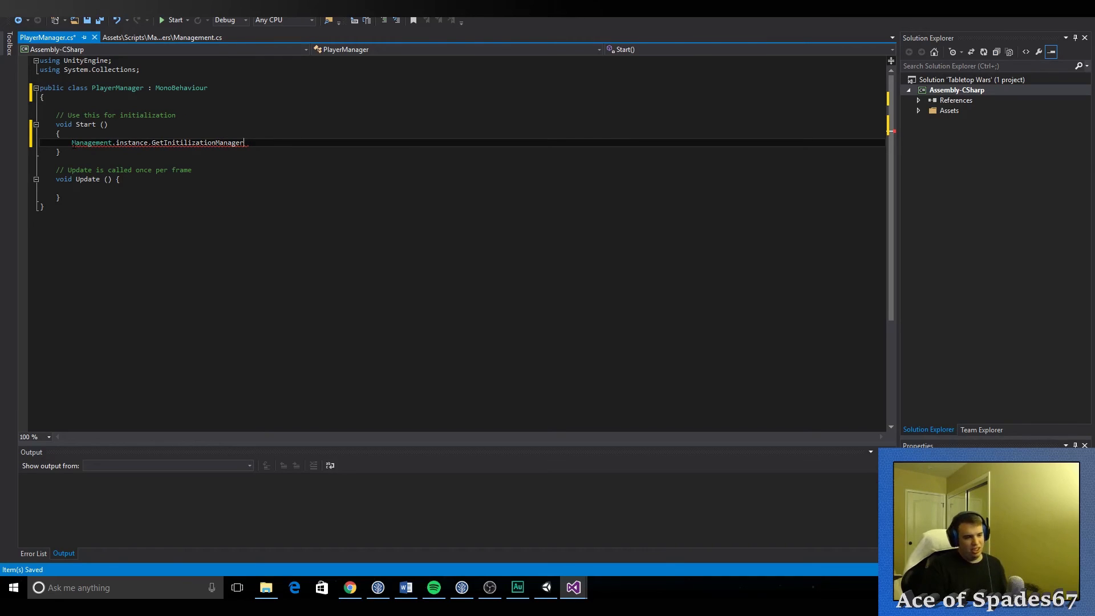